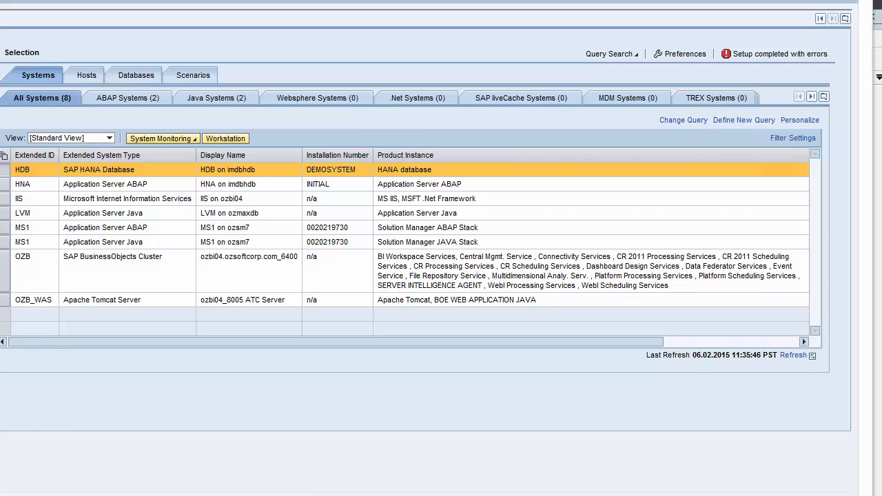
{"action": "mouse_move", "coordinate": [39, 108]}
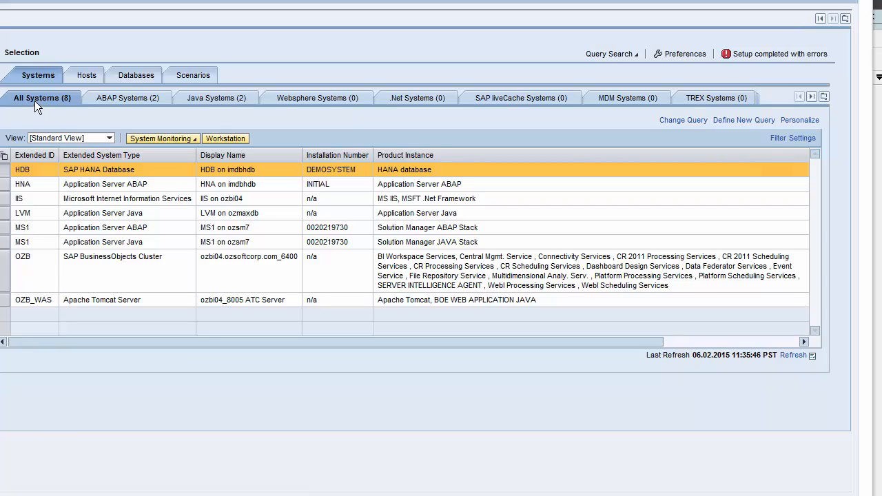
{"action": "mouse_move", "coordinate": [39, 105]}
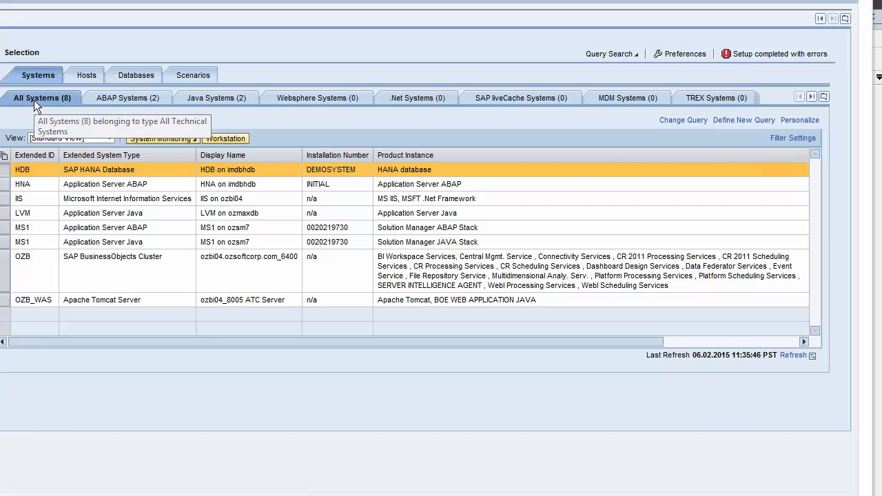
{"action": "mouse_move", "coordinate": [57, 116]}
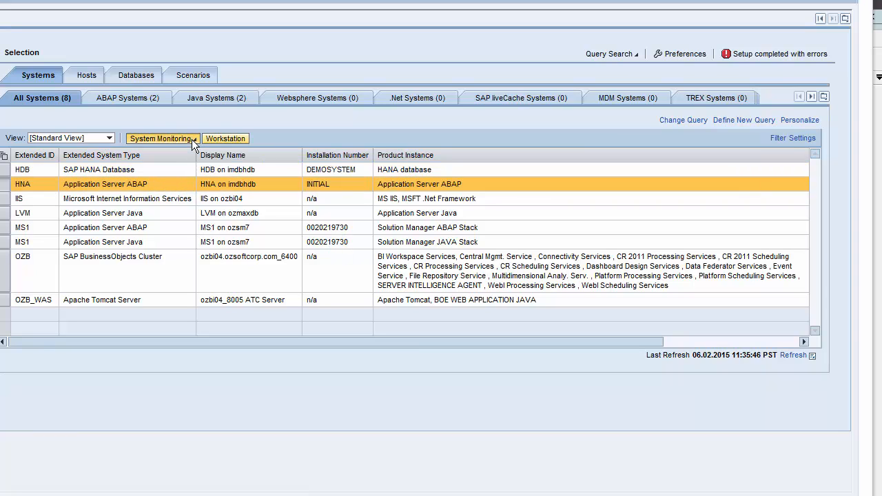
- Start system monitoring for the HNA ABAP system from the All Systems list
{"action": "left_click", "coordinate": [163, 138]}
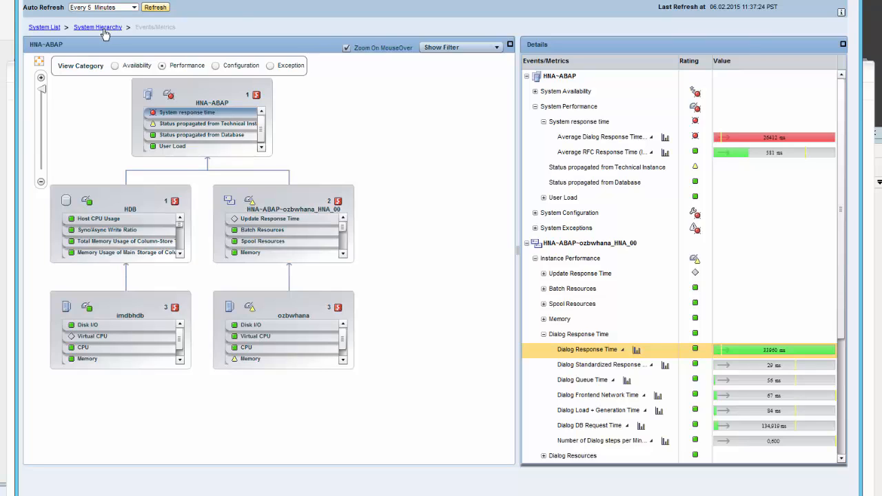
- Return to the System List overview showing HNA's status ratings and 24 alerts
{"action": "left_click", "coordinate": [37, 30]}
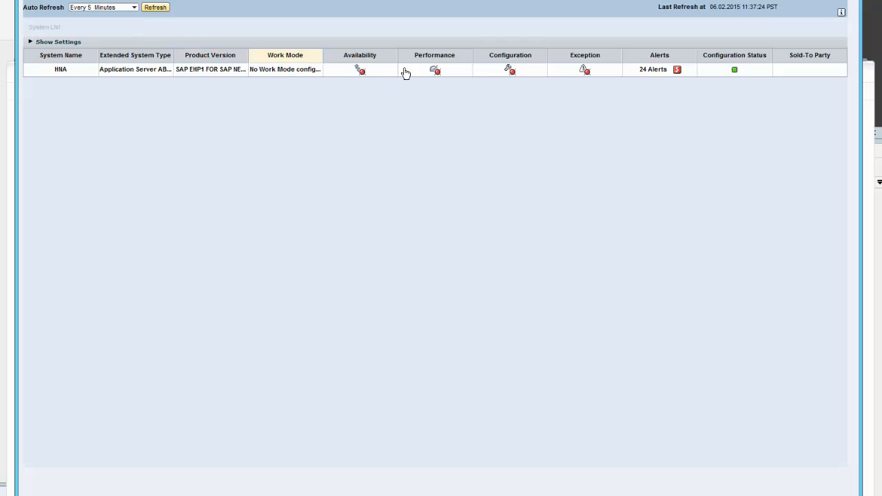
{"action": "mouse_move", "coordinate": [435, 72]}
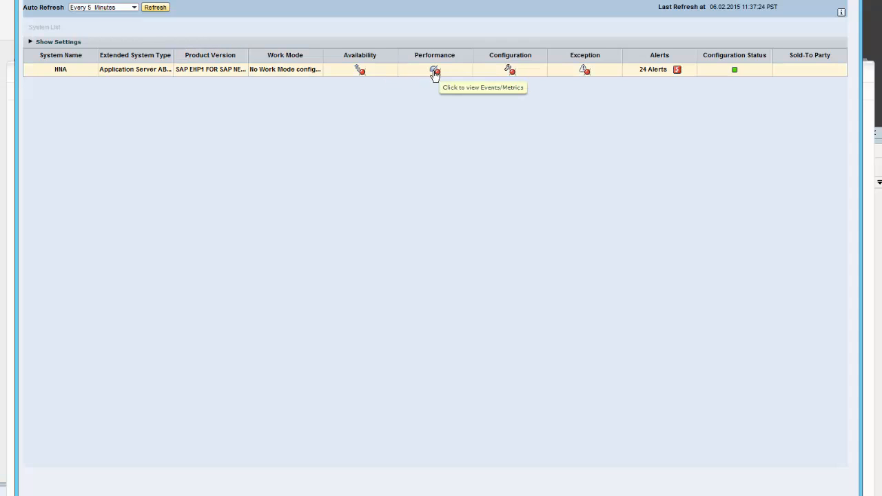
{"action": "mouse_move", "coordinate": [634, 72]}
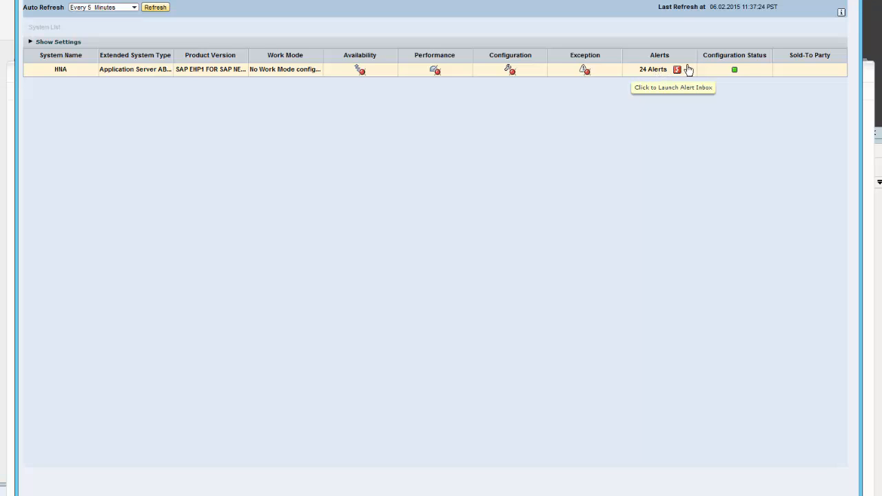
{"action": "mouse_move", "coordinate": [580, 85]}
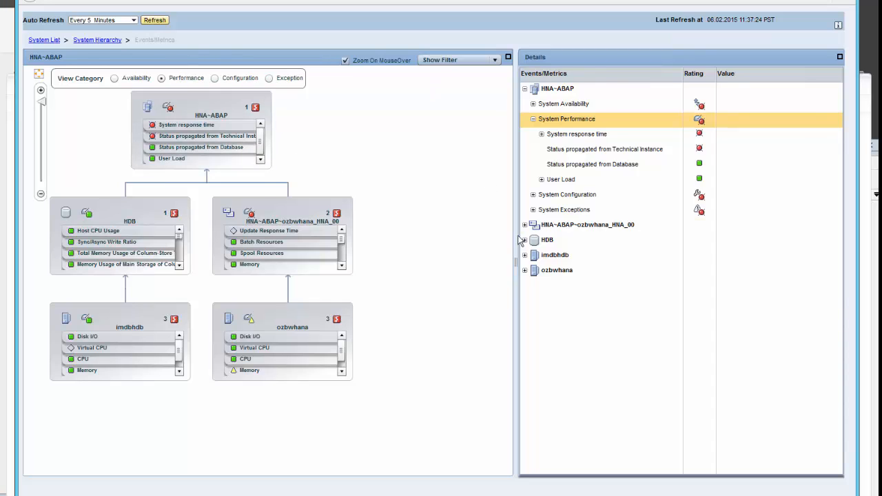
{"action": "mouse_move", "coordinate": [240, 121]}
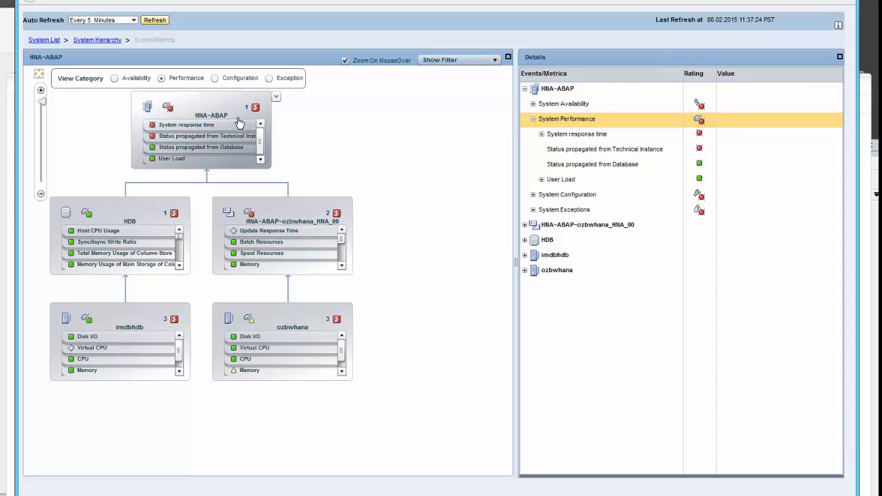
{"action": "mouse_move", "coordinate": [236, 129]}
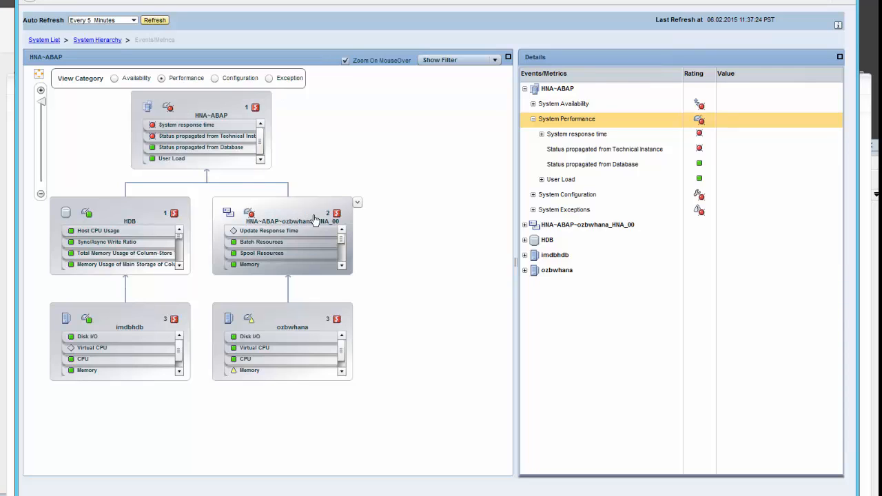
{"action": "mouse_move", "coordinate": [315, 221]}
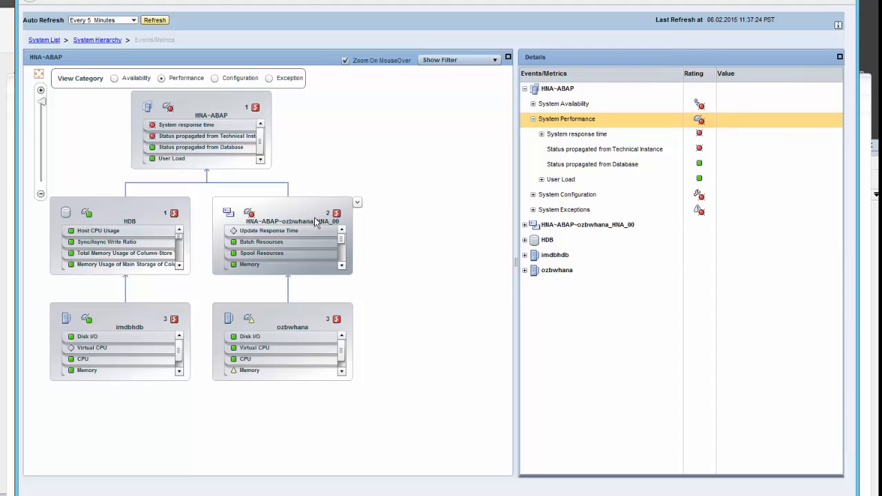
{"action": "mouse_move", "coordinate": [343, 270]}
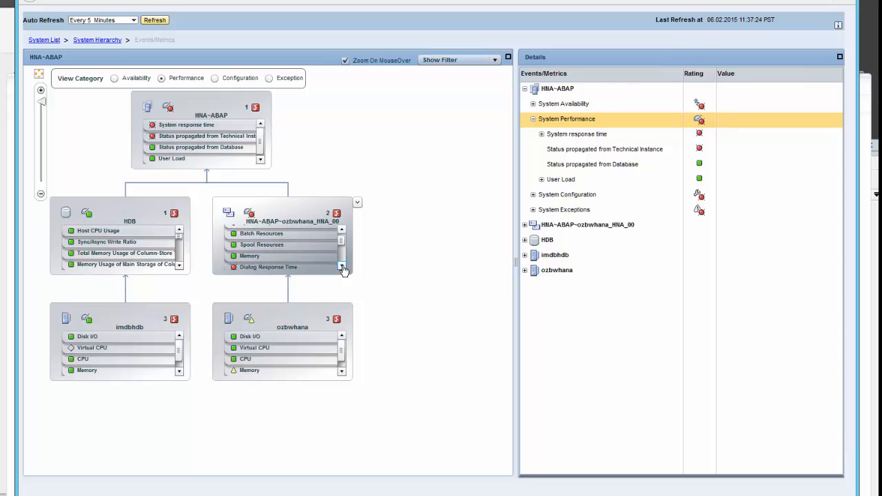
- Expand System Performance in Details and scroll through the instance node's metrics
{"action": "left_click", "coordinate": [343, 269]}
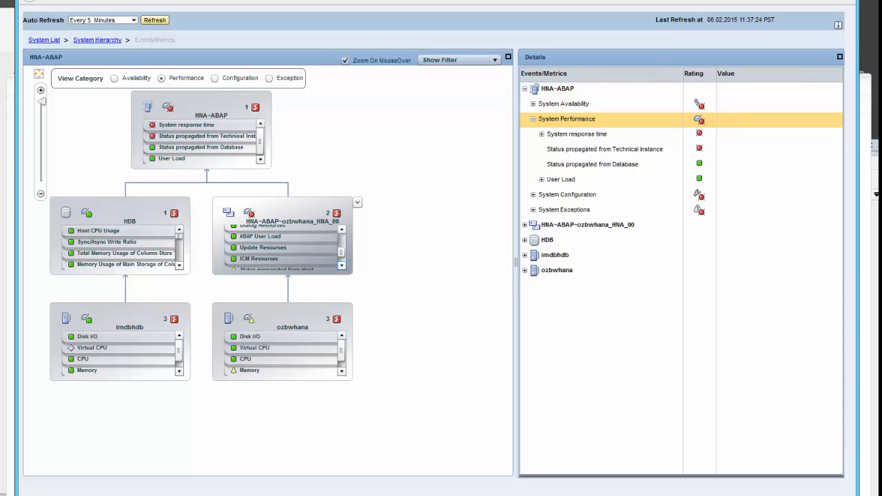
{"action": "mouse_move", "coordinate": [336, 321]}
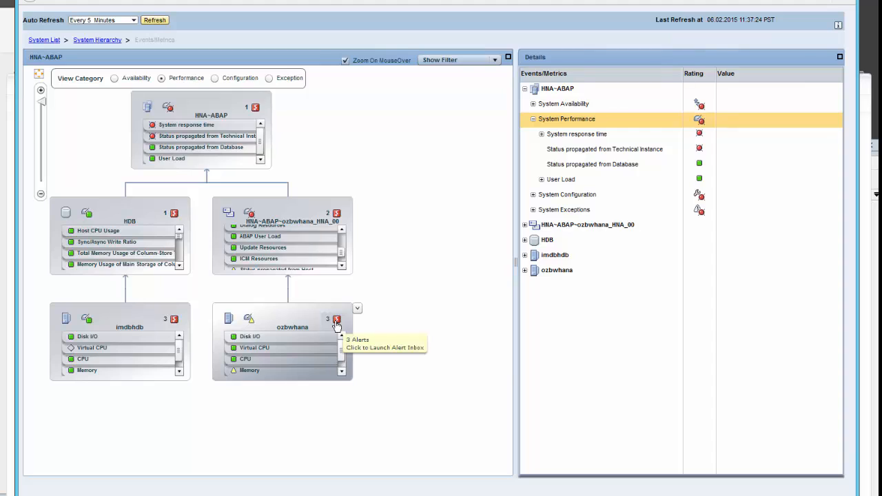
{"action": "mouse_move", "coordinate": [339, 344]}
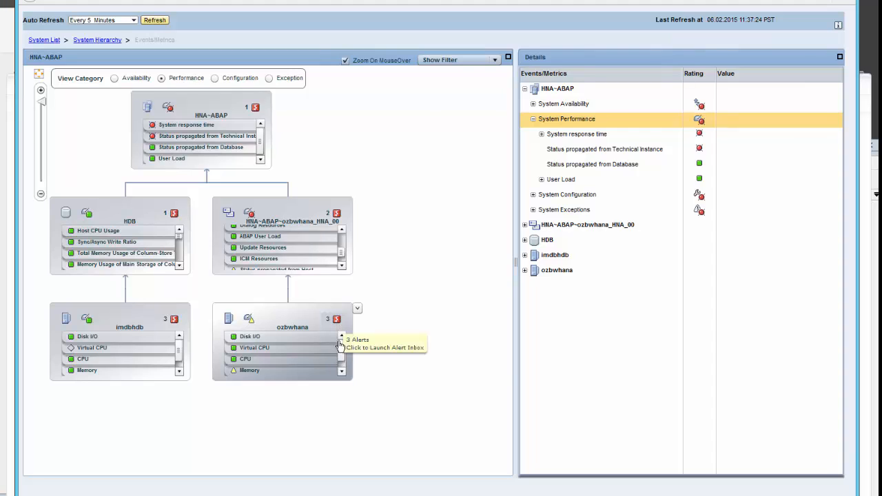
{"action": "scroll", "scroll_direction": "down", "scroll_amount": 3}
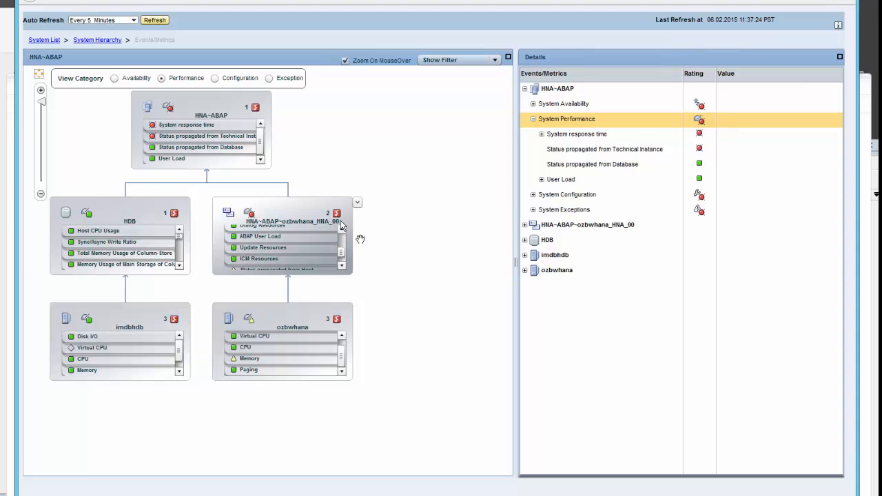
{"action": "mouse_move", "coordinate": [339, 201]}
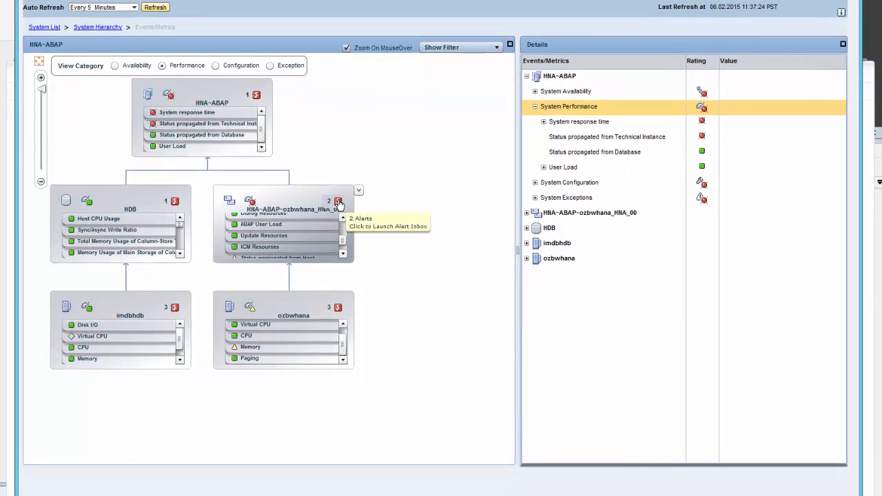
- Launch the Alert Inbox for the HNA_00 instance from its alert count icon
{"action": "left_click", "coordinate": [338, 201]}
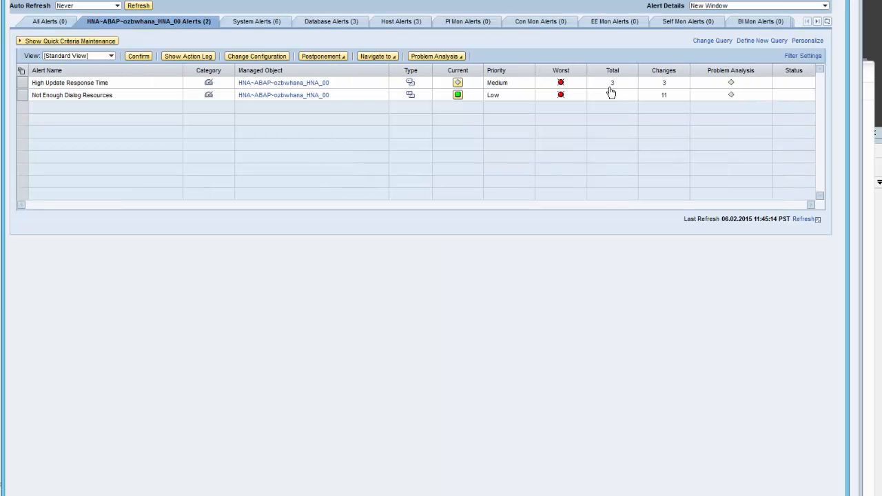
{"action": "mouse_move", "coordinate": [609, 93]}
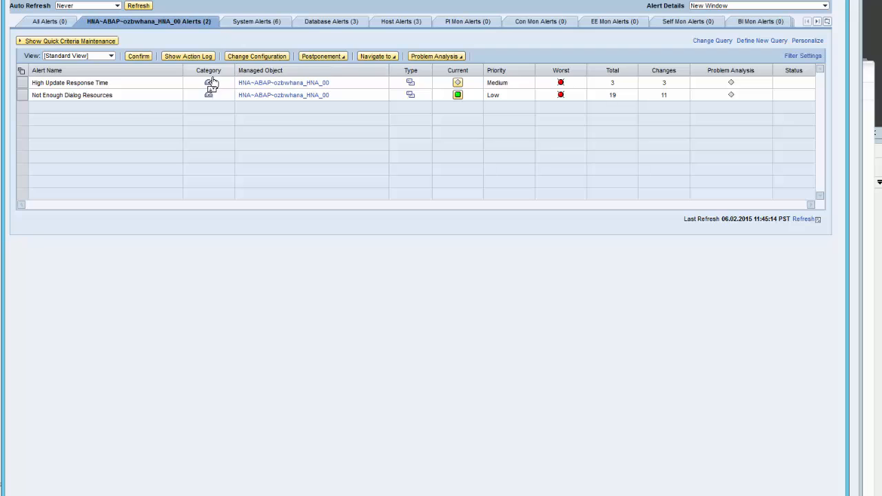
{"action": "mouse_move", "coordinate": [31, 90]}
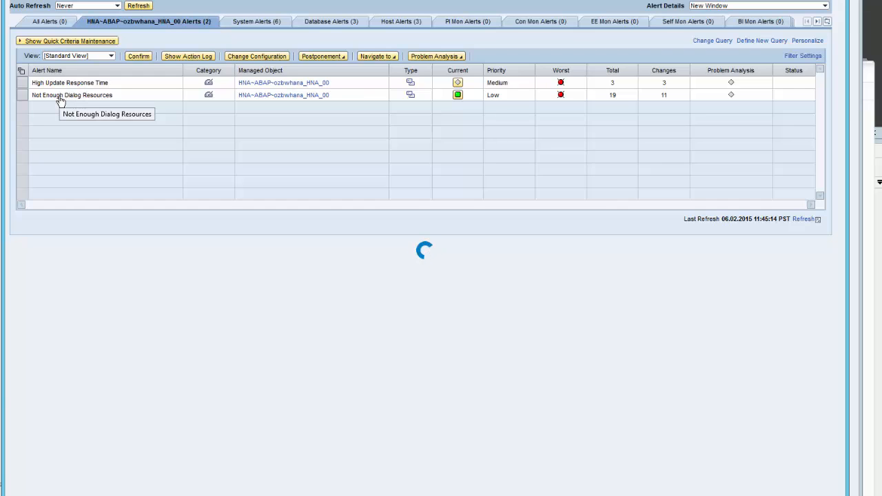
- Show the three occurrences of the High Update Response Time alert
{"action": "left_click", "coordinate": [69, 83]}
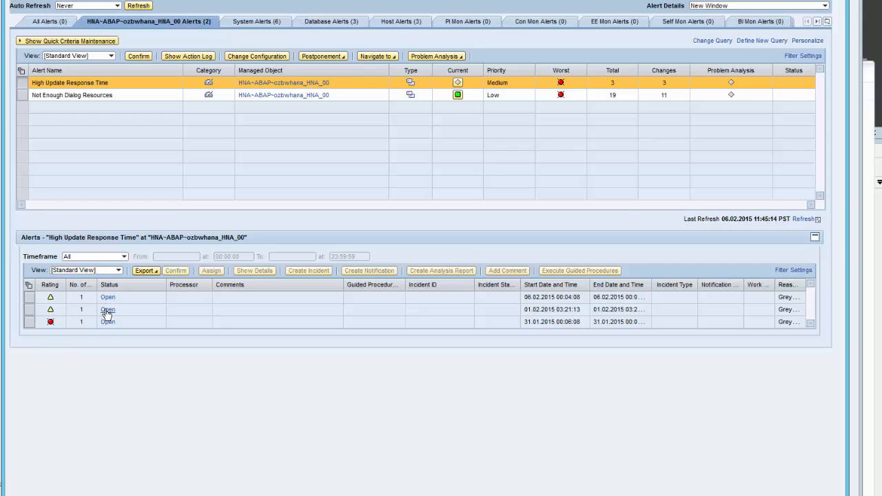
{"action": "mouse_move", "coordinate": [109, 323]}
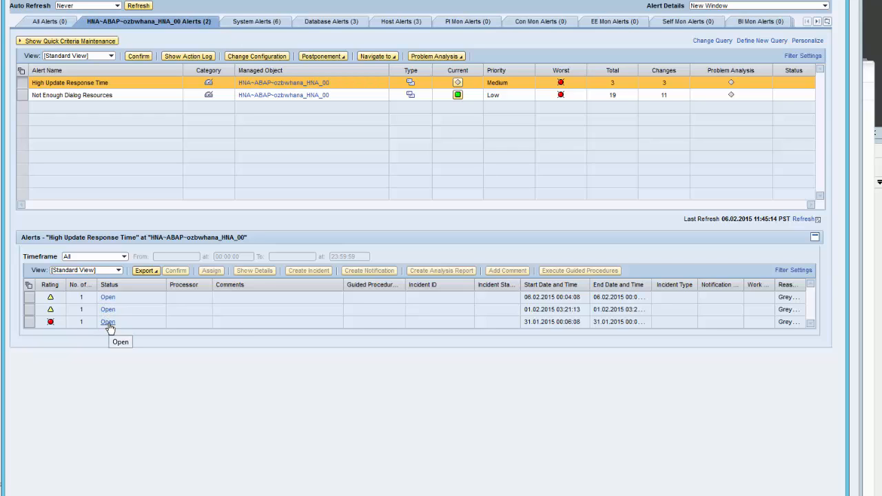
{"action": "mouse_move", "coordinate": [120, 305]}
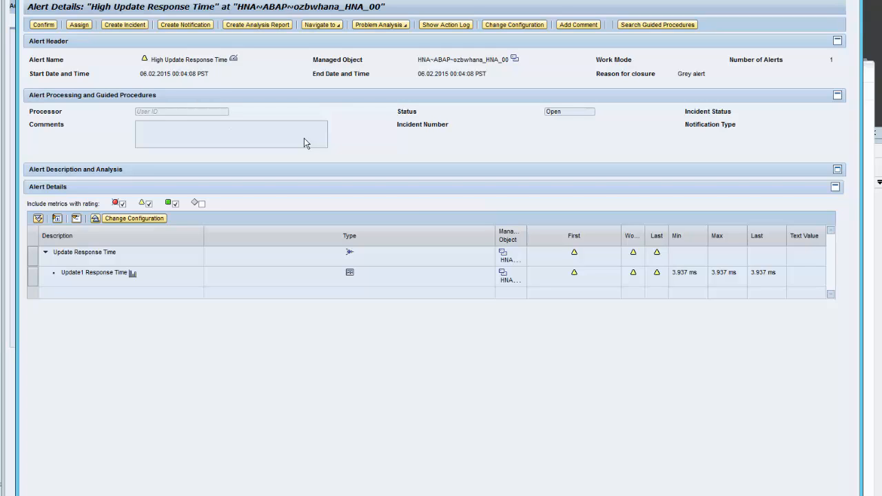
{"action": "mouse_move", "coordinate": [651, 282]}
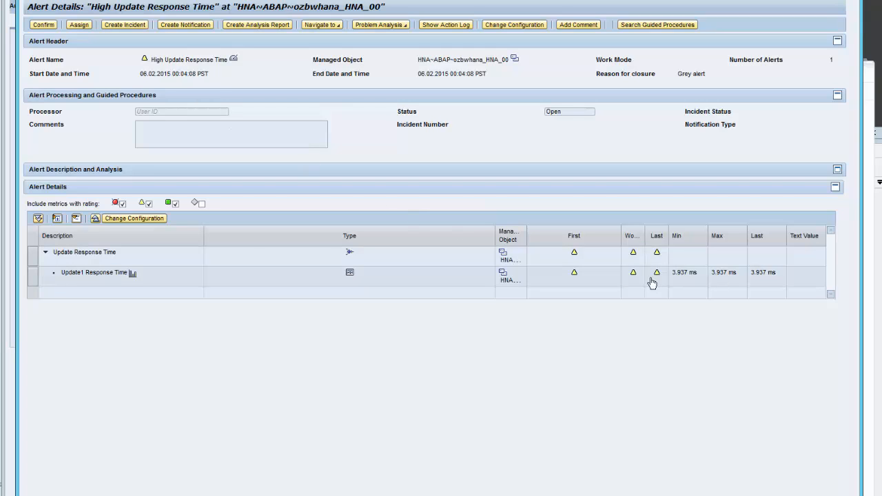
{"action": "mouse_move", "coordinate": [119, 43]}
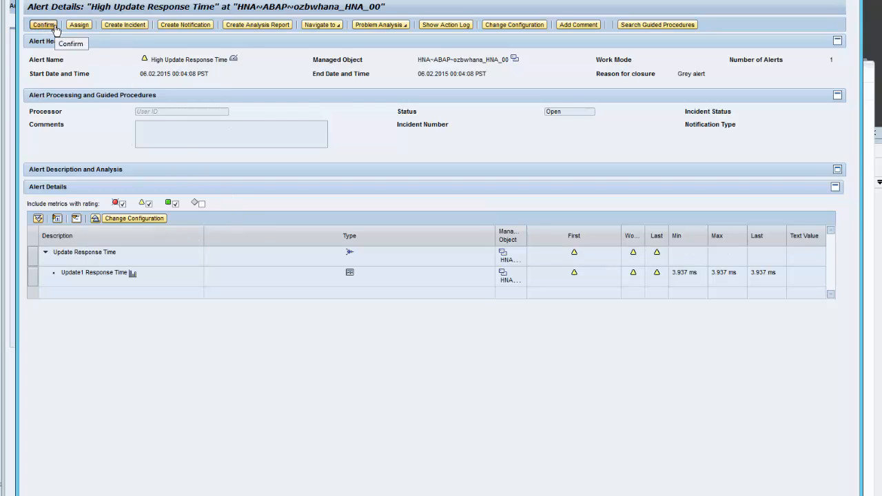
{"action": "mouse_move", "coordinate": [124, 27]}
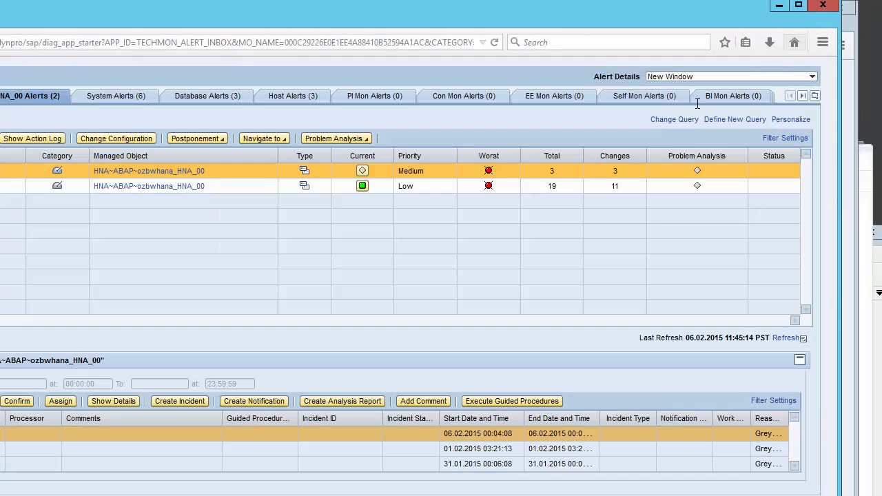
{"action": "mouse_move", "coordinate": [620, 62]}
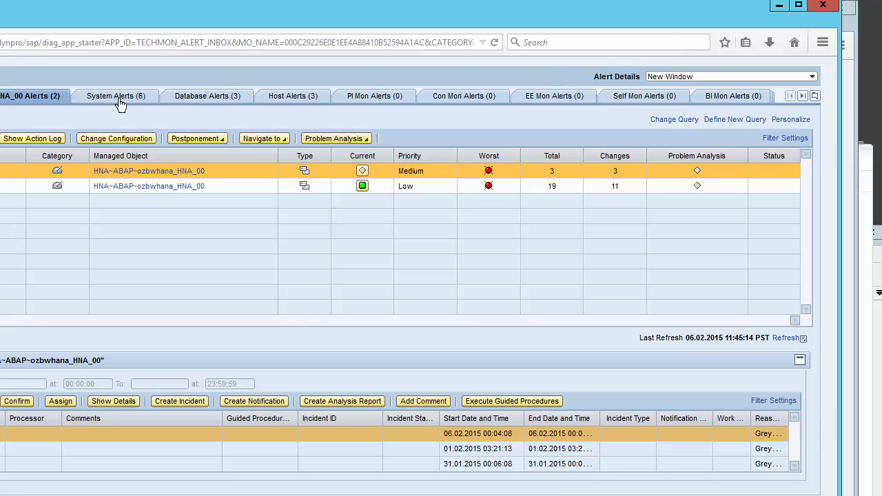
{"action": "mouse_move", "coordinate": [121, 105]}
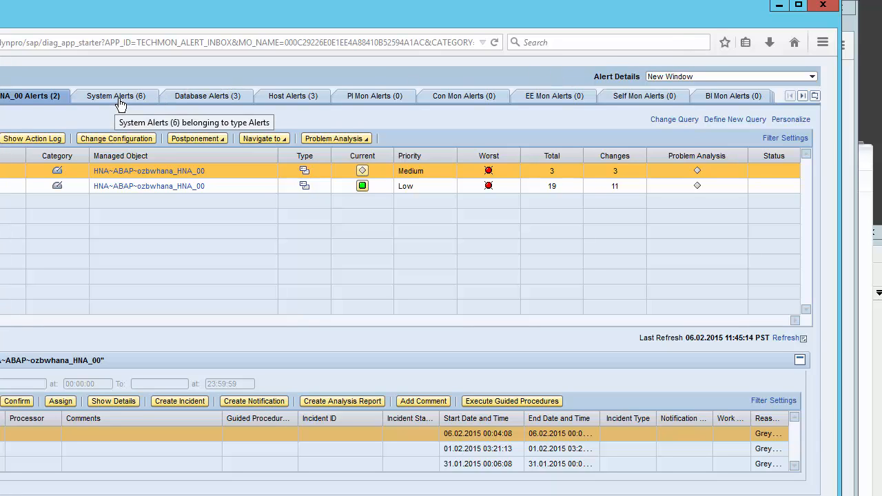
{"action": "mouse_move", "coordinate": [151, 112]}
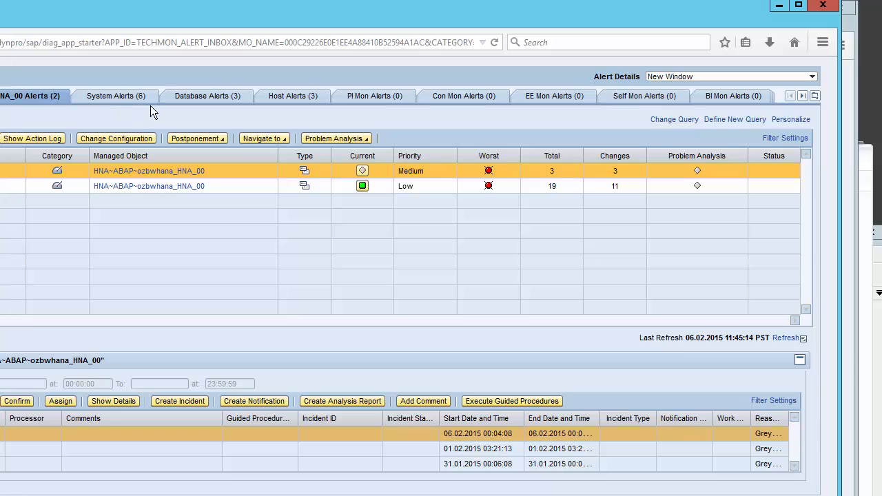
- Switch the Alert Inbox to the System Alerts (66) category
{"action": "left_click", "coordinate": [116, 97]}
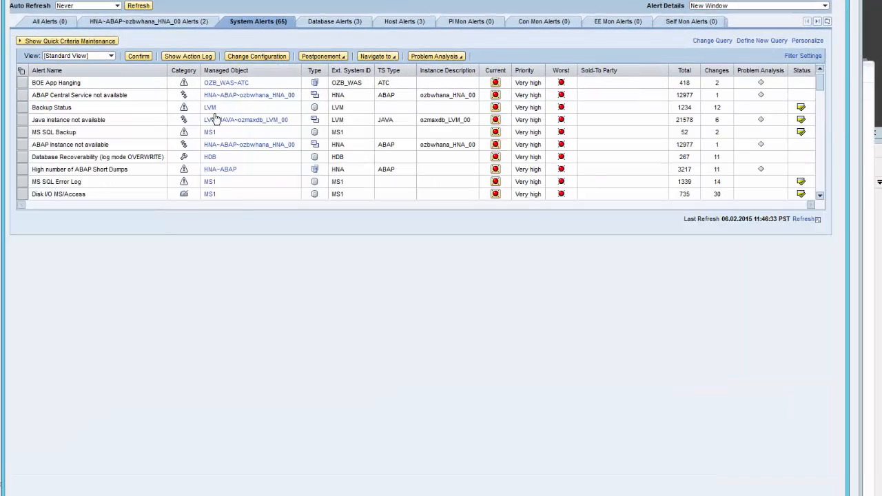
{"action": "mouse_move", "coordinate": [74, 108]}
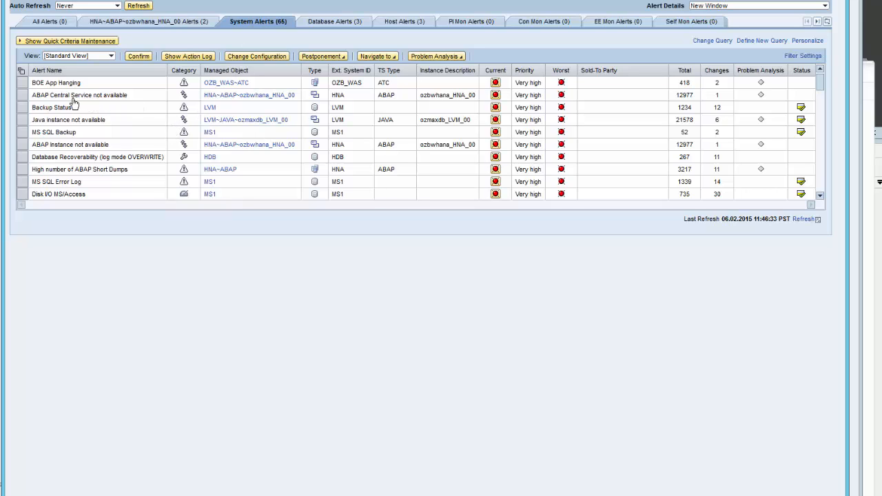
{"action": "mouse_move", "coordinate": [69, 108]}
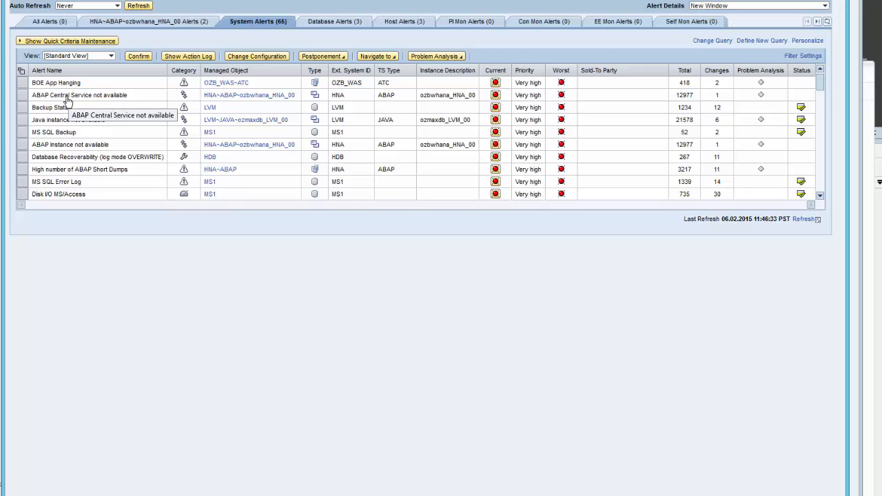
- View details of the ABAP Central Service not available alert and its Message Server Status metric
{"action": "left_click", "coordinate": [79, 95]}
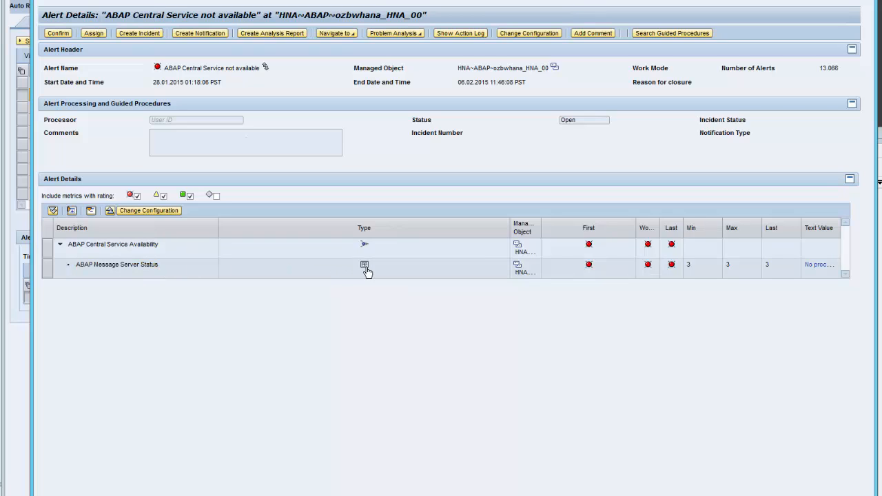
{"action": "mouse_move", "coordinate": [537, 270]}
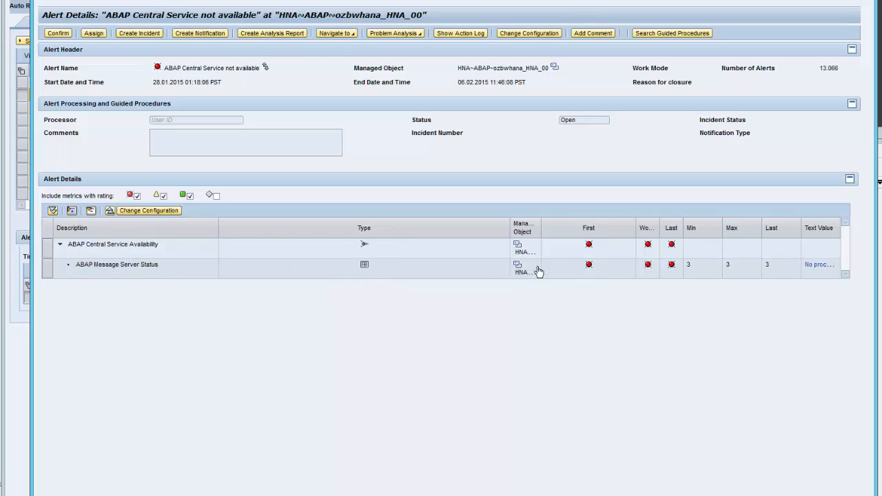
{"action": "left_click", "coordinate": [819, 264]}
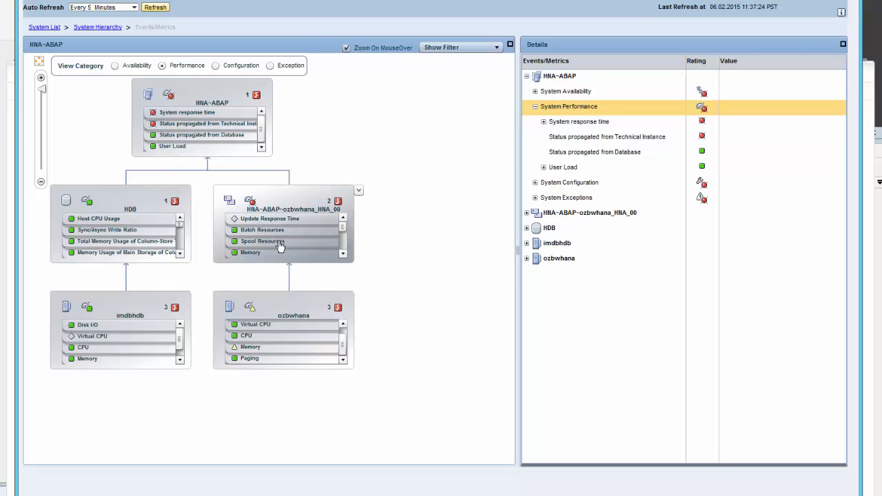
- Select the HNA~ABAP~ozbwhana_HNA_00 instance and expand its metrics in the Details tree
{"action": "left_click", "coordinate": [526, 212]}
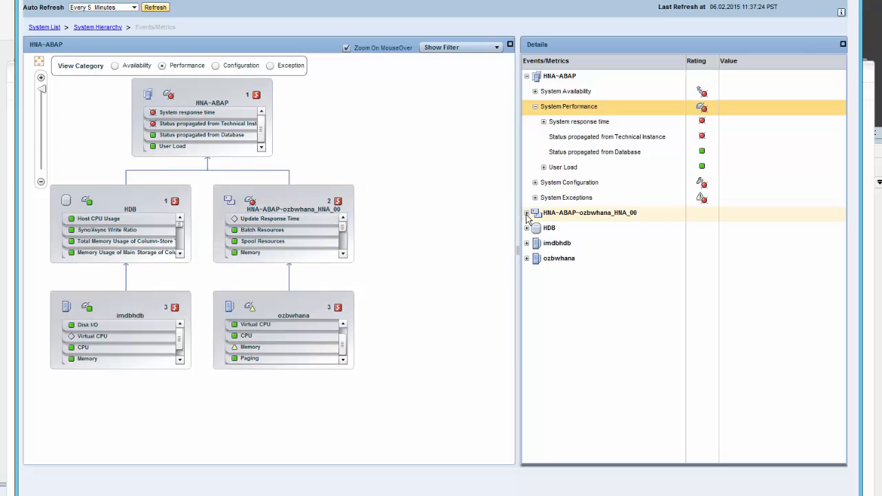
{"action": "left_click", "coordinate": [527, 212]}
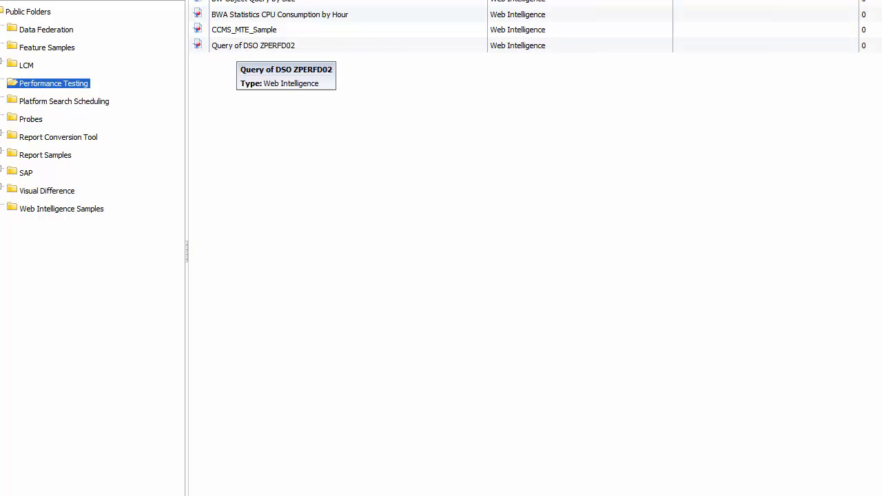
{"action": "mouse_move", "coordinate": [250, 50]}
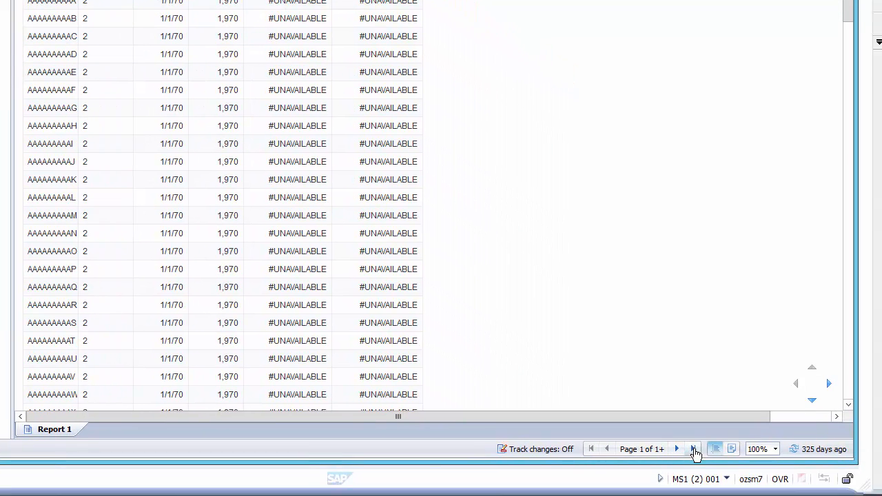
- Jump to the last page of the Query of DSO ZPERFD02 report and refresh to show its Prompts
{"action": "left_click", "coordinate": [693, 449]}
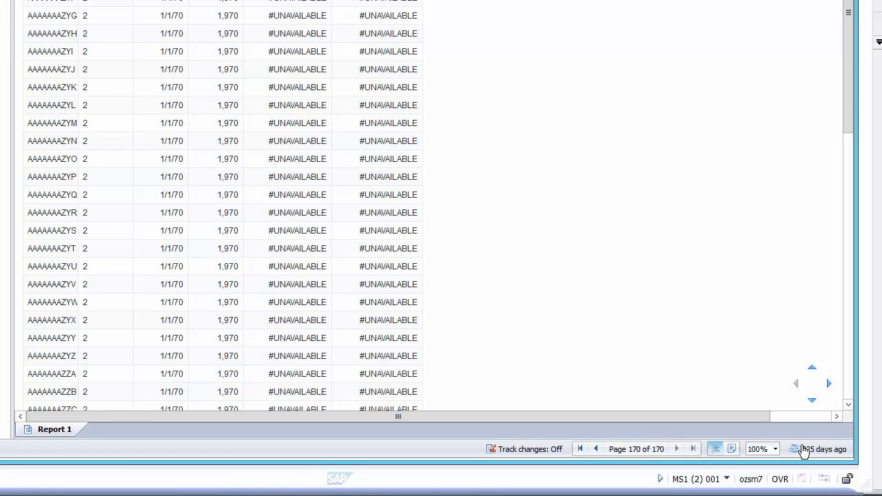
{"action": "left_click", "coordinate": [796, 450]}
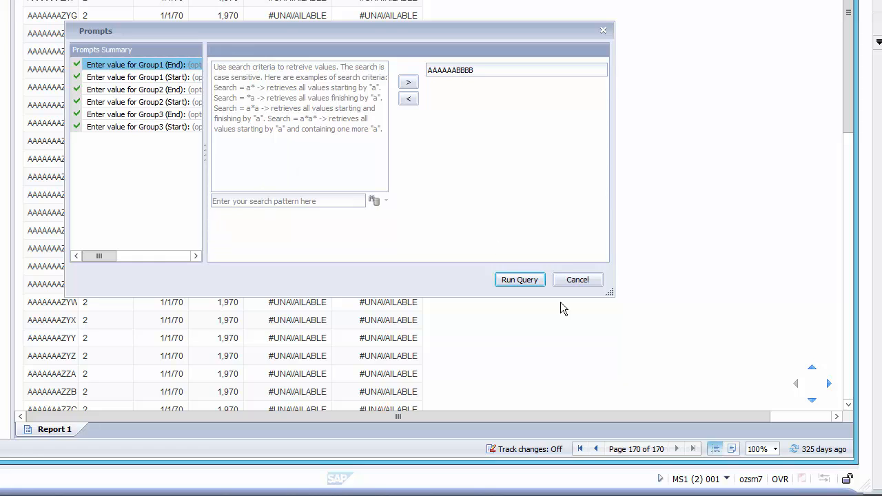
{"action": "left_click", "coordinate": [518, 278]}
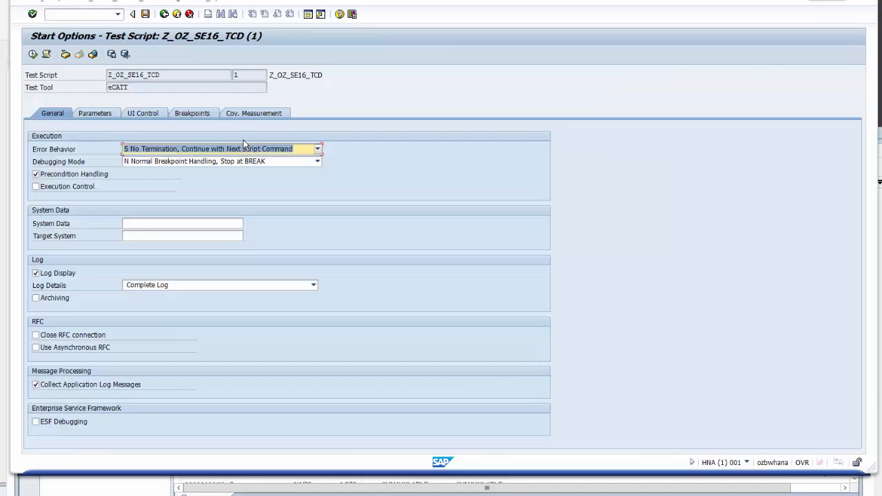
- Show the UI Control settings in the start options of test script Z_OZ_SE16_TCD
{"action": "left_click", "coordinate": [144, 113]}
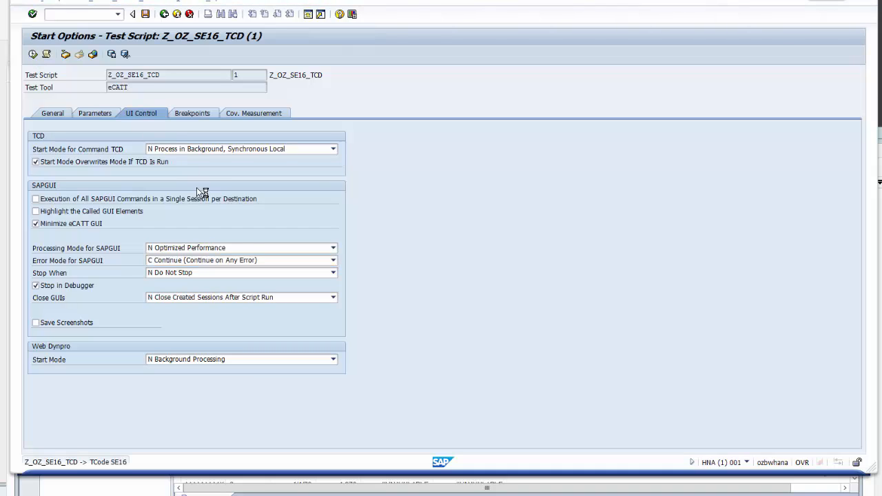
{"action": "mouse_move", "coordinate": [385, 126]}
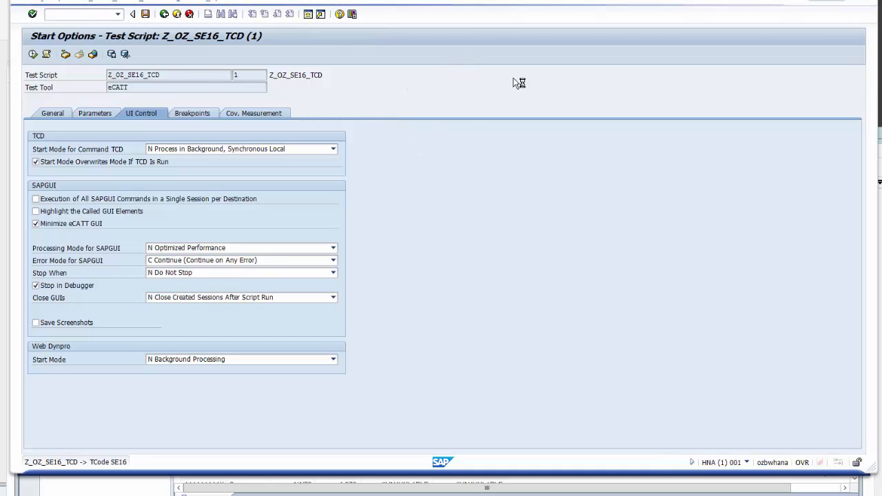
{"action": "mouse_move", "coordinate": [402, 180]}
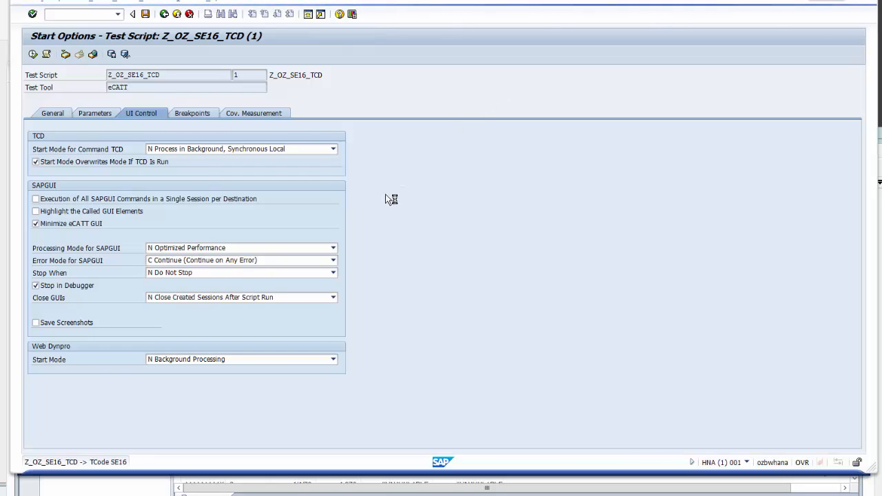
{"action": "mouse_move", "coordinate": [378, 201]}
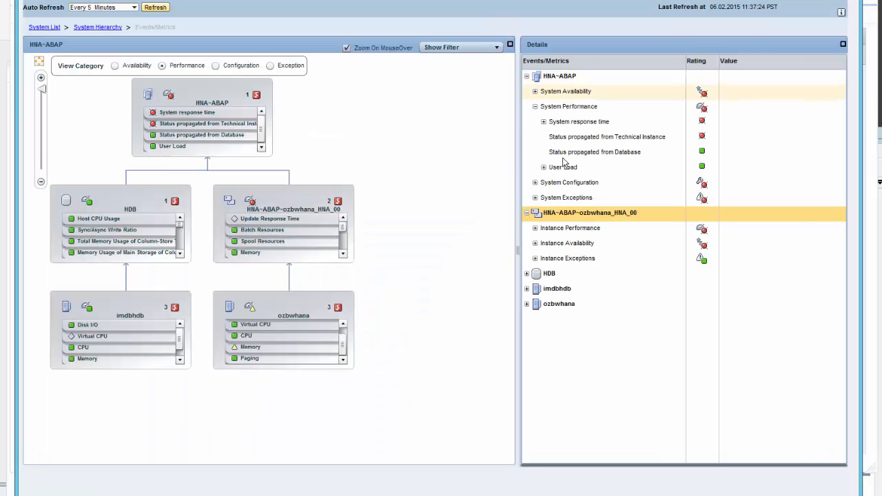
{"action": "mouse_move", "coordinate": [535, 229]}
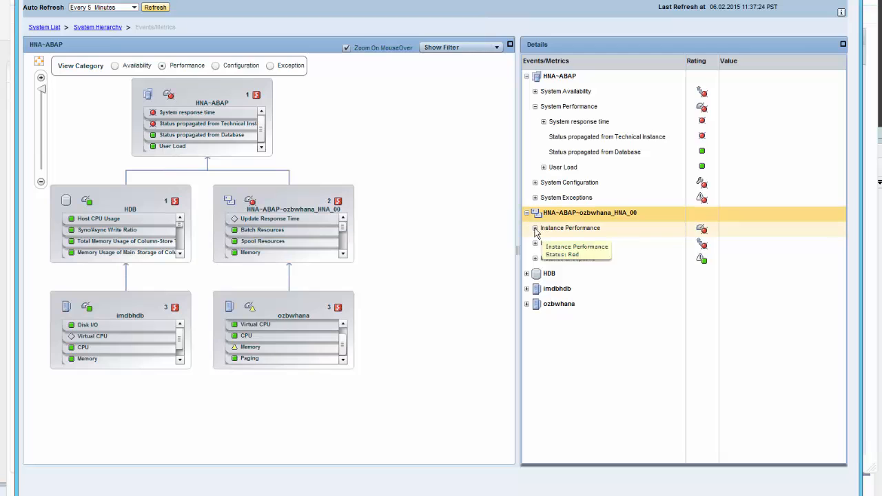
- Expand Instance Performance and Dialog Response Time for HNA~ABAP~ozbwhana_HNA_00, rated red
{"action": "left_click", "coordinate": [535, 229]}
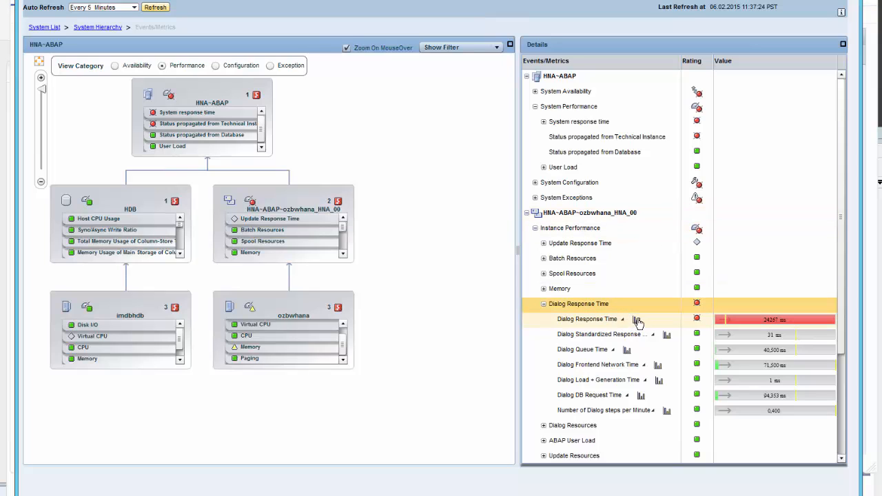
{"action": "mouse_move", "coordinate": [636, 320]}
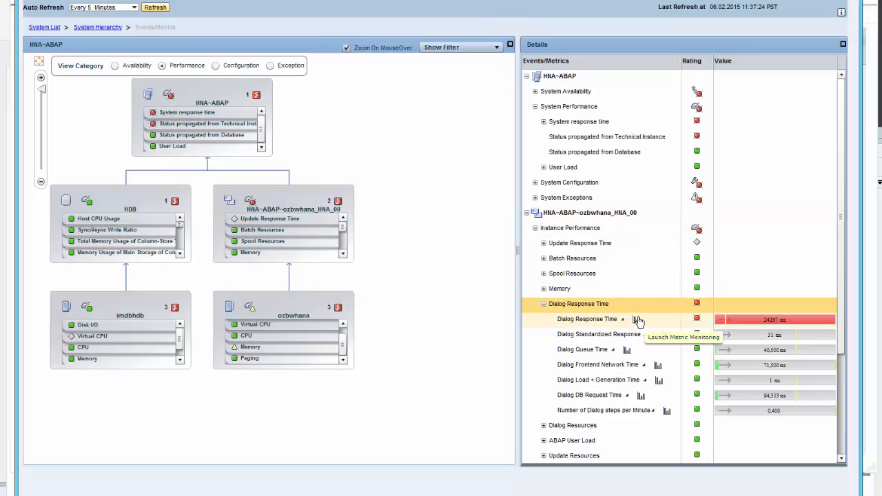
{"action": "mouse_move", "coordinate": [638, 319]}
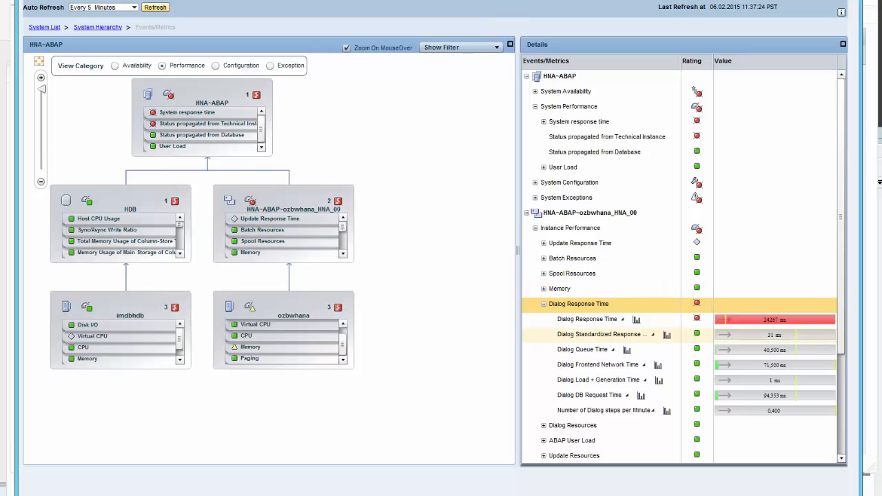
{"action": "mouse_move", "coordinate": [647, 324]}
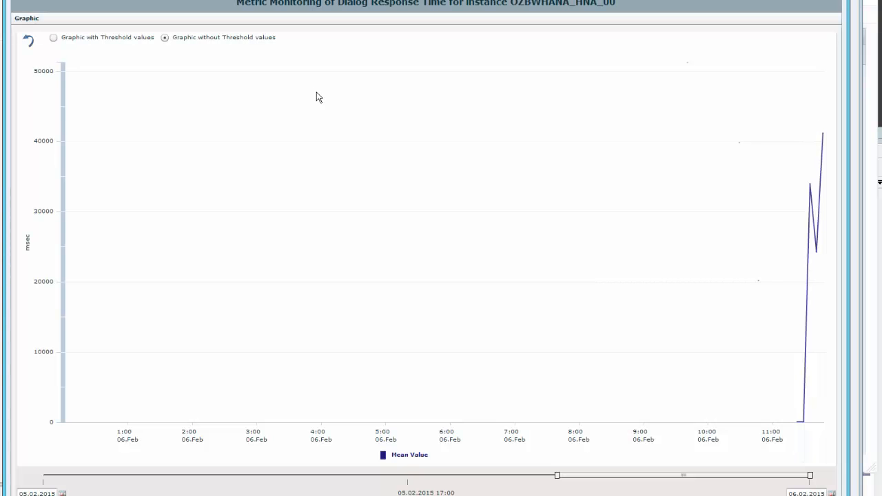
{"action": "mouse_move", "coordinate": [808, 184]}
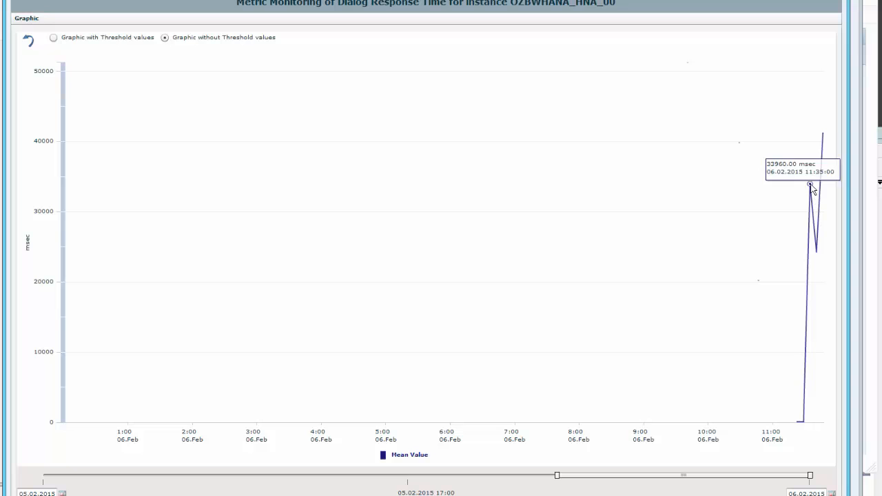
{"action": "mouse_move", "coordinate": [819, 215]}
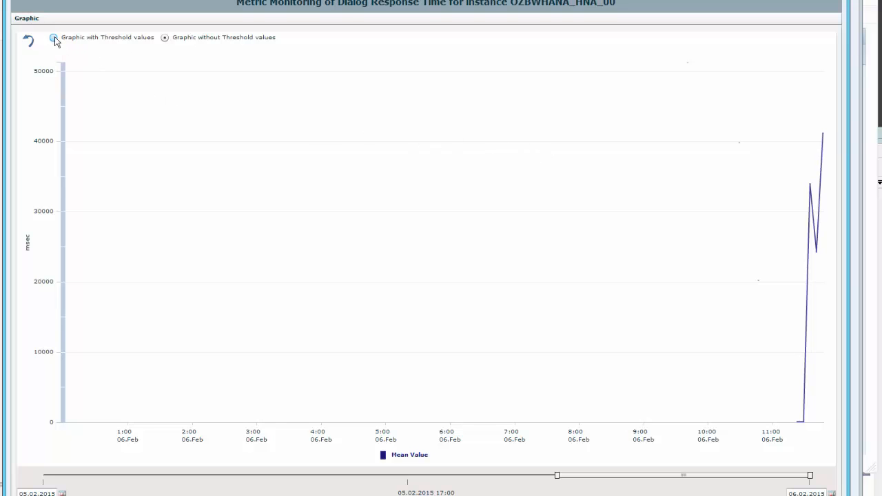
- Switch the OZBWHANA_HNA_00 Dialog Response Time chart to 'Graphic with Threshold values'
{"action": "left_click", "coordinate": [51, 40]}
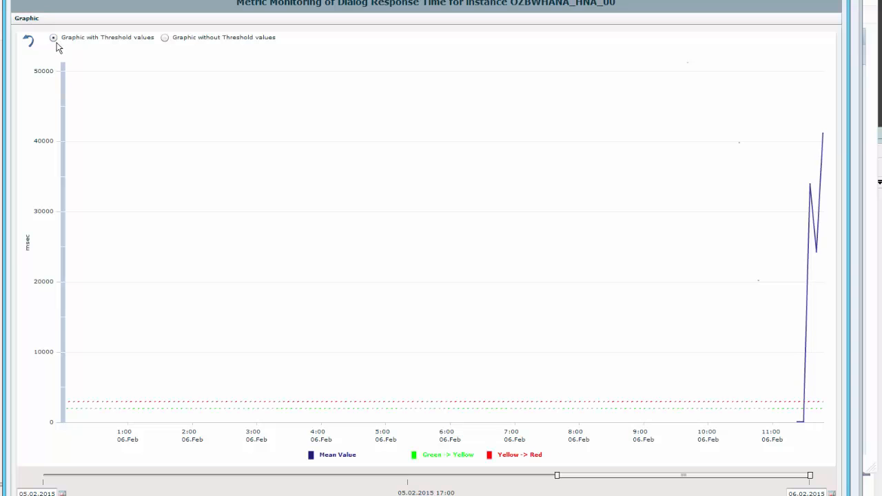
{"action": "mouse_move", "coordinate": [810, 401]}
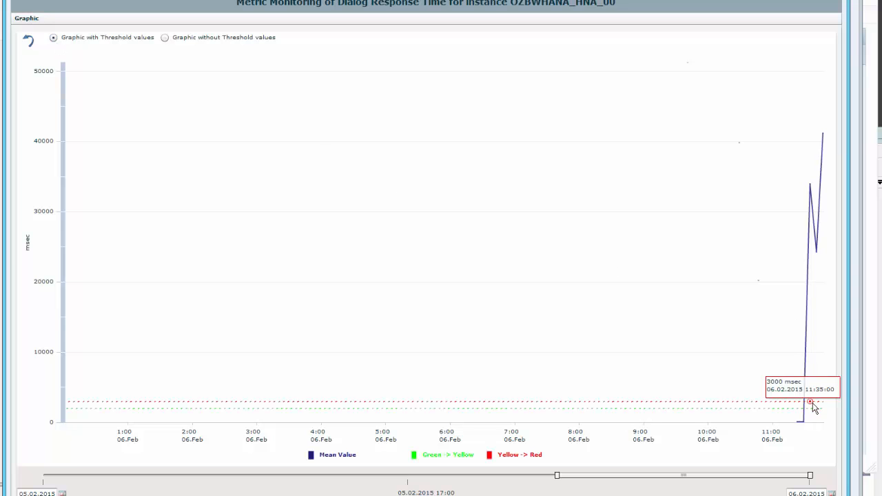
{"action": "mouse_move", "coordinate": [813, 240]}
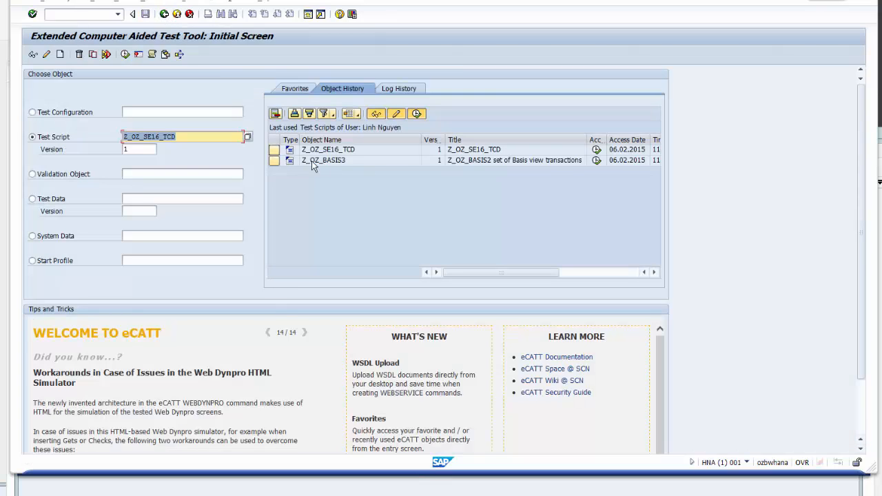
- Load eCATT script Z_OZ_BASIS3 from Object History and set its SAPGUI Error Mode under UI Control
{"action": "double_click", "coordinate": [323, 160]}
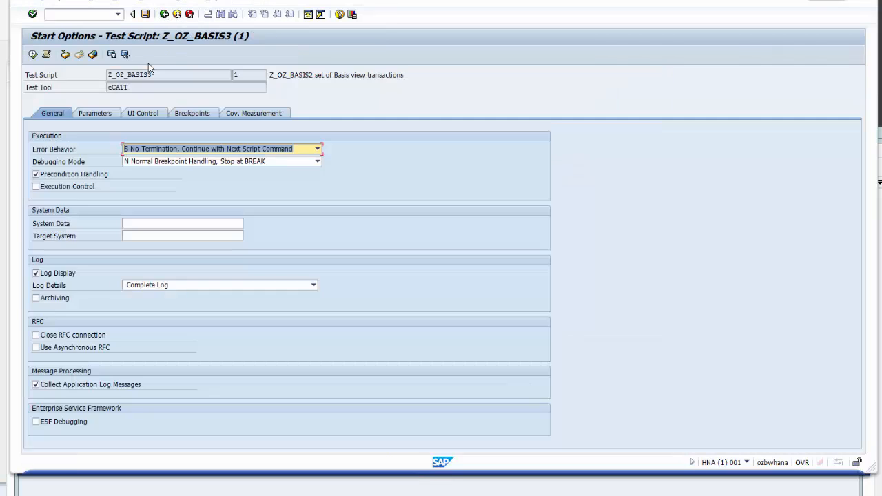
{"action": "left_click", "coordinate": [143, 113]}
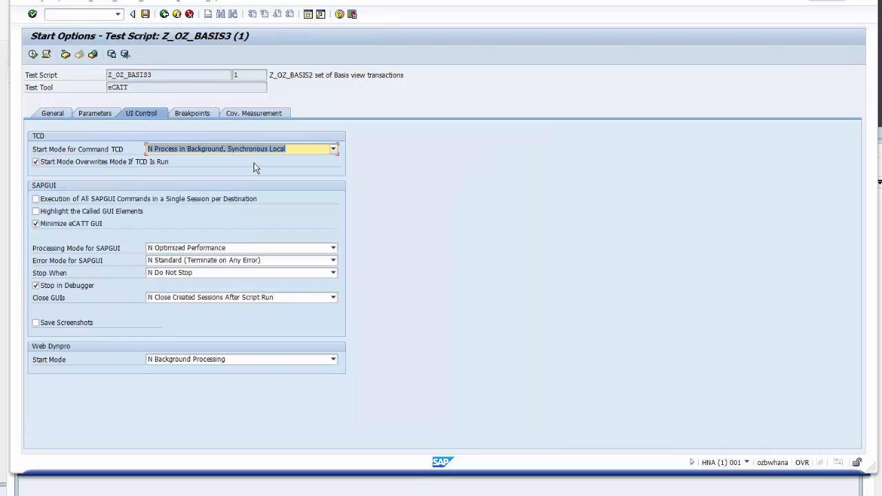
{"action": "left_click", "coordinate": [333, 259]}
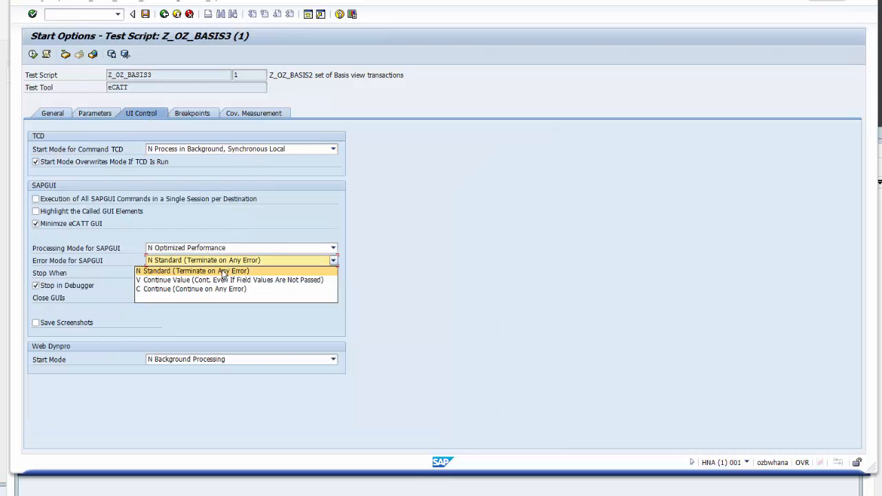
{"action": "left_click", "coordinate": [190, 289]}
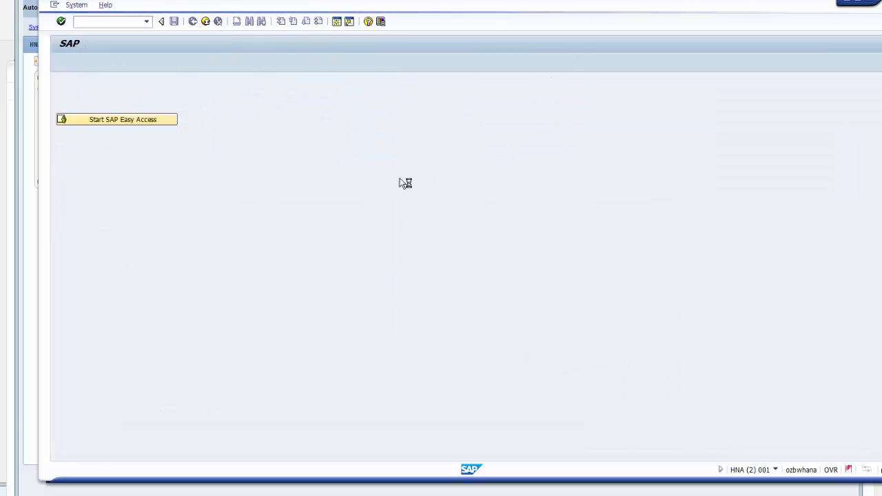
- Let the eCATT script replay the HANA database overview and OS07N monitor for ozbwhana_HNA_00
{"action": "left_click", "coordinate": [116, 119]}
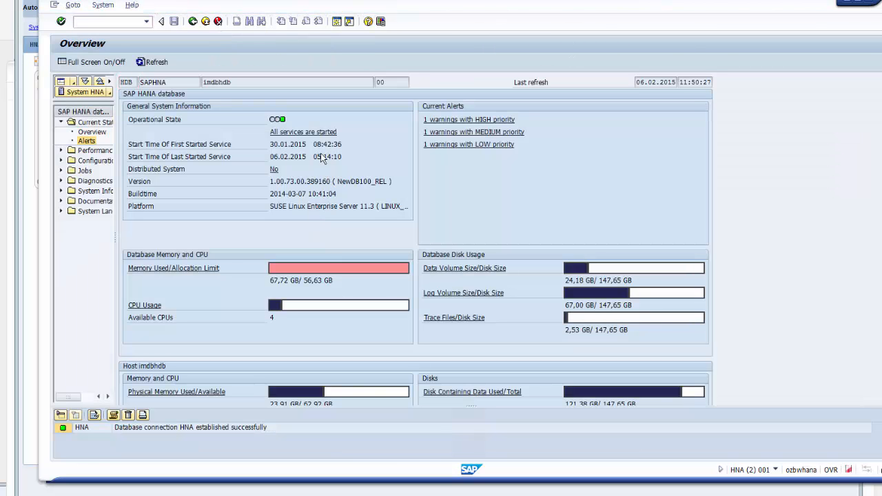
{"action": "left_click", "coordinate": [85, 141]}
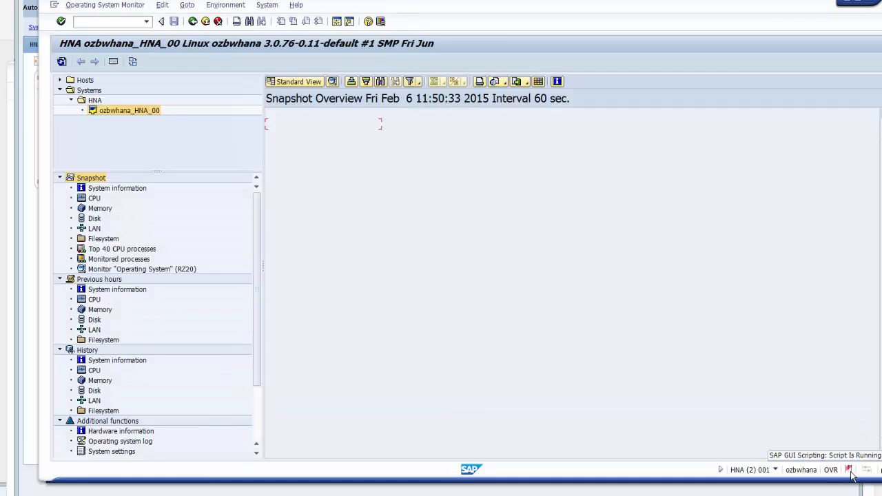
{"action": "left_click", "coordinate": [94, 228]}
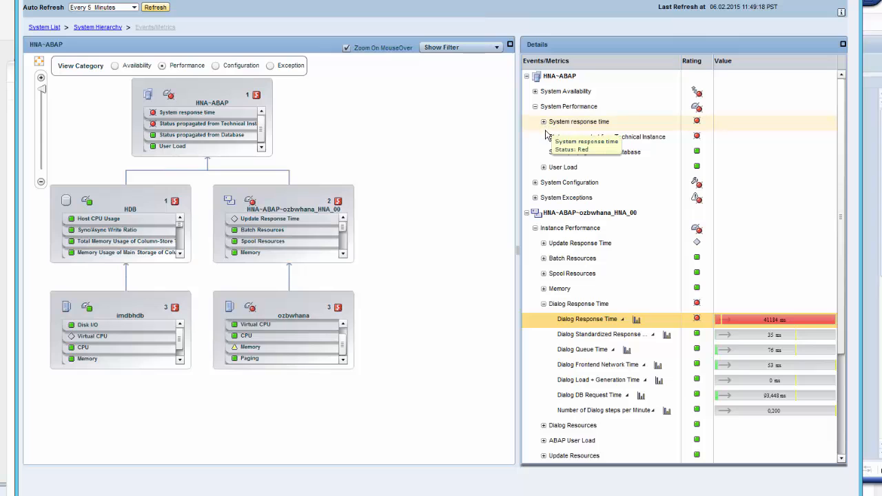
- Chart HNA's Average RFC Response Time for the last hour with green-yellow and yellow-red threshold lines
{"action": "left_click", "coordinate": [543, 121]}
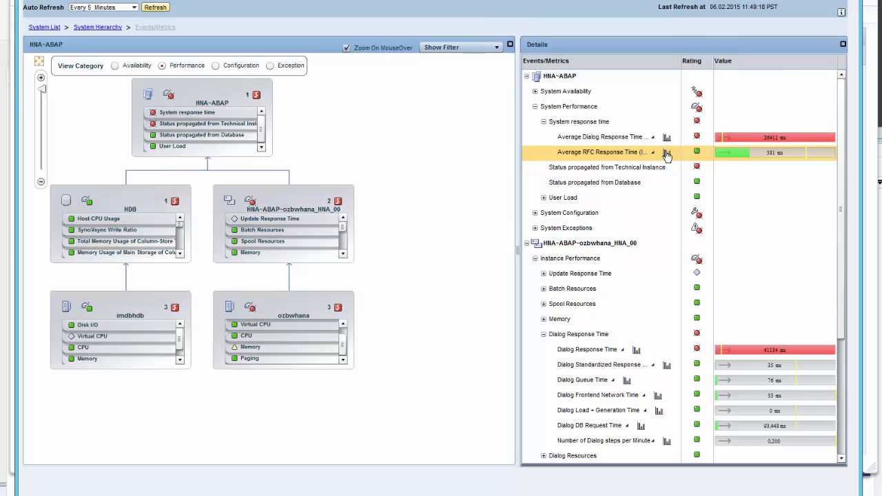
{"action": "left_click", "coordinate": [667, 152]}
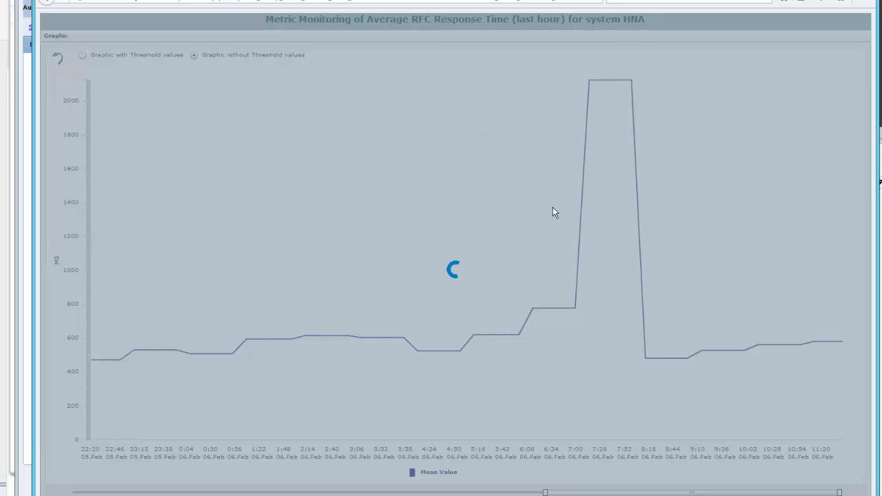
{"action": "mouse_move", "coordinate": [549, 302]}
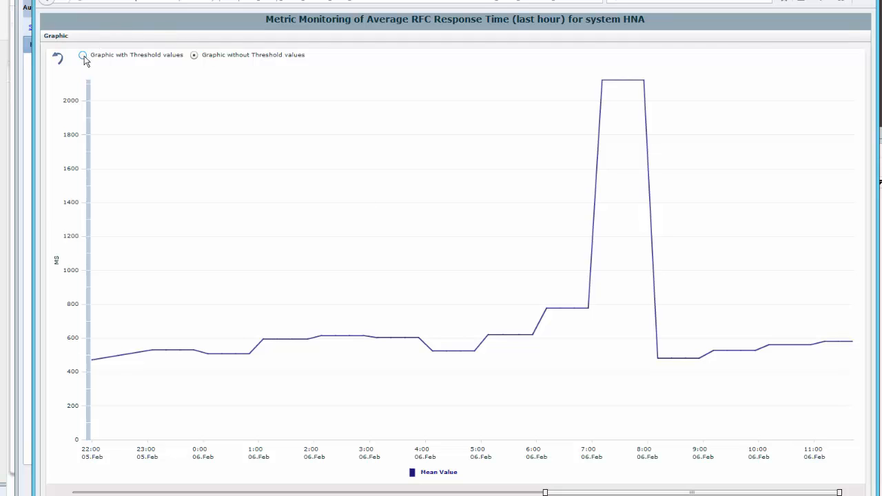
{"action": "left_click", "coordinate": [82, 56]}
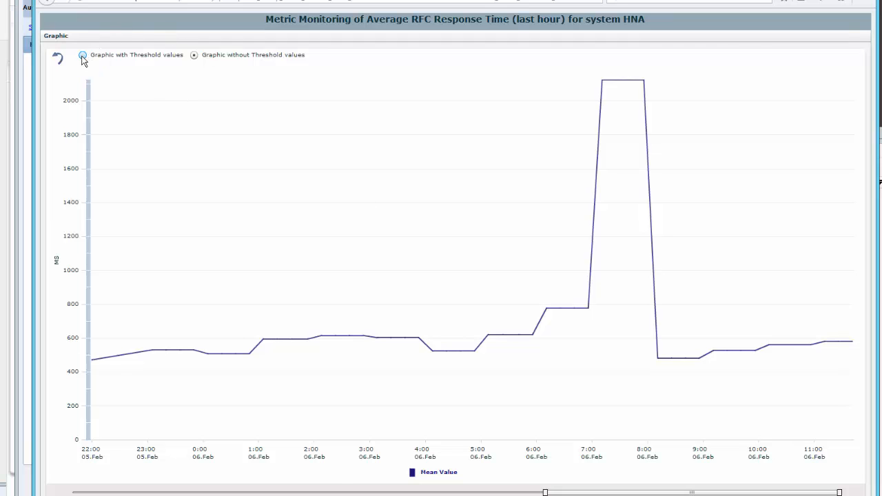
{"action": "left_click", "coordinate": [83, 55]}
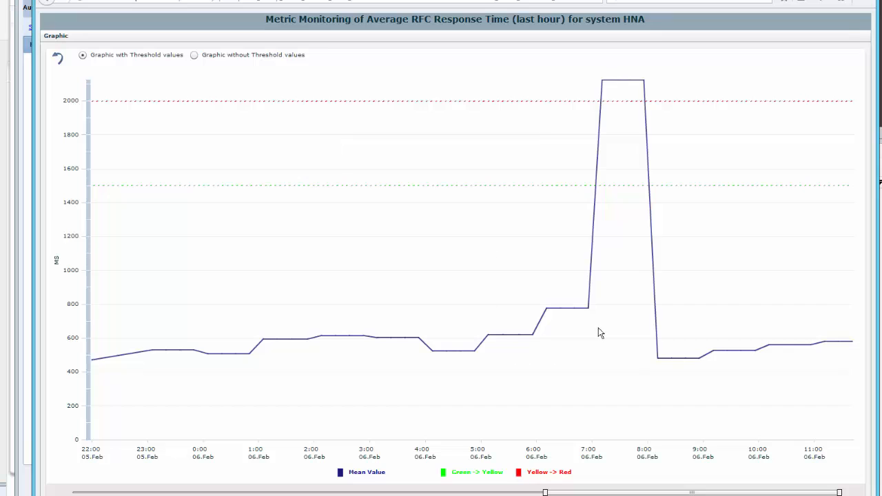
{"action": "mouse_move", "coordinate": [679, 314]}
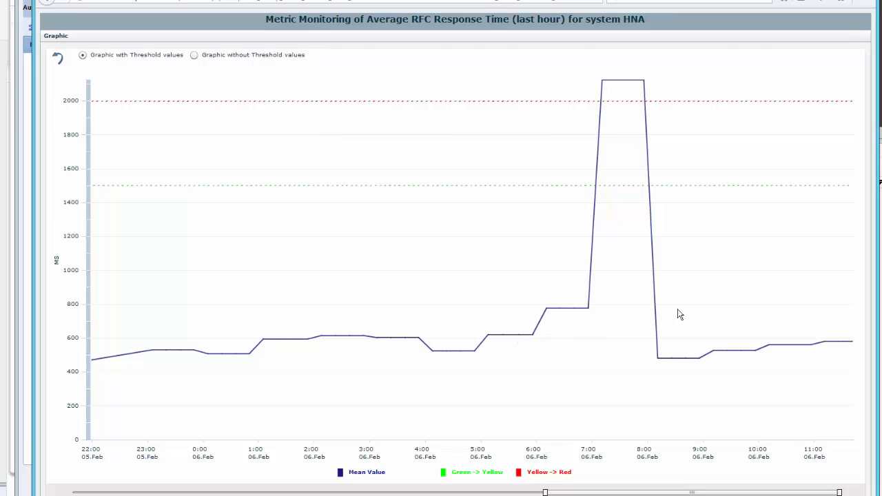
{"action": "mouse_move", "coordinate": [628, 364]}
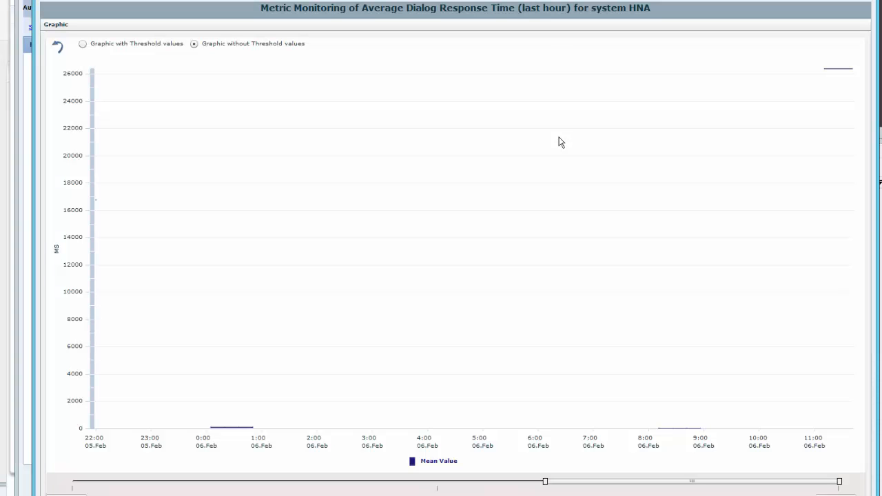
{"action": "mouse_move", "coordinate": [562, 149]}
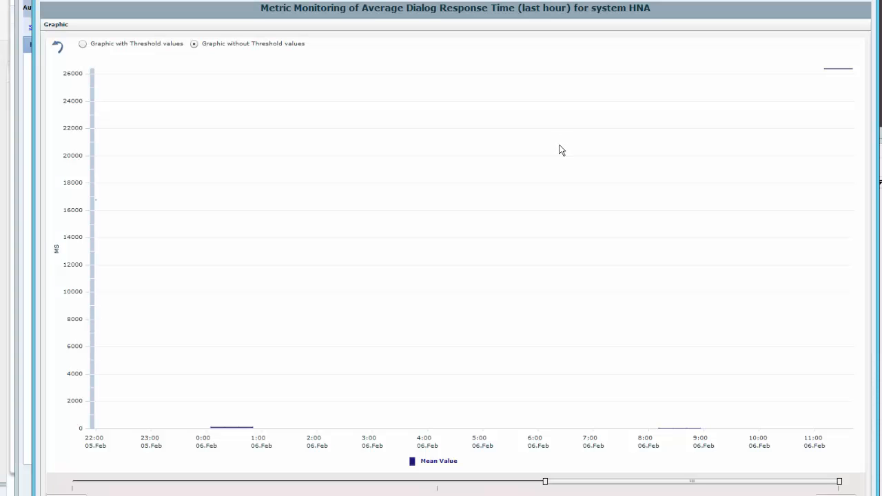
{"action": "mouse_move", "coordinate": [749, 477]}
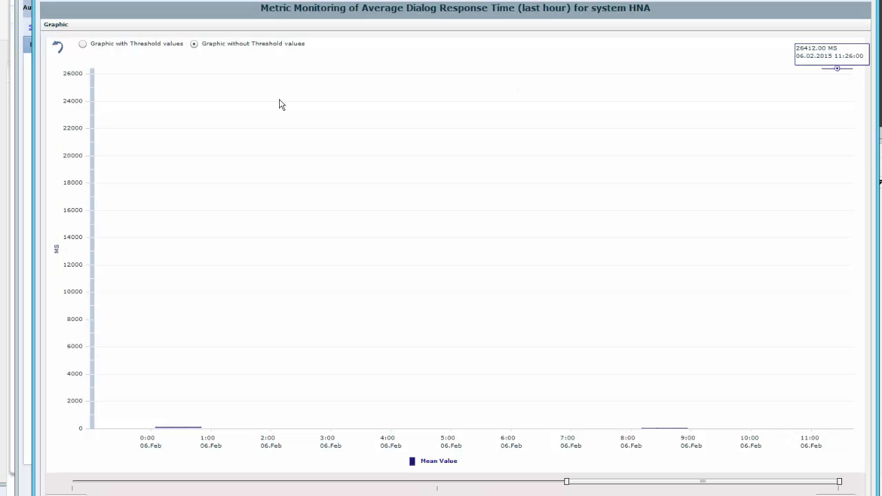
- Switch HNA's Average Dialog Response Time chart to 'Graphic with Threshold values'
{"action": "left_click", "coordinate": [83, 46]}
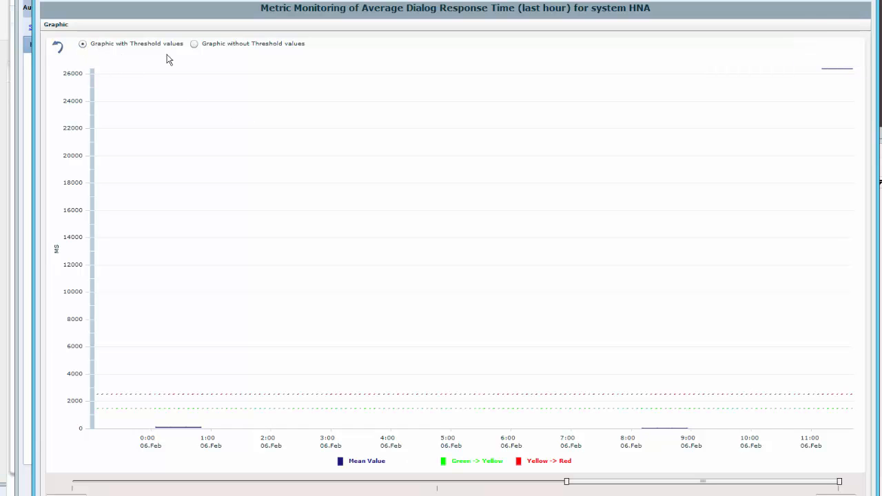
{"action": "mouse_move", "coordinate": [868, 392]}
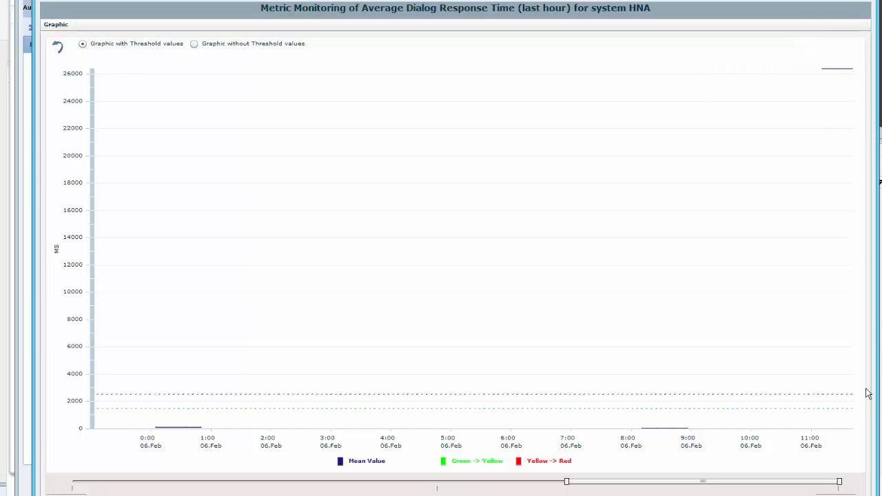
{"action": "mouse_move", "coordinate": [722, 471]}
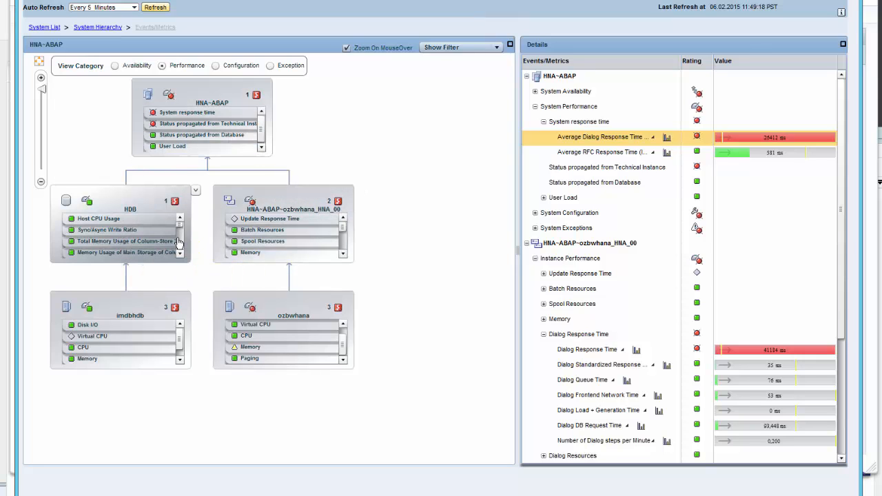
{"action": "mouse_move", "coordinate": [278, 442]}
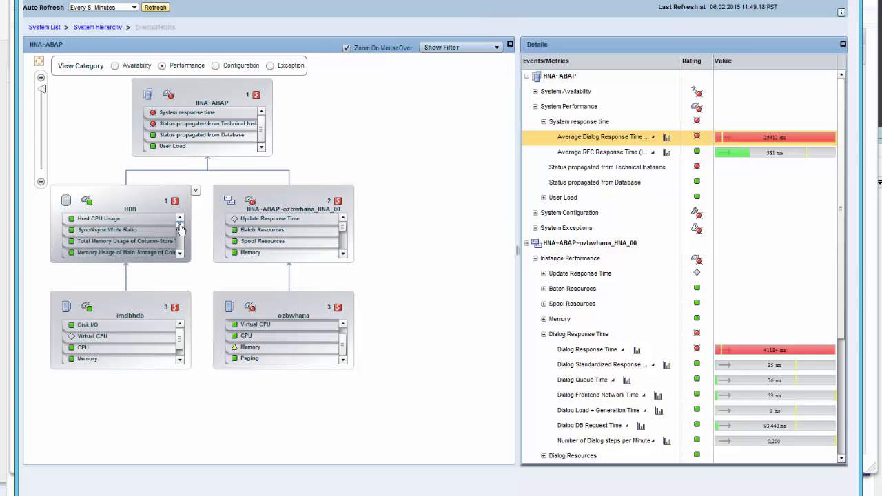
{"action": "mouse_move", "coordinate": [135, 229]}
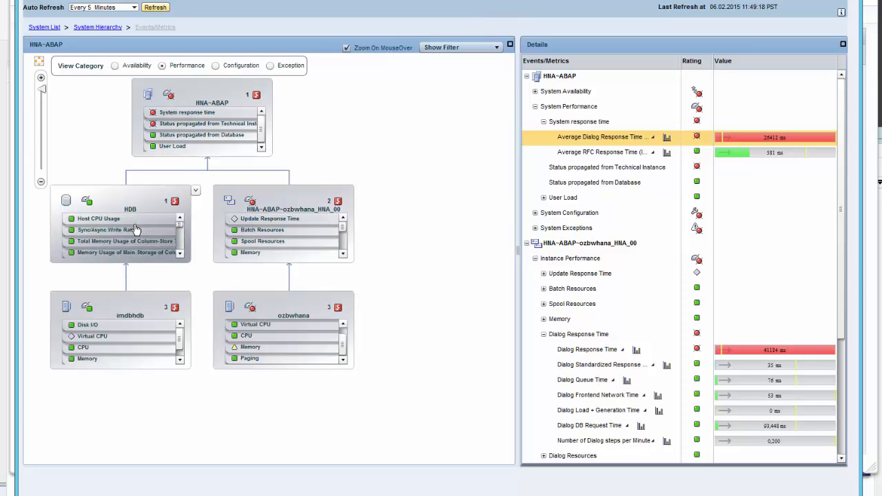
{"action": "mouse_move", "coordinate": [133, 241]}
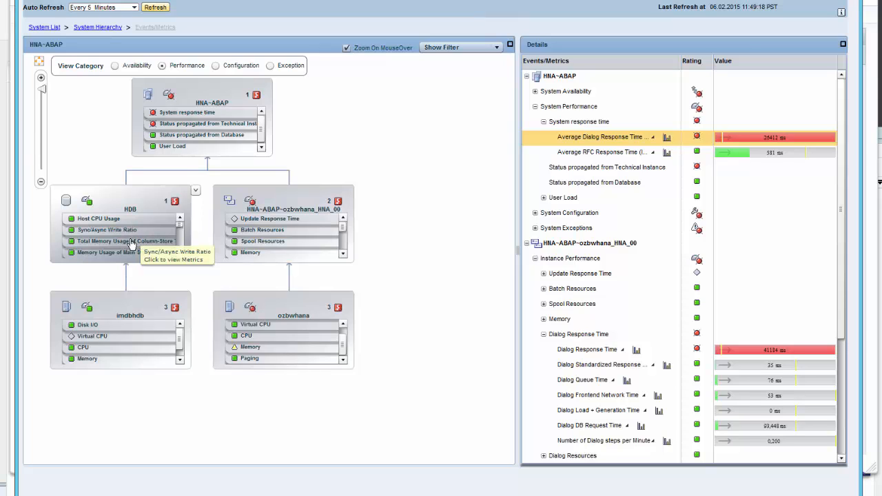
{"action": "mouse_move", "coordinate": [127, 240]}
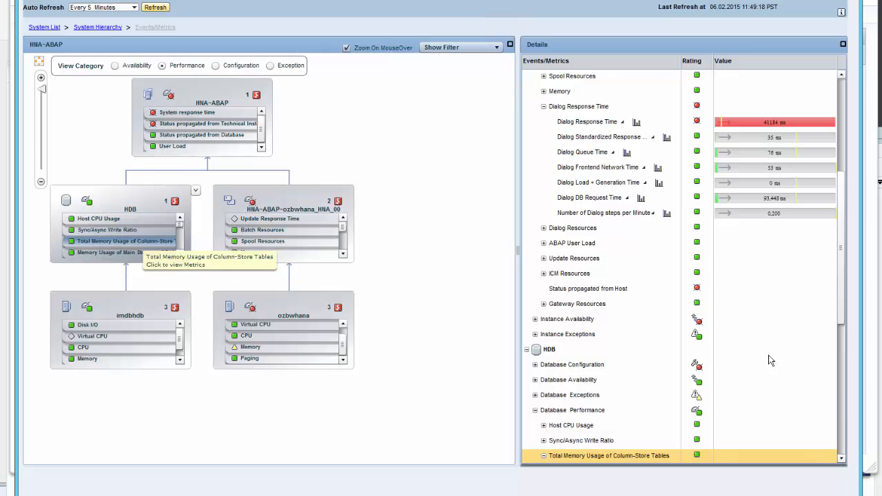
{"action": "mouse_move", "coordinate": [846, 381]}
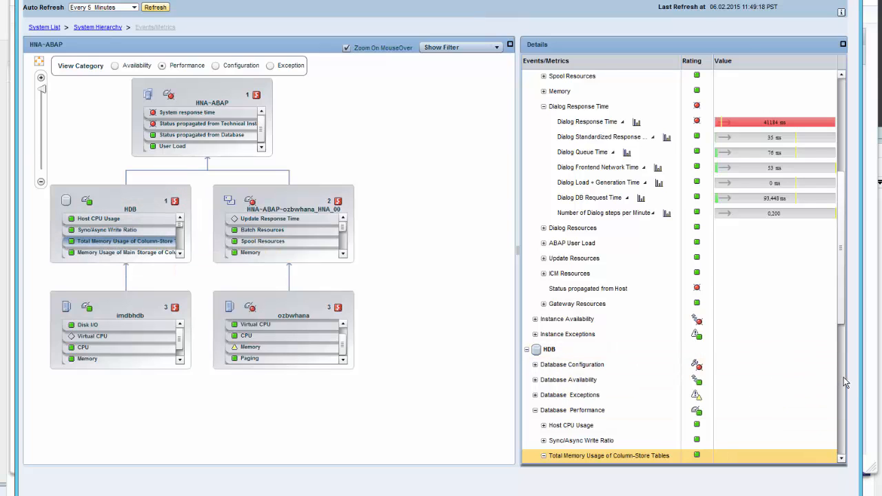
- Expand HDB's Database Configuration metrics, revealing Database Recoverability red due to log mode overwrite
{"action": "scroll", "scroll_direction": "down", "scroll_amount": 3}
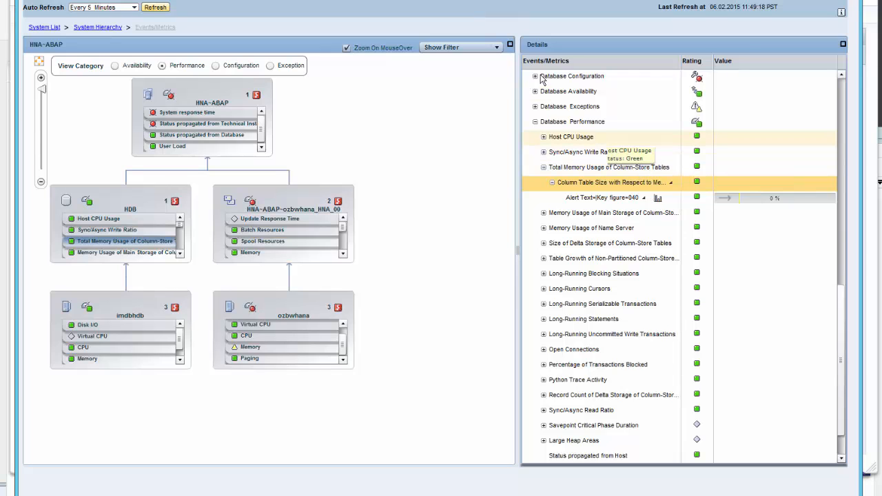
{"action": "left_click", "coordinate": [535, 76]}
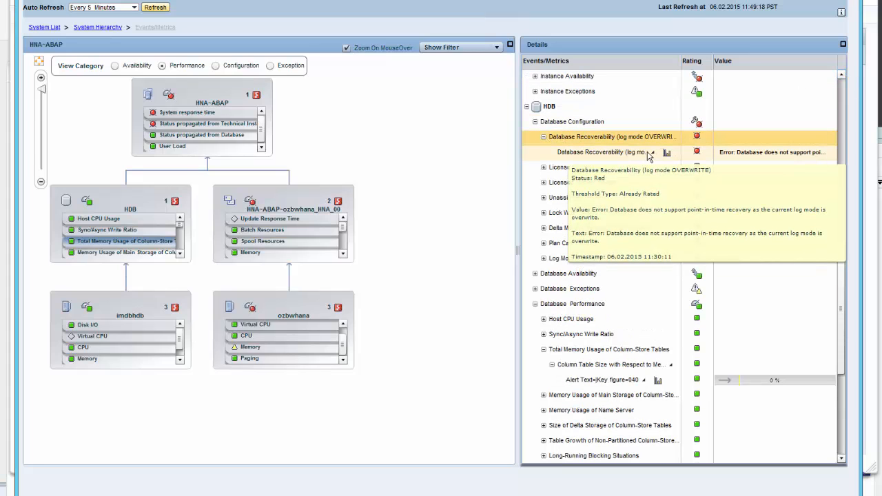
{"action": "mouse_move", "coordinate": [635, 165]}
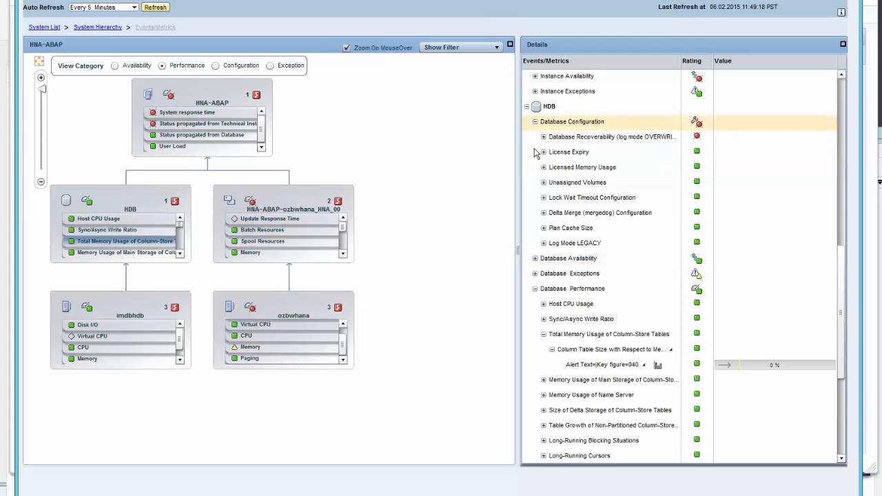
- Collapse Database Configuration, review Database Availability's Restarted Services, then expand Database Exceptions
{"action": "left_click", "coordinate": [534, 121]}
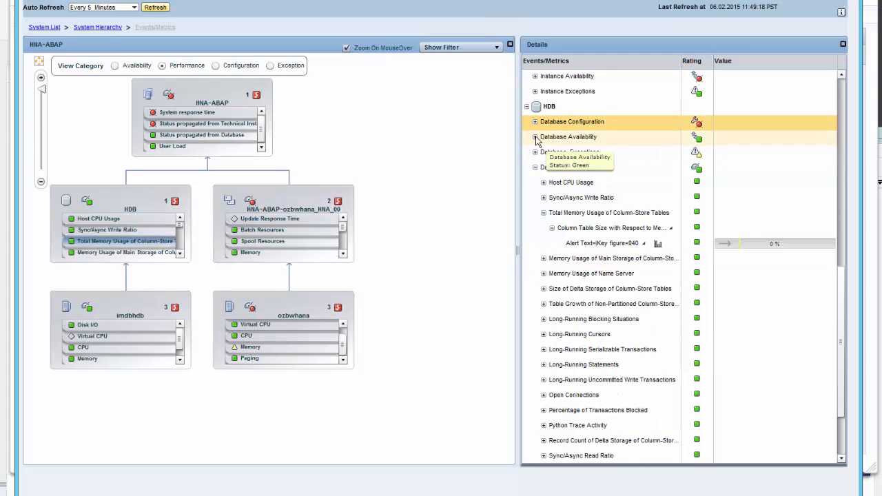
{"action": "left_click", "coordinate": [534, 137]}
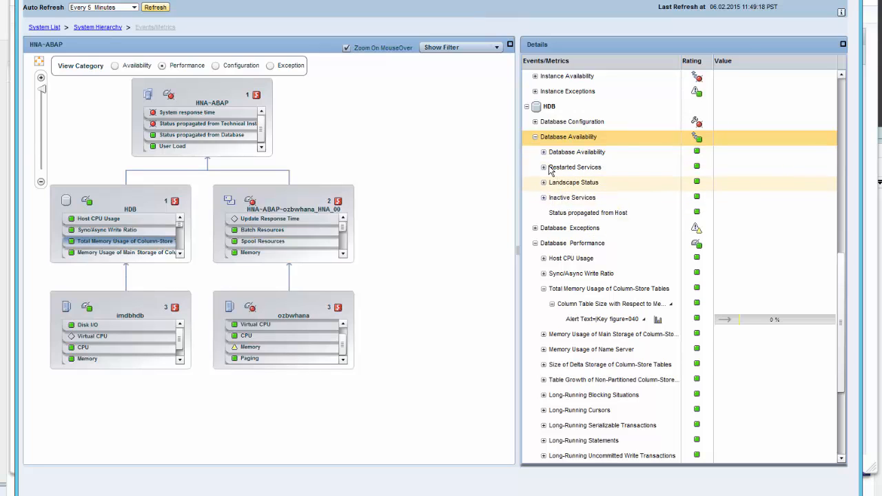
{"action": "left_click", "coordinate": [543, 167]}
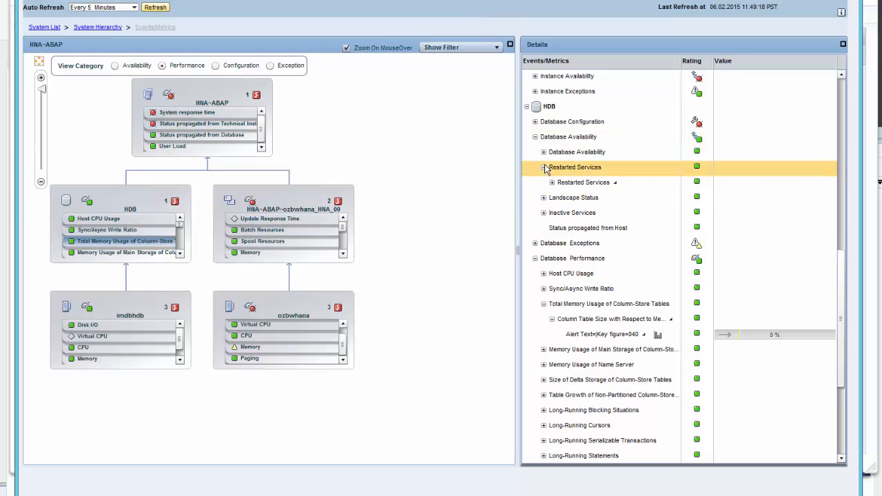
{"action": "left_click", "coordinate": [553, 182]}
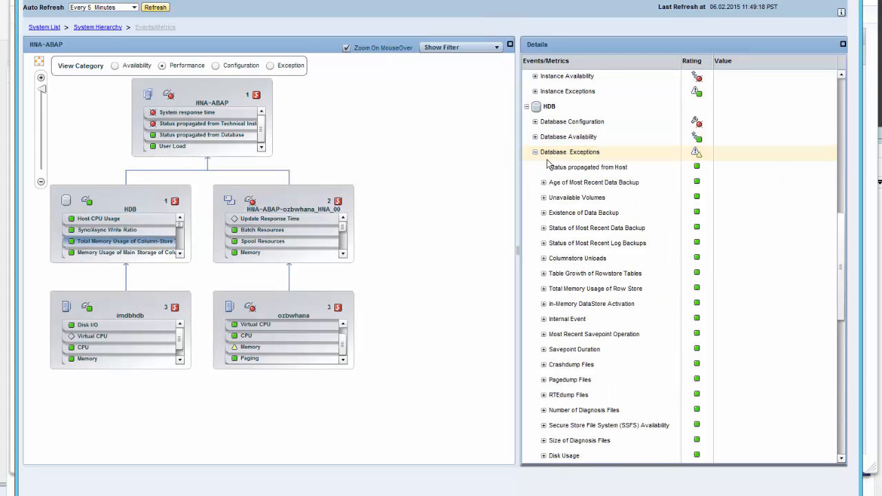
{"action": "mouse_move", "coordinate": [595, 190]}
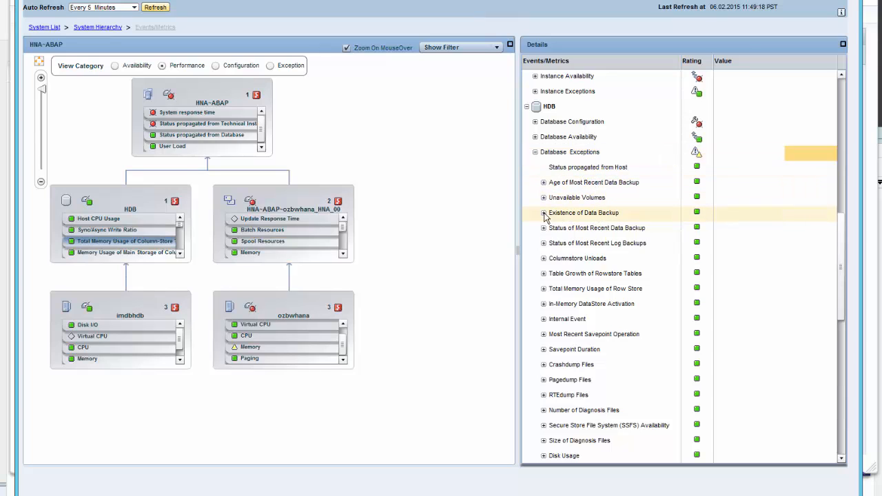
{"action": "left_click", "coordinate": [543, 212]}
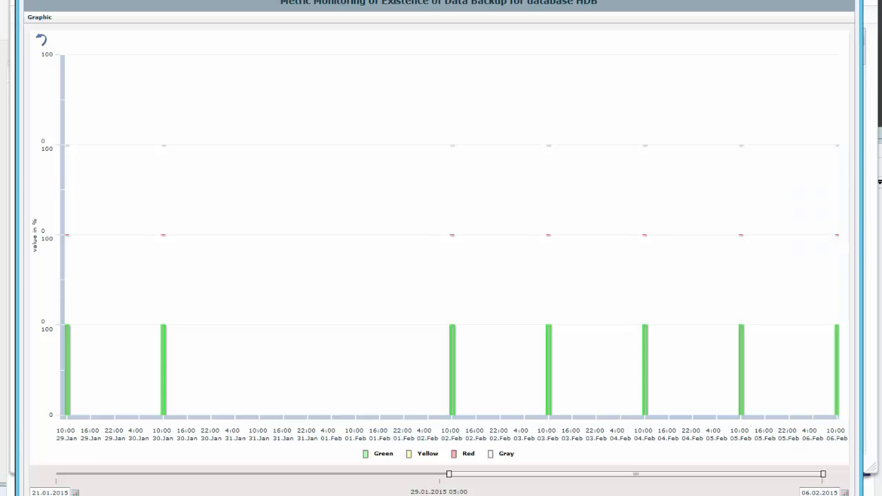
{"action": "mouse_move", "coordinate": [647, 235]}
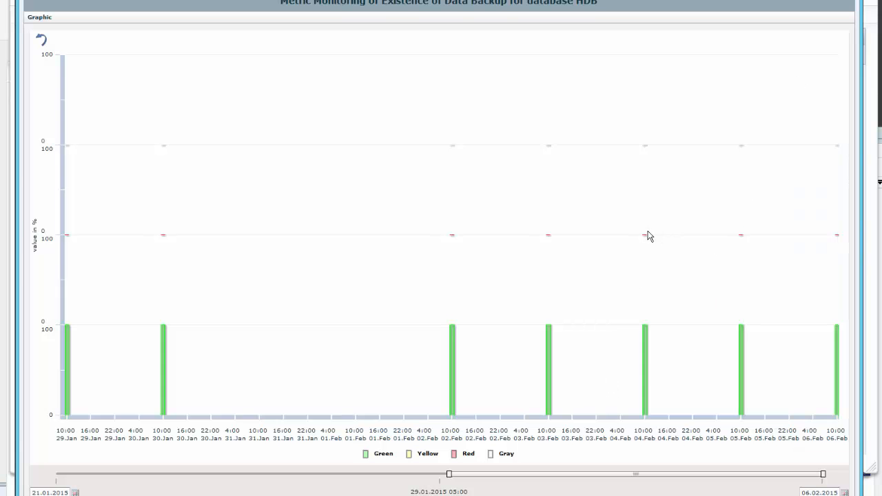
{"action": "mouse_move", "coordinate": [815, 339]}
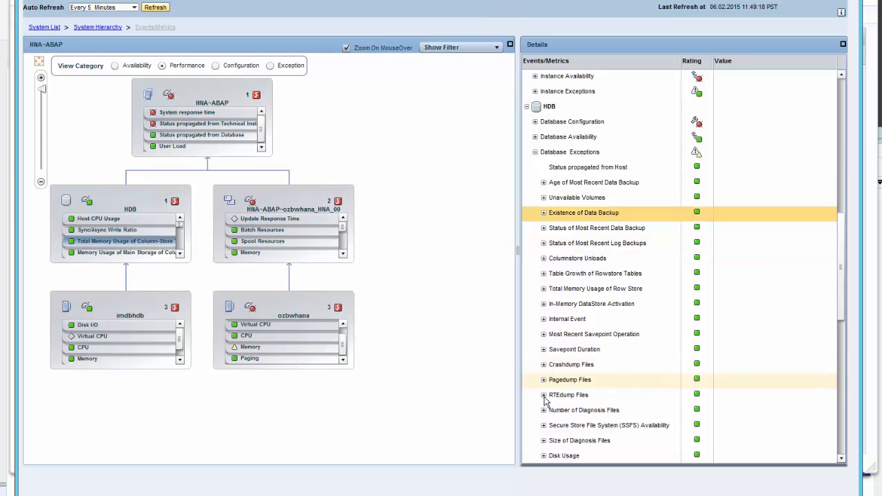
- Expand HDB Database Performance, check Host CPU Usage and Long-Running Statement metrics, then collapse them
{"action": "left_click", "coordinate": [542, 394]}
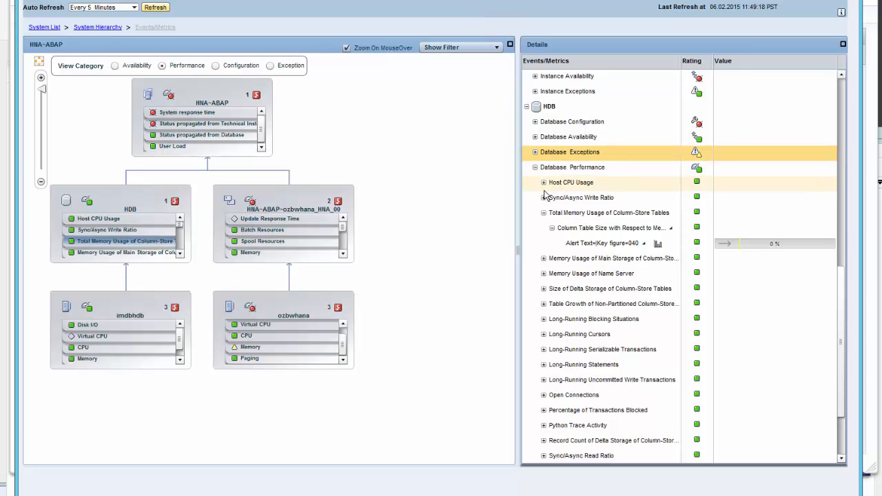
{"action": "left_click", "coordinate": [543, 182]}
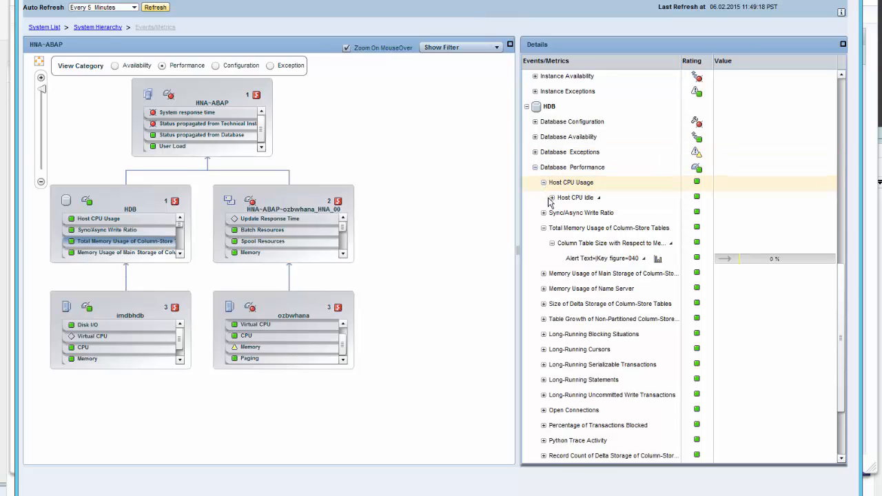
{"action": "left_click", "coordinate": [551, 198]}
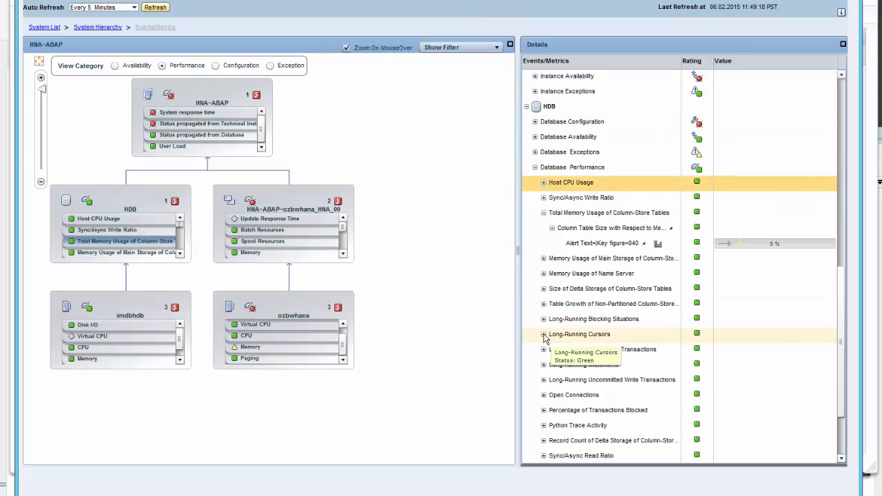
{"action": "mouse_move", "coordinate": [543, 339]}
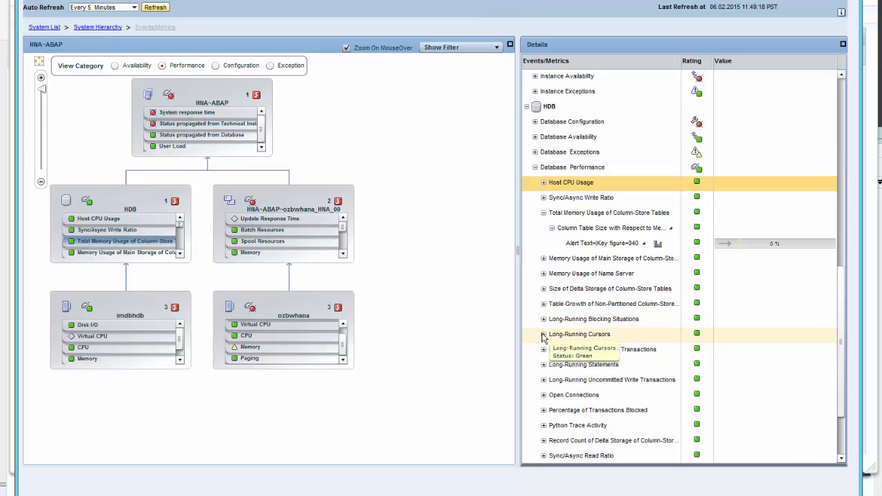
{"action": "left_click", "coordinate": [543, 335]}
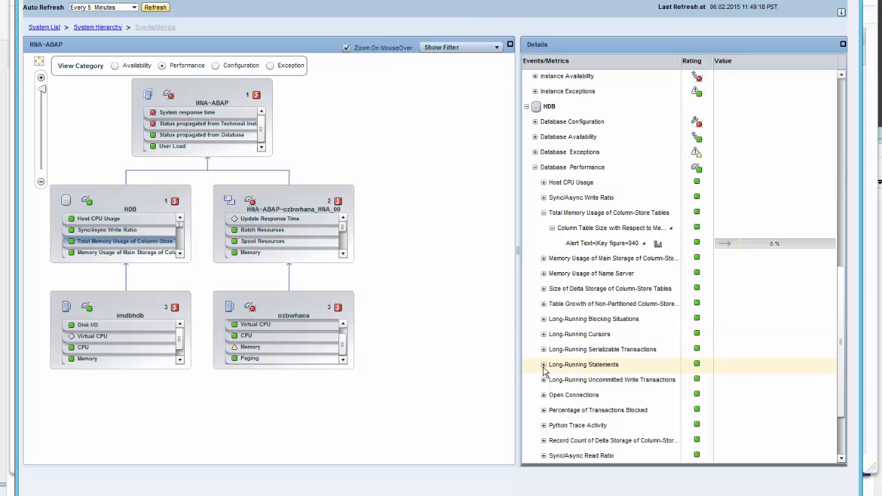
{"action": "left_click", "coordinate": [543, 363]}
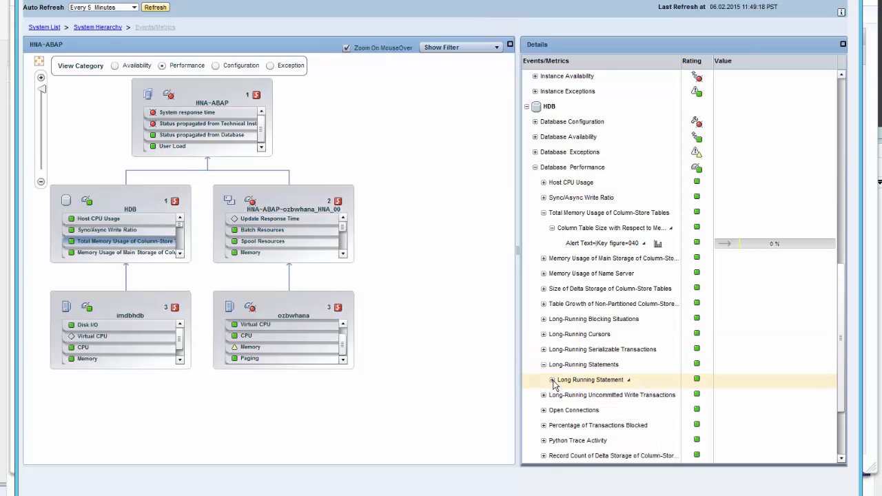
{"action": "left_click", "coordinate": [551, 380]}
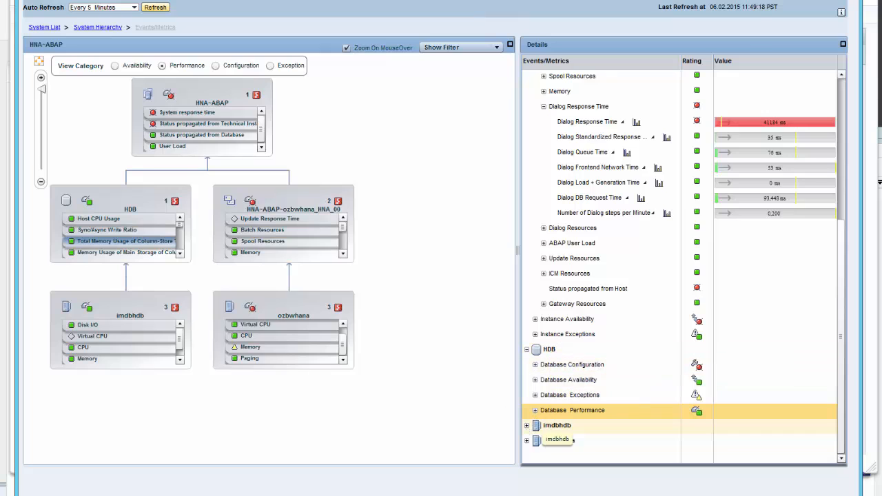
{"action": "mouse_move", "coordinate": [337, 307]}
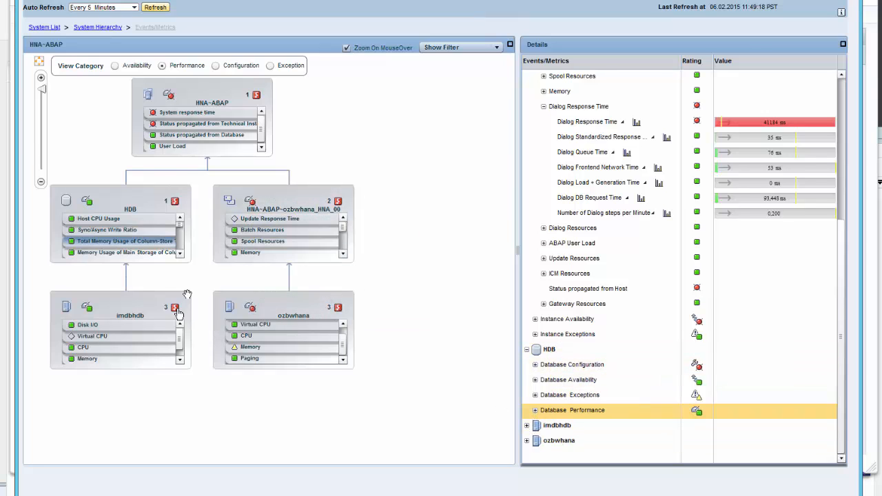
{"action": "mouse_move", "coordinate": [176, 308]}
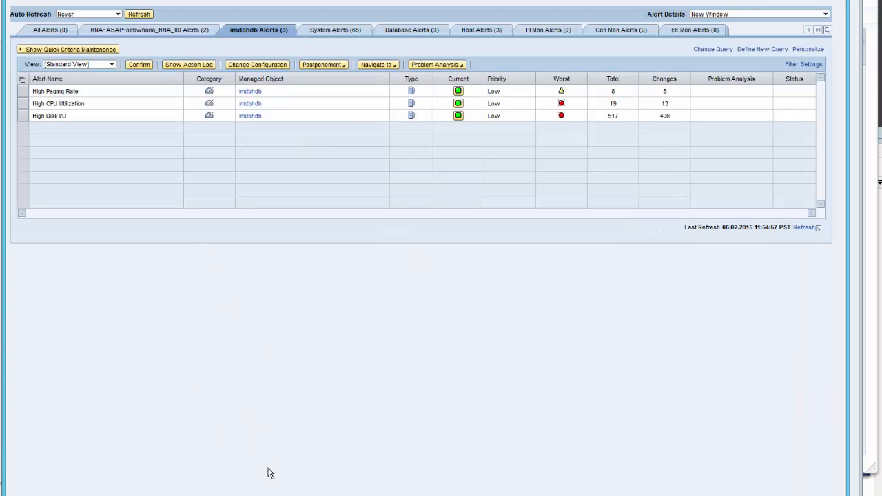
{"action": "mouse_move", "coordinate": [135, 88]}
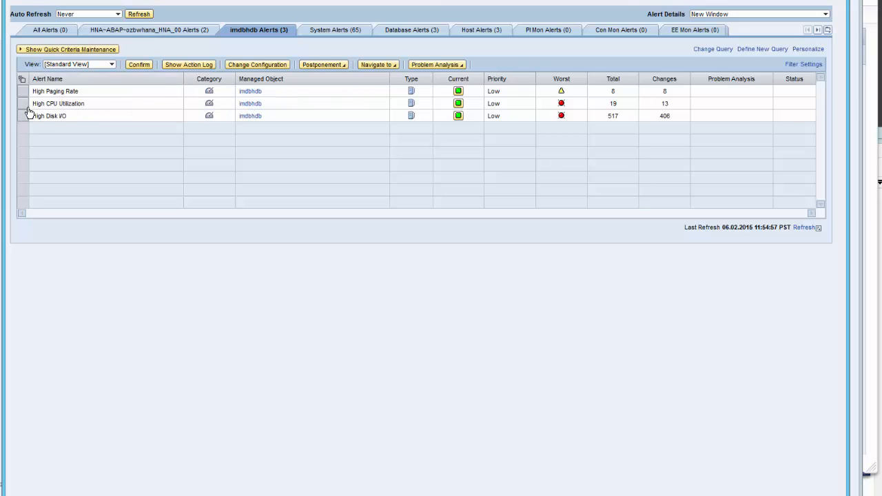
{"action": "mouse_move", "coordinate": [83, 112]}
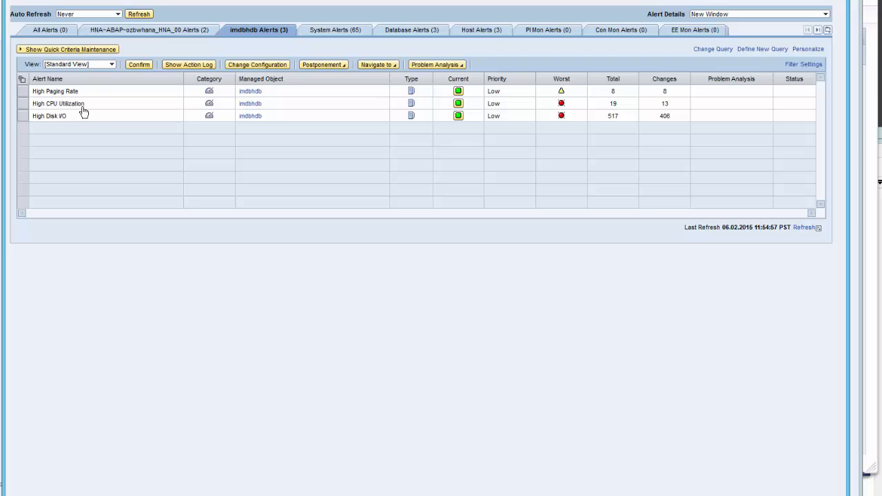
- List imdbhdb's High CPU Utilization and High Paging Rate occurrences, then show High Disk I/O details
{"action": "left_click", "coordinate": [58, 105]}
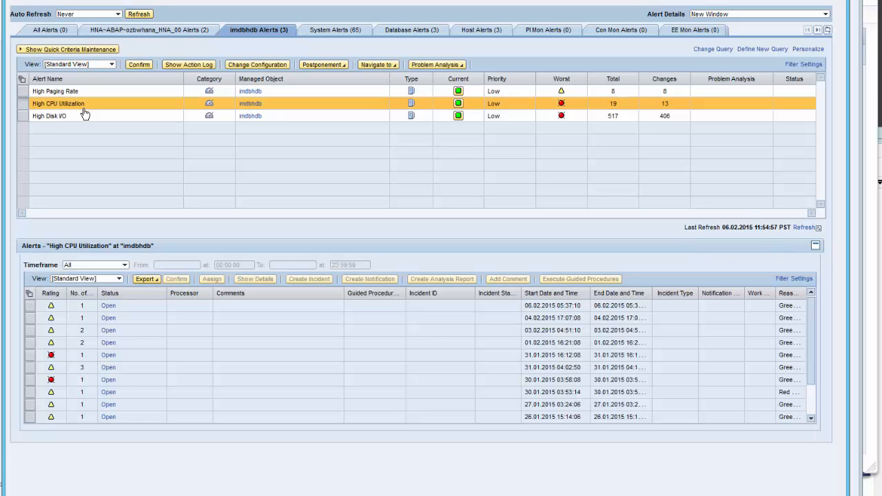
{"action": "mouse_move", "coordinate": [84, 116]}
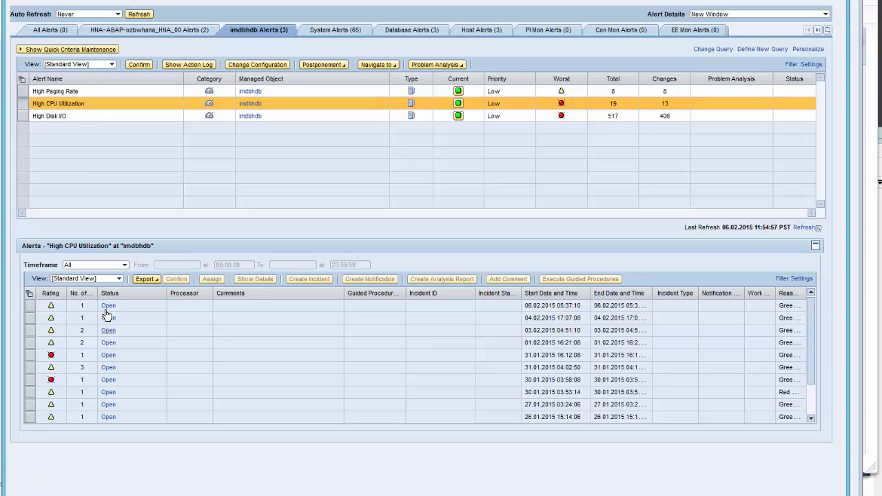
{"action": "mouse_move", "coordinate": [590, 330]}
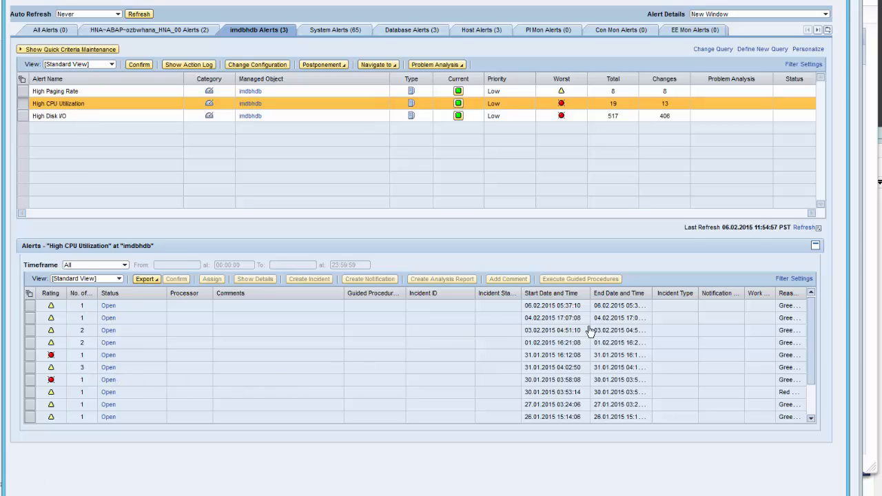
{"action": "mouse_move", "coordinate": [598, 209]}
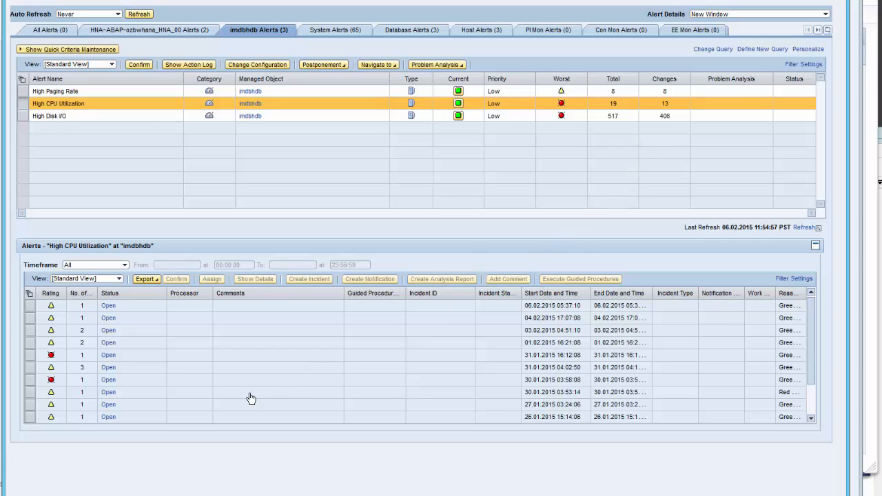
{"action": "mouse_move", "coordinate": [613, 432]}
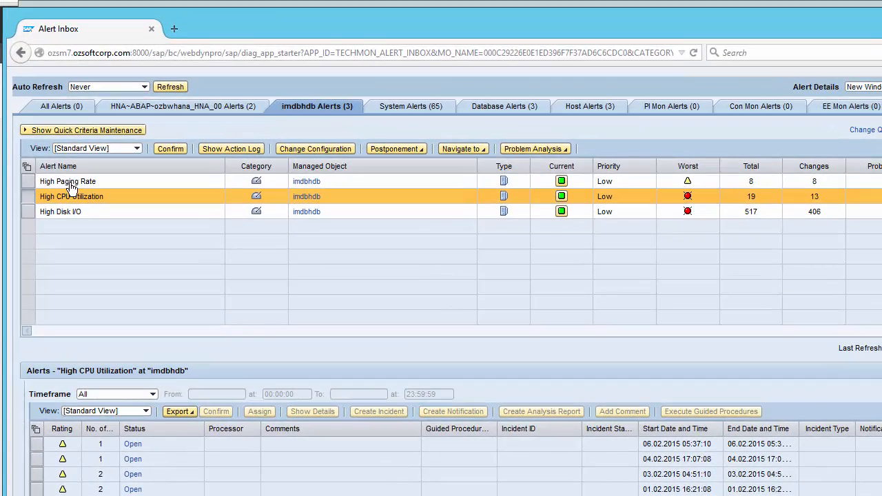
{"action": "left_click", "coordinate": [68, 182]}
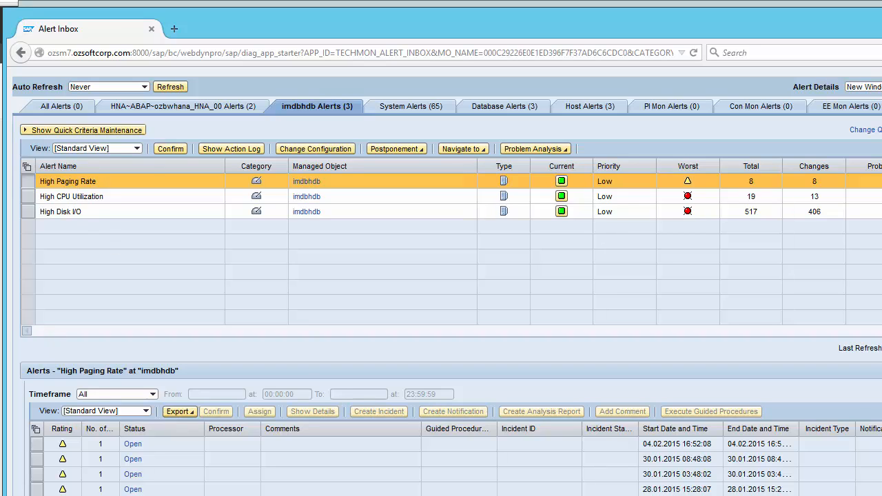
{"action": "mouse_move", "coordinate": [133, 251]}
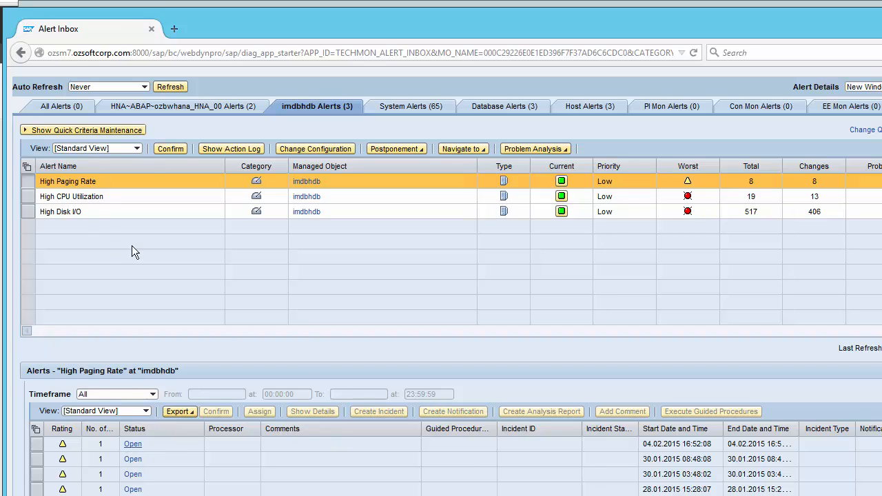
{"action": "mouse_move", "coordinate": [120, 216]}
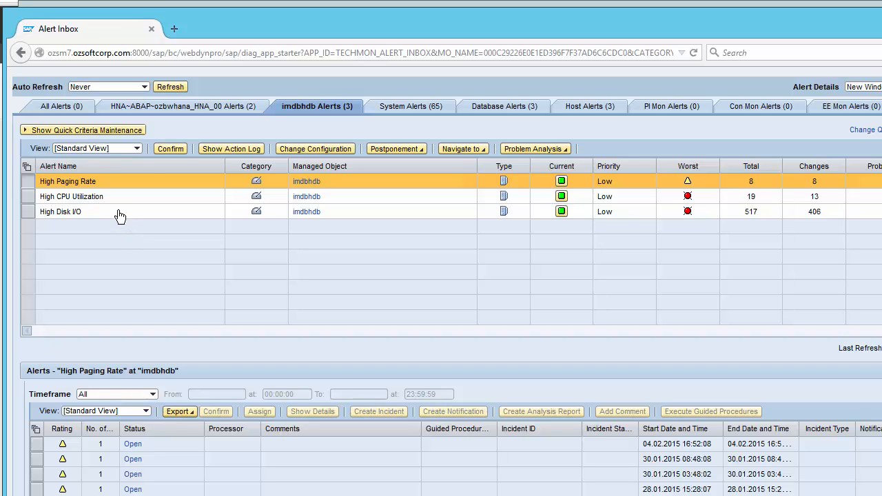
{"action": "left_click", "coordinate": [61, 213]}
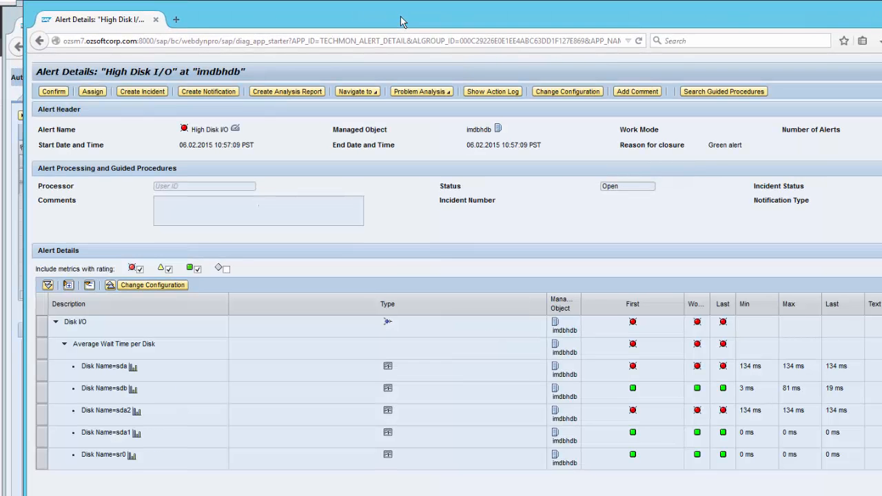
{"action": "mouse_move", "coordinate": [113, 374]}
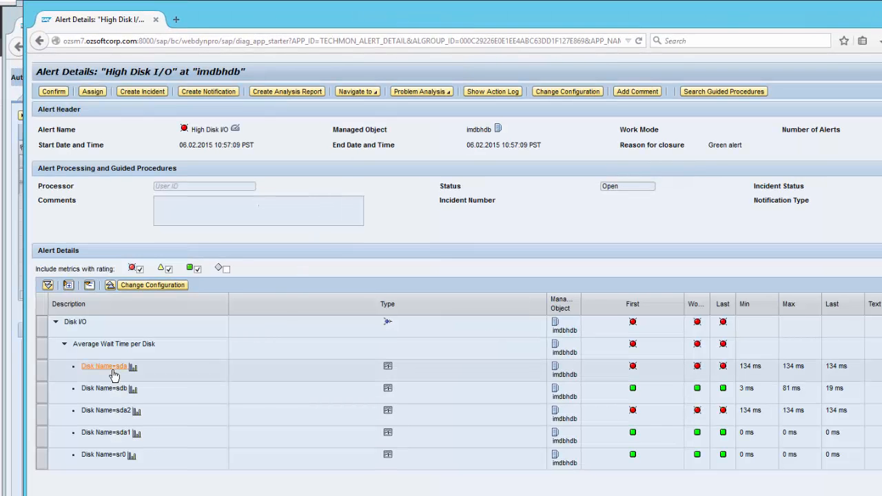
{"action": "mouse_move", "coordinate": [532, 370]}
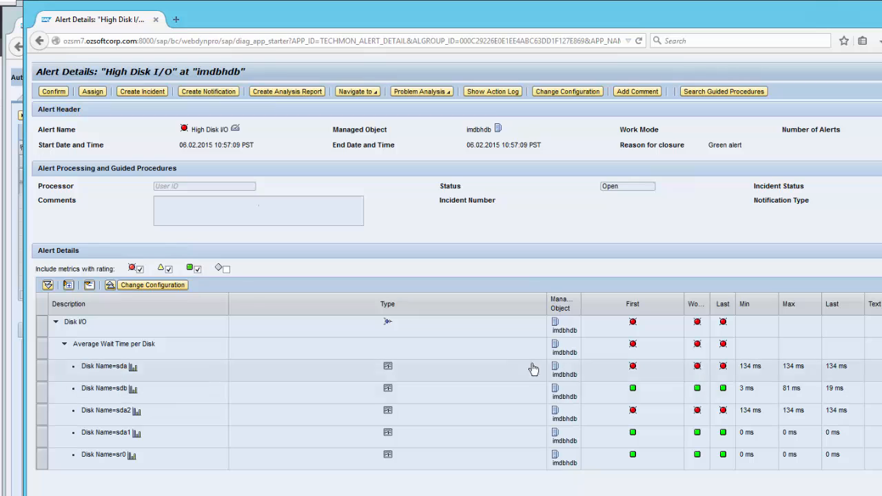
{"action": "mouse_move", "coordinate": [533, 368]}
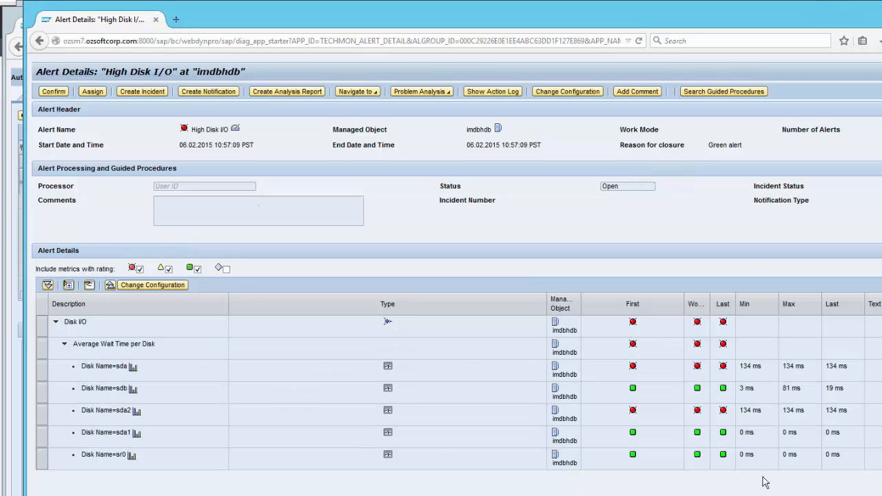
{"action": "mouse_move", "coordinate": [107, 111]}
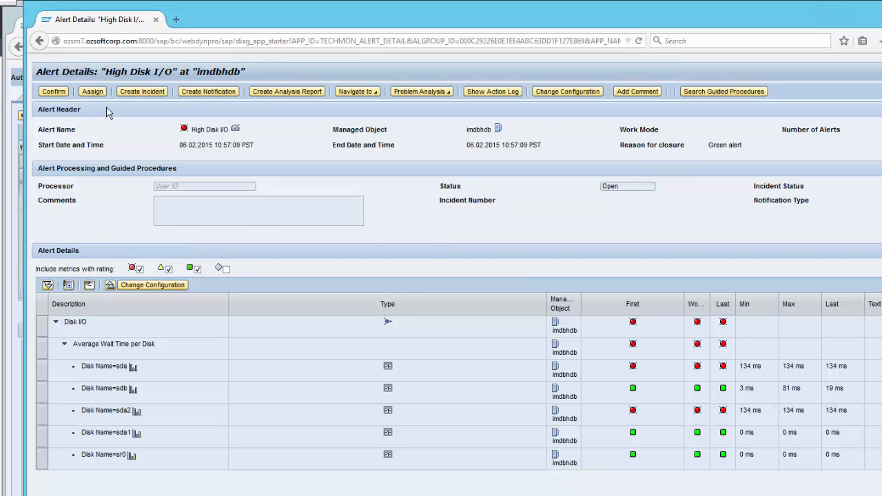
{"action": "mouse_move", "coordinate": [208, 91]}
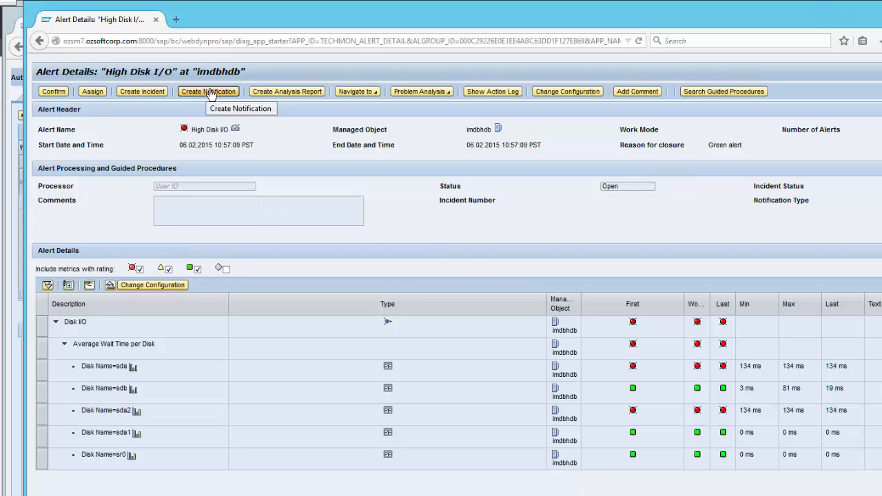
{"action": "mouse_move", "coordinate": [287, 91]}
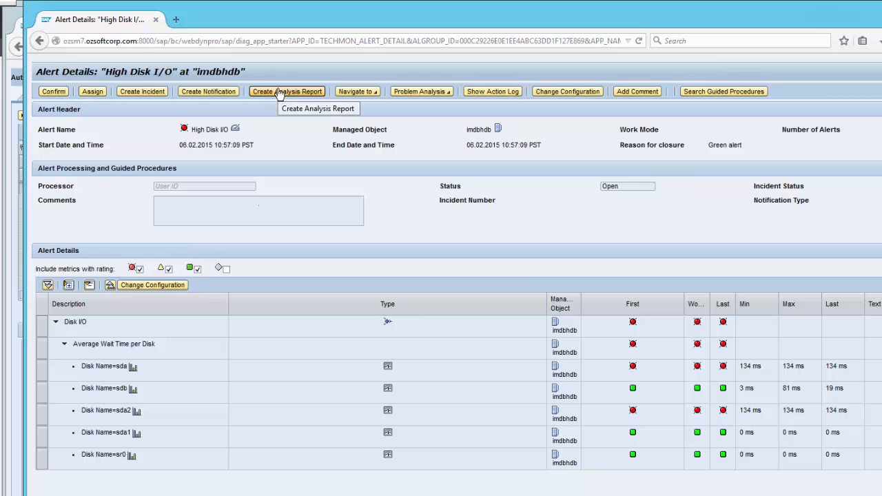
{"action": "mouse_move", "coordinate": [471, 102]}
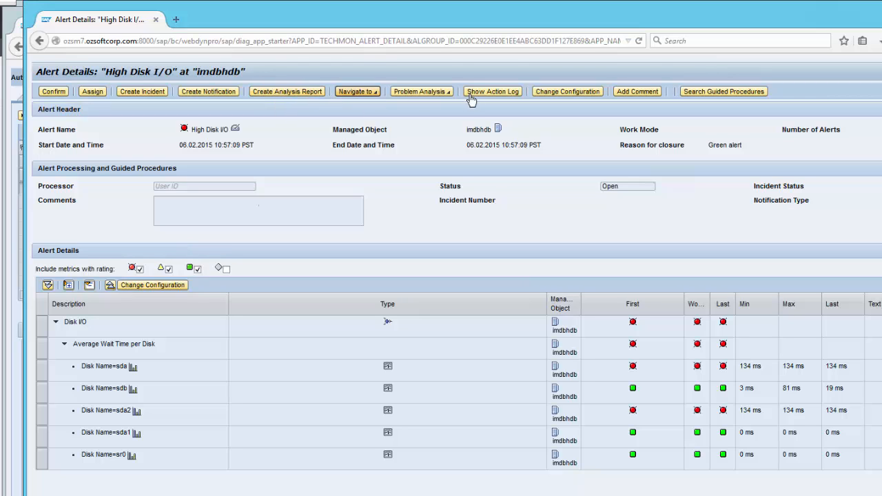
{"action": "mouse_move", "coordinate": [709, 91]}
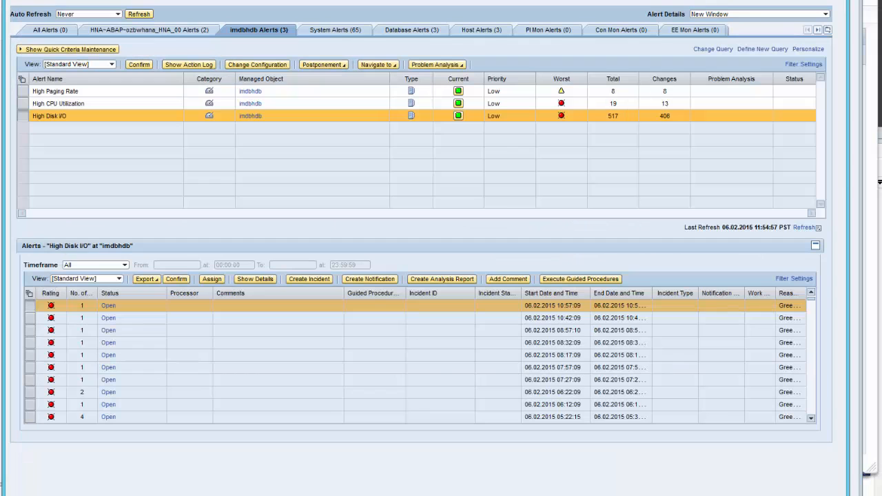
{"action": "mouse_move", "coordinate": [281, 199]}
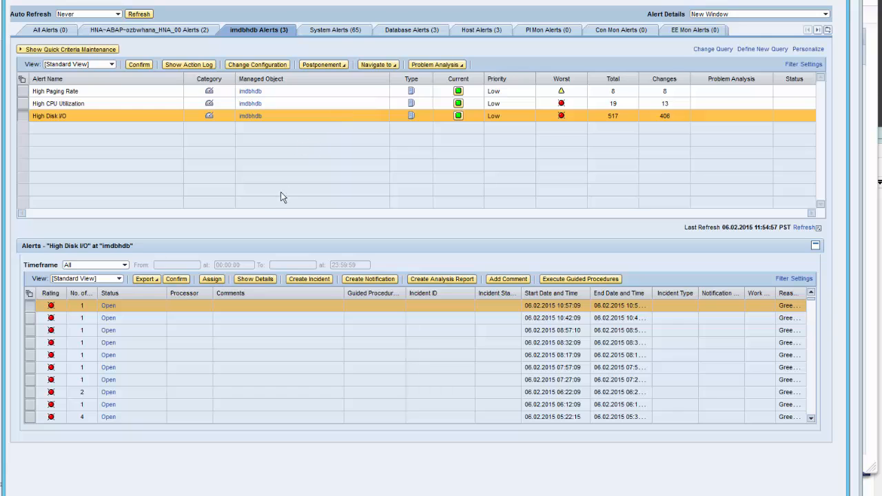
{"action": "mouse_move", "coordinate": [387, 92]}
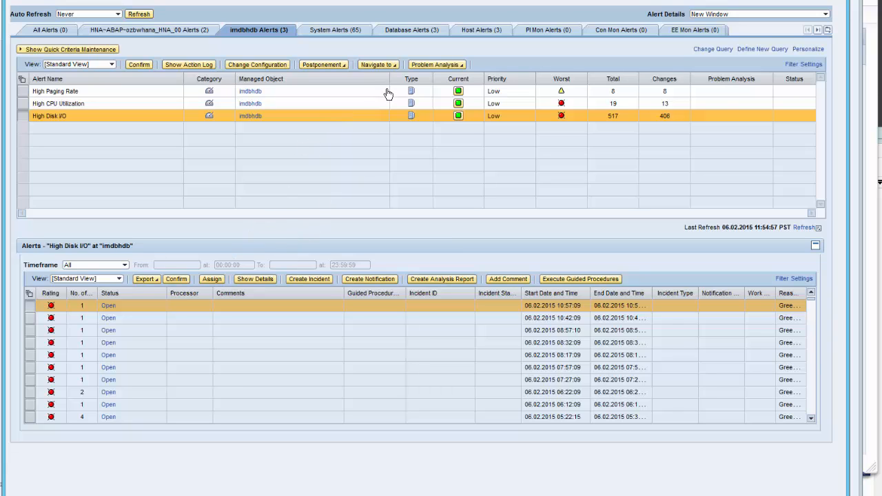
{"action": "mouse_move", "coordinate": [352, 91]}
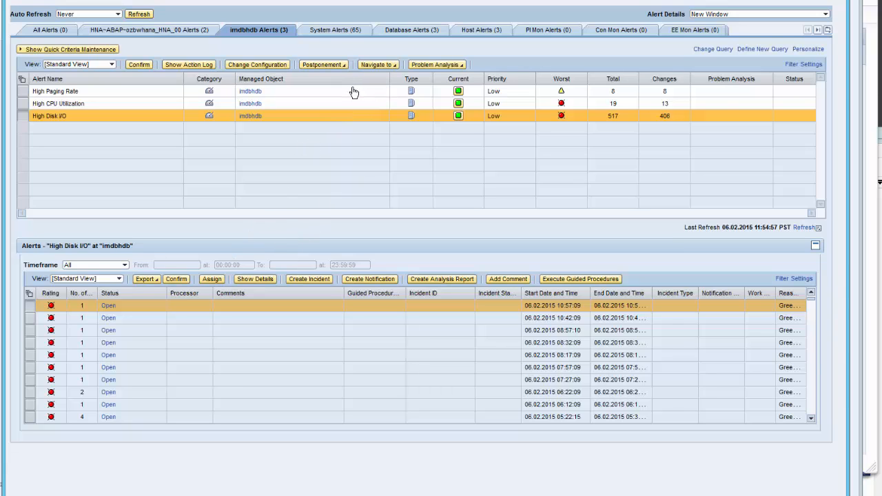
{"action": "mouse_move", "coordinate": [351, 94]}
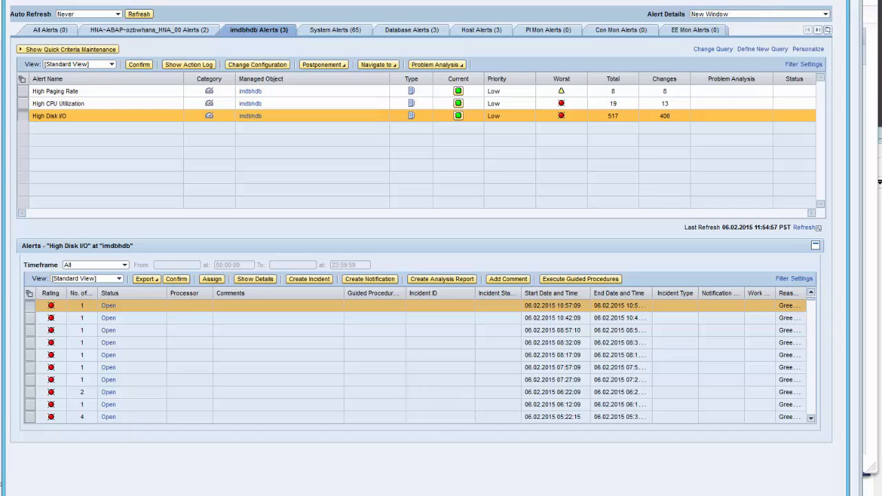
{"action": "mouse_move", "coordinate": [399, 30]}
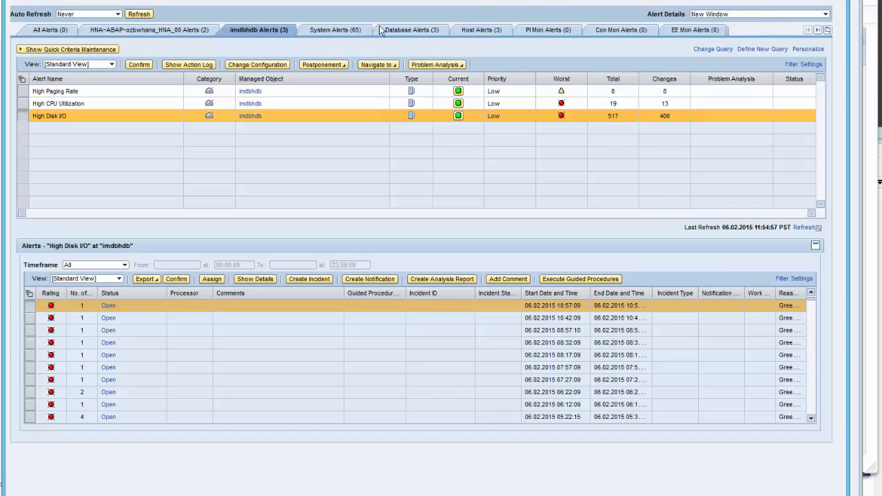
{"action": "mouse_move", "coordinate": [413, 34]}
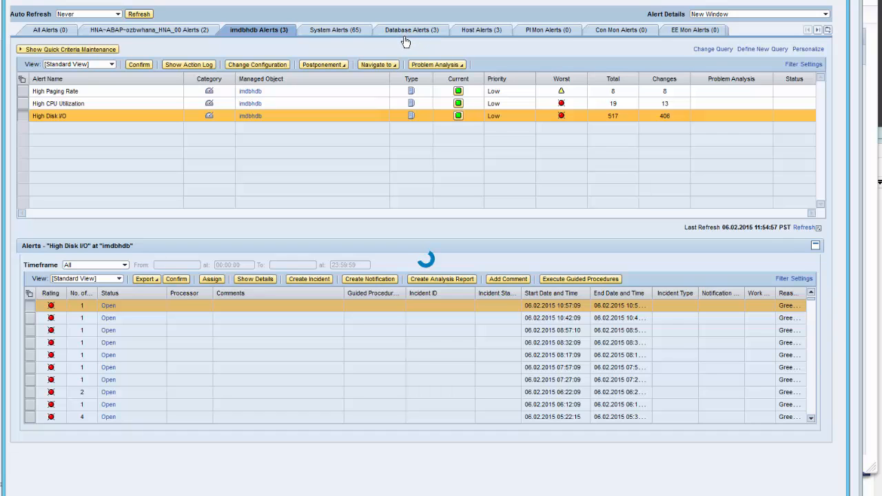
{"action": "left_click", "coordinate": [411, 28]}
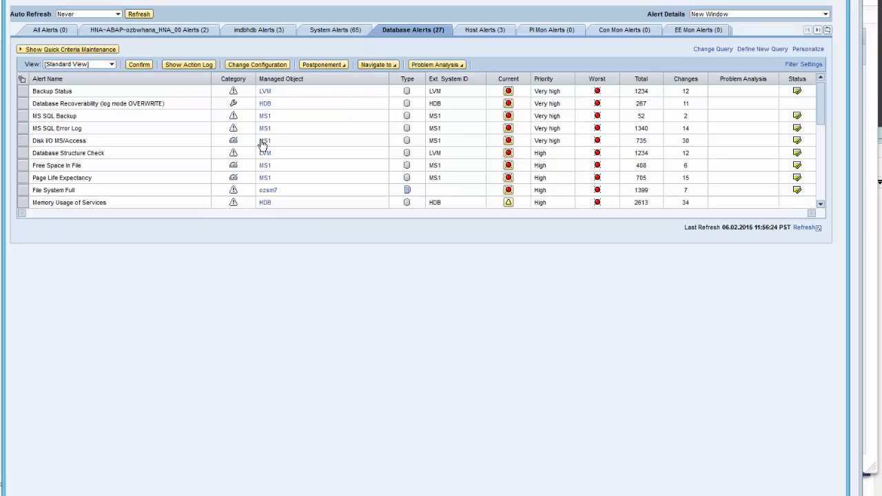
{"action": "mouse_move", "coordinate": [264, 202]}
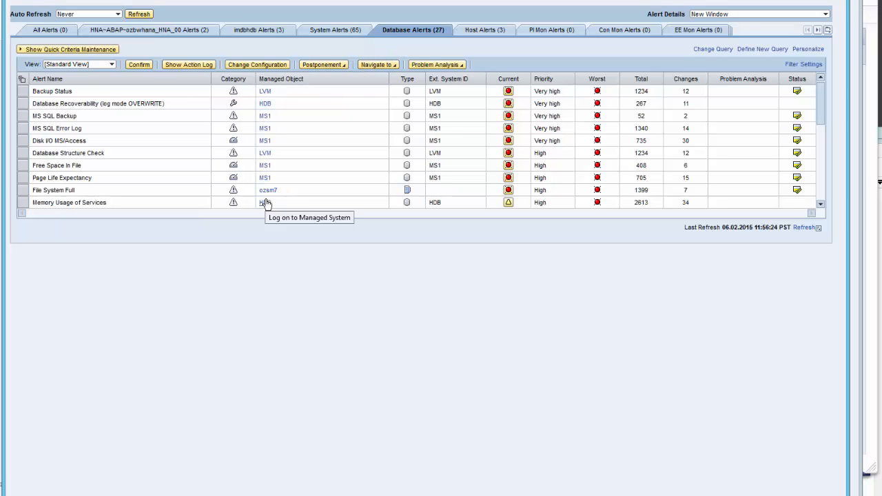
{"action": "mouse_move", "coordinate": [824, 182]}
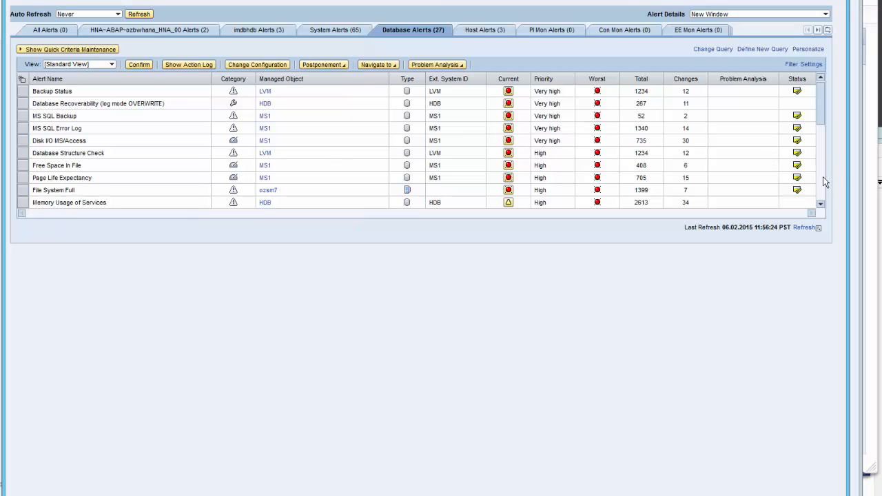
{"action": "scroll", "scroll_direction": "down", "scroll_amount": 3}
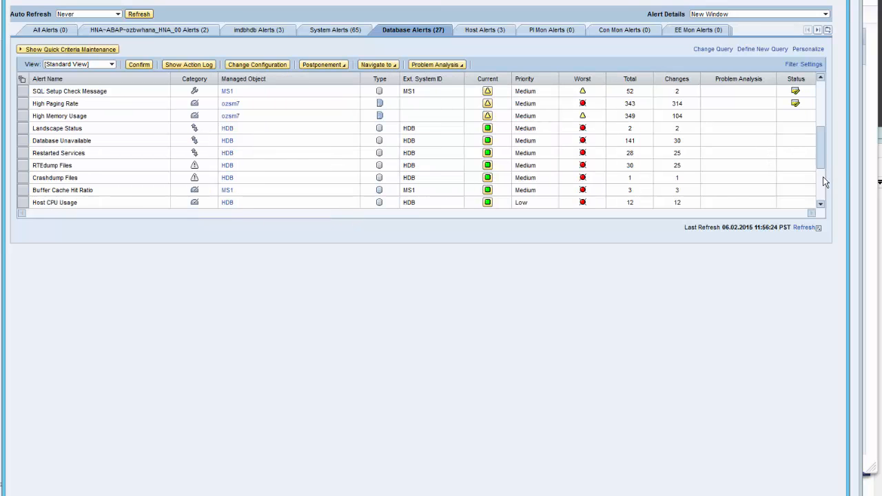
{"action": "scroll", "scroll_direction": "down", "scroll_amount": 3}
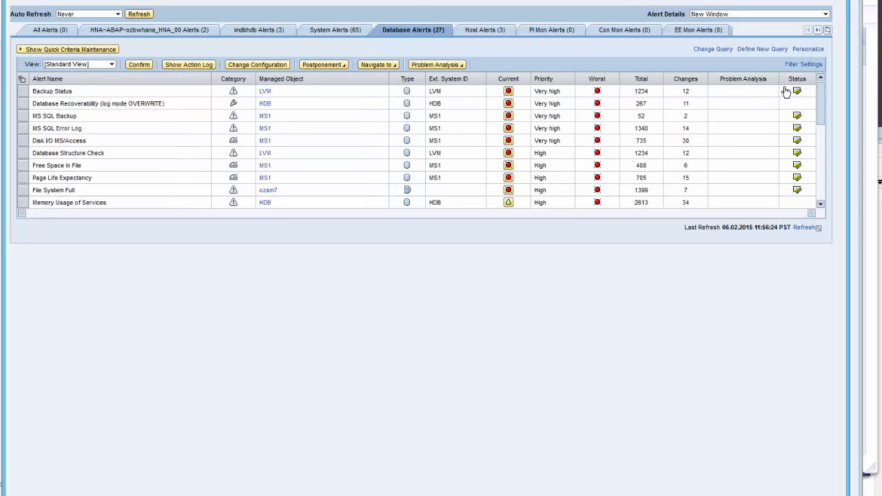
{"action": "mouse_move", "coordinate": [681, 20]}
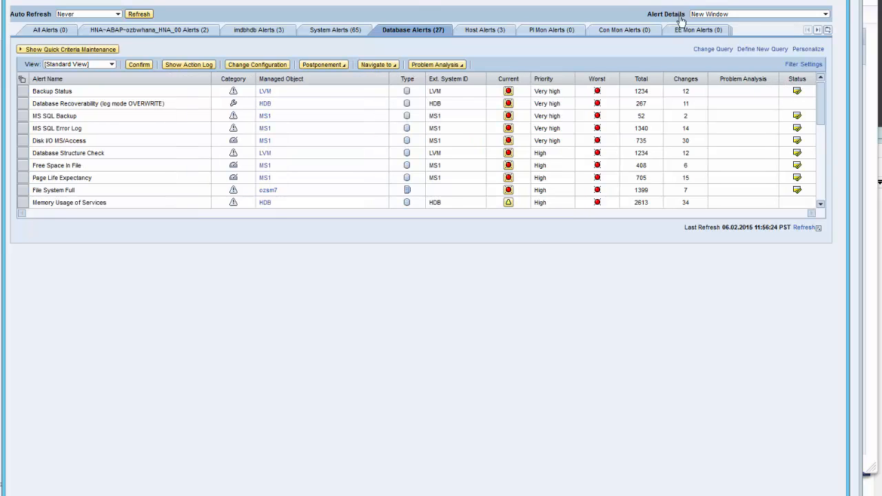
{"action": "mouse_move", "coordinate": [650, 25]}
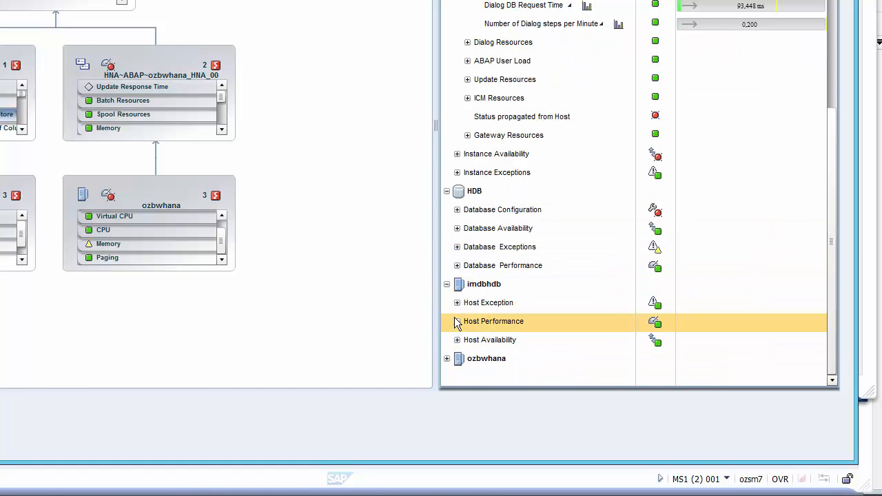
- Expand imdbhdb's Host Performance node down to its Disk I/O, Memory and CPU metrics
{"action": "left_click", "coordinate": [456, 321]}
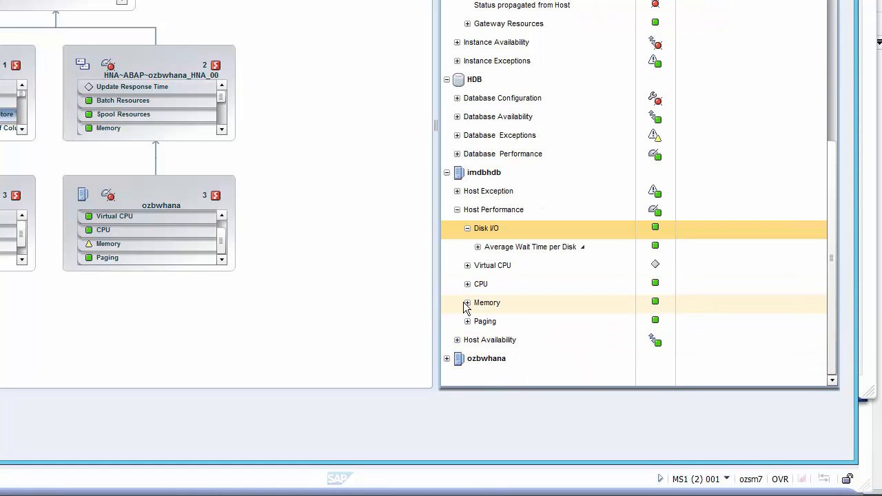
{"action": "left_click", "coordinate": [466, 284]}
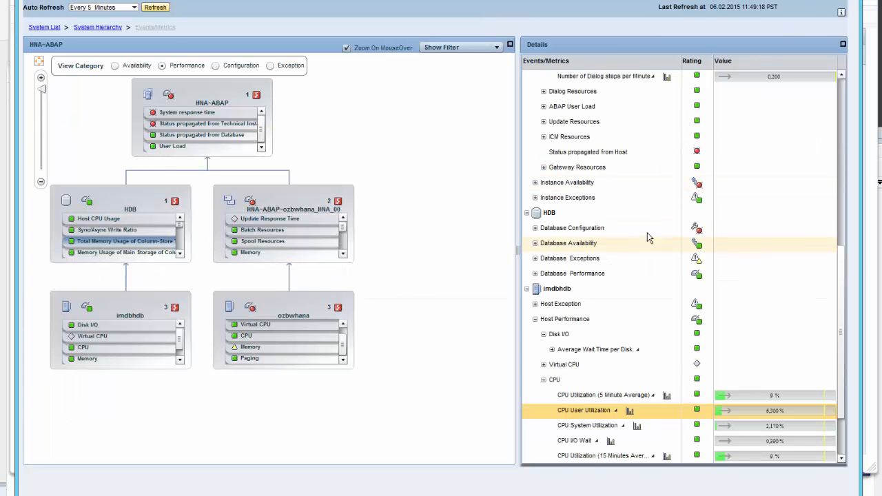
{"action": "mouse_move", "coordinate": [696, 185]}
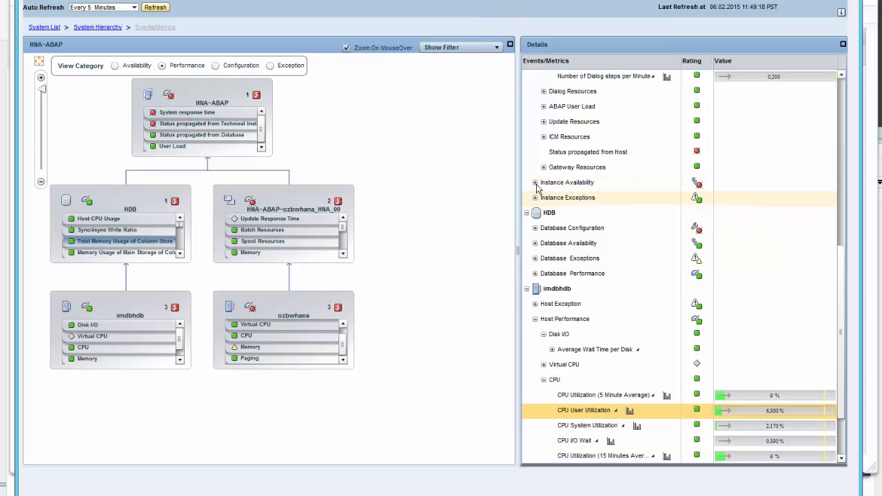
- Expand ABAP Instance Availability to show the red Instance Local Http Availability result
{"action": "left_click", "coordinate": [535, 182]}
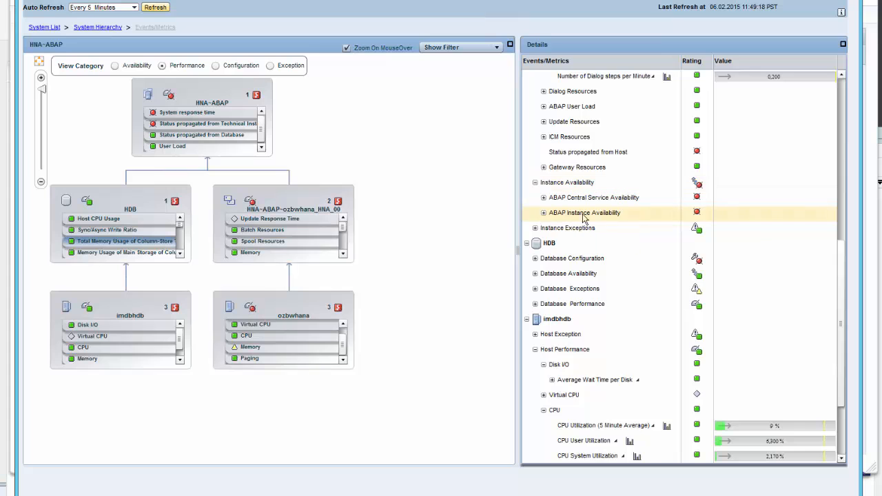
{"action": "left_click", "coordinate": [542, 212]}
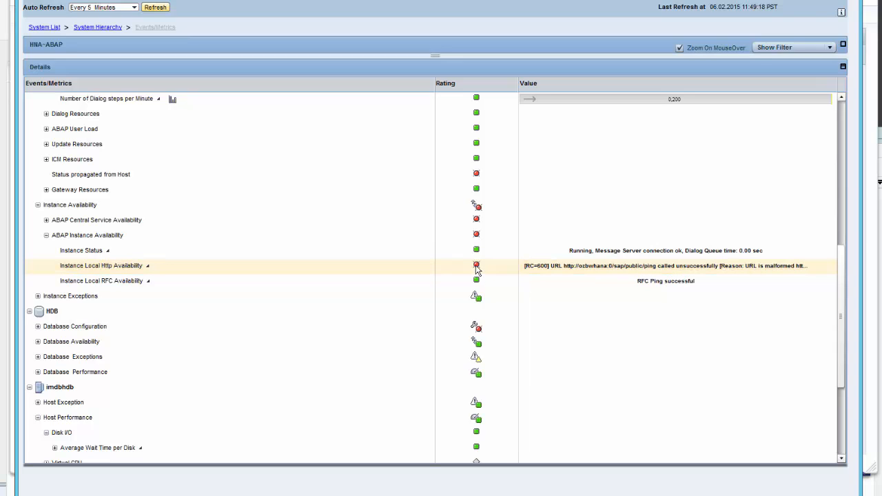
{"action": "mouse_move", "coordinate": [272, 278]}
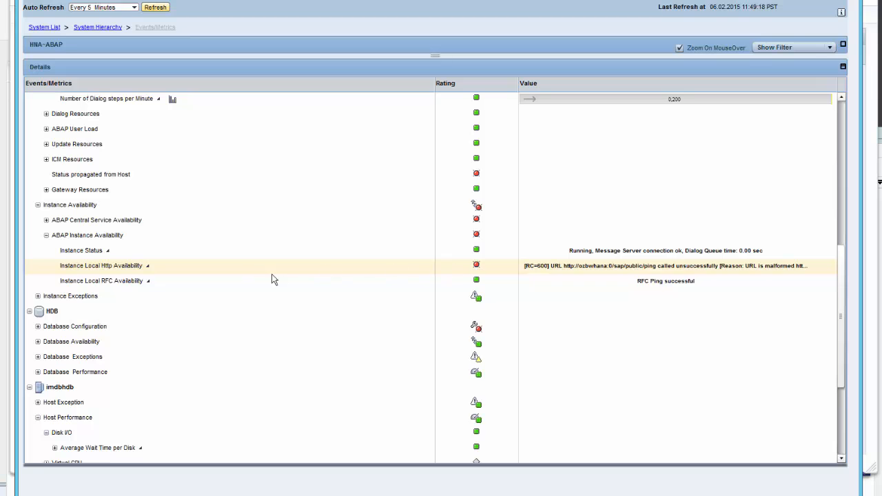
{"action": "mouse_move", "coordinate": [703, 91]}
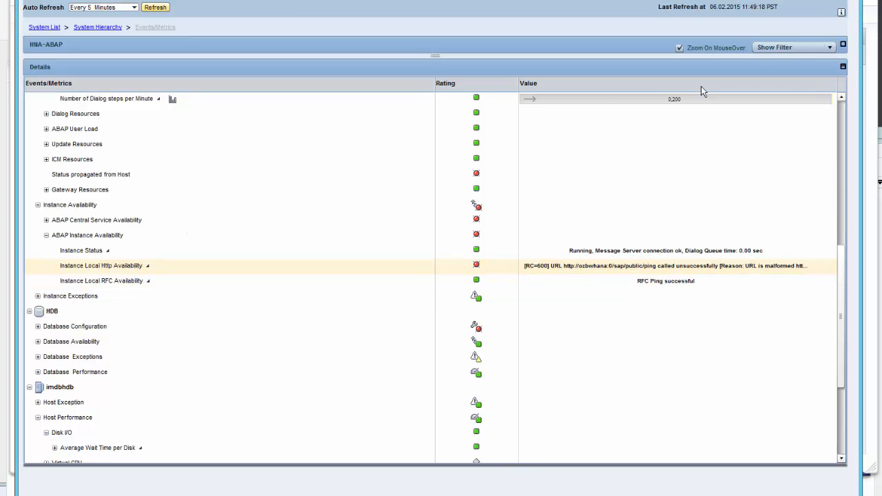
{"action": "left_click", "coordinate": [842, 47]}
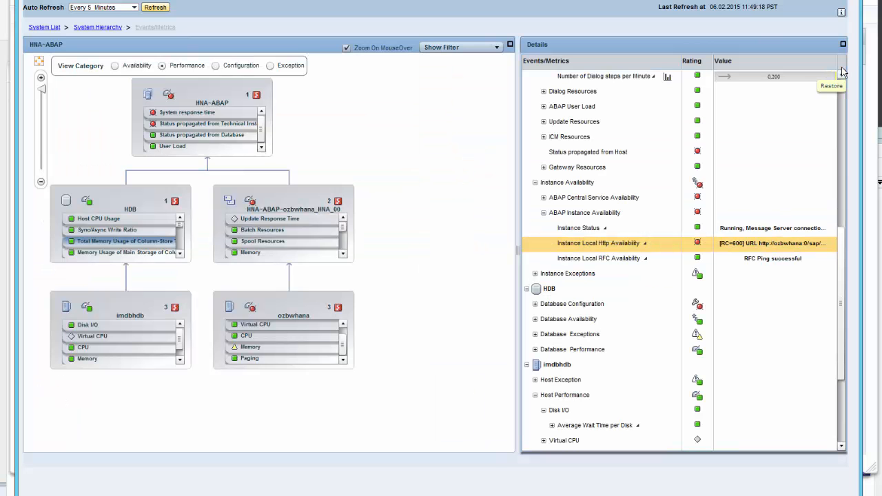
{"action": "mouse_move", "coordinate": [609, 258]}
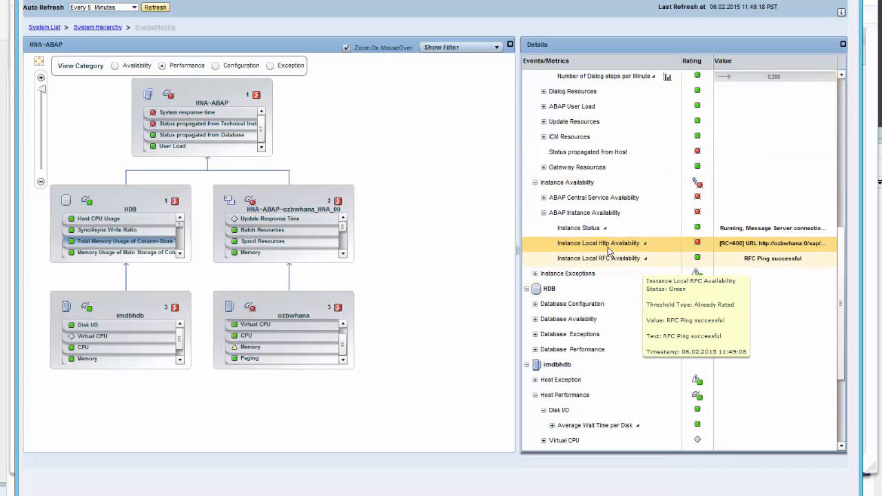
{"action": "mouse_move", "coordinate": [377, 278]}
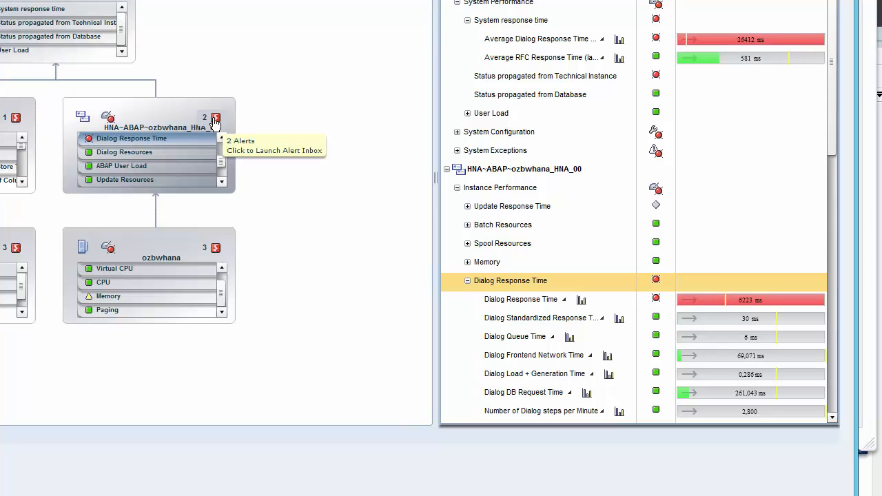
{"action": "mouse_move", "coordinate": [218, 123]}
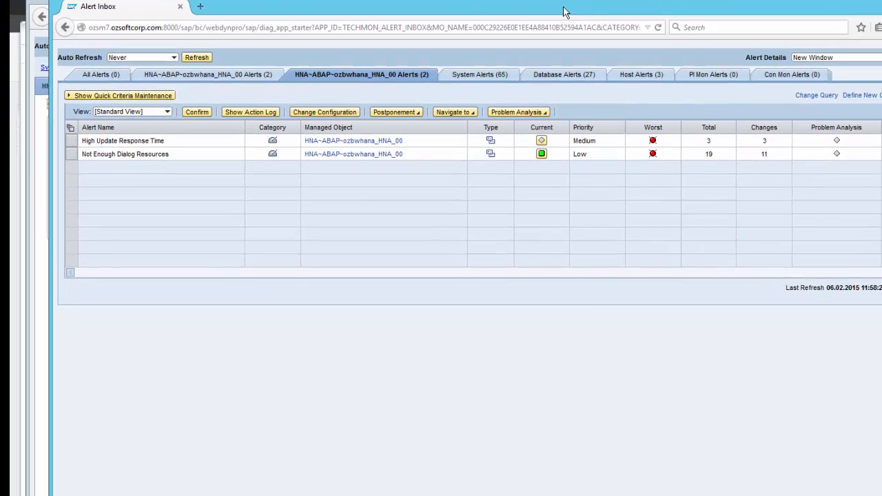
{"action": "mouse_move", "coordinate": [557, 28]}
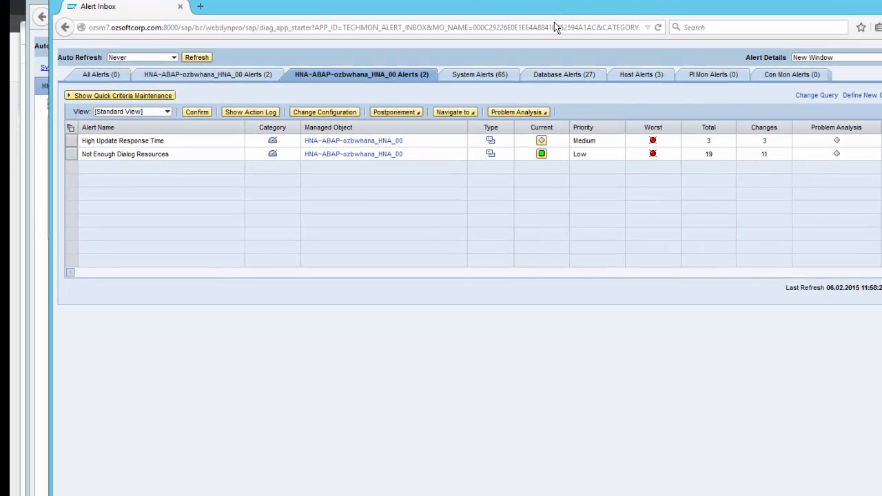
{"action": "mouse_move", "coordinate": [609, 150]}
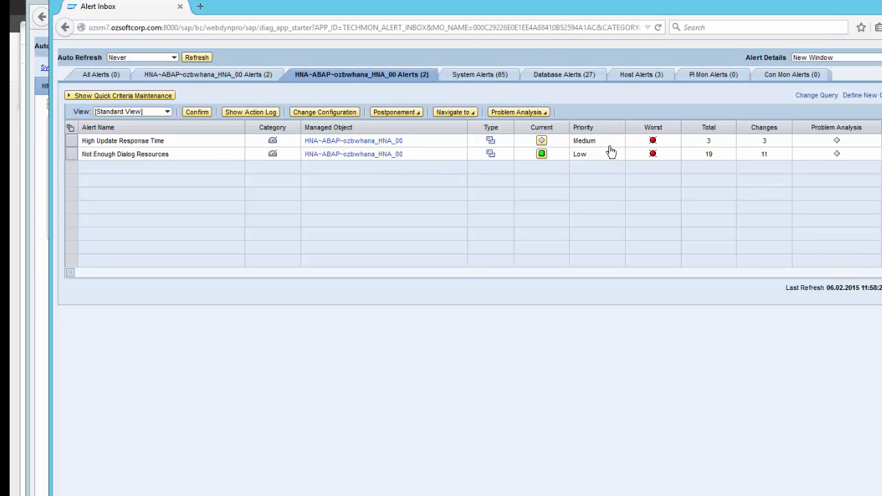
{"action": "mouse_move", "coordinate": [135, 143]}
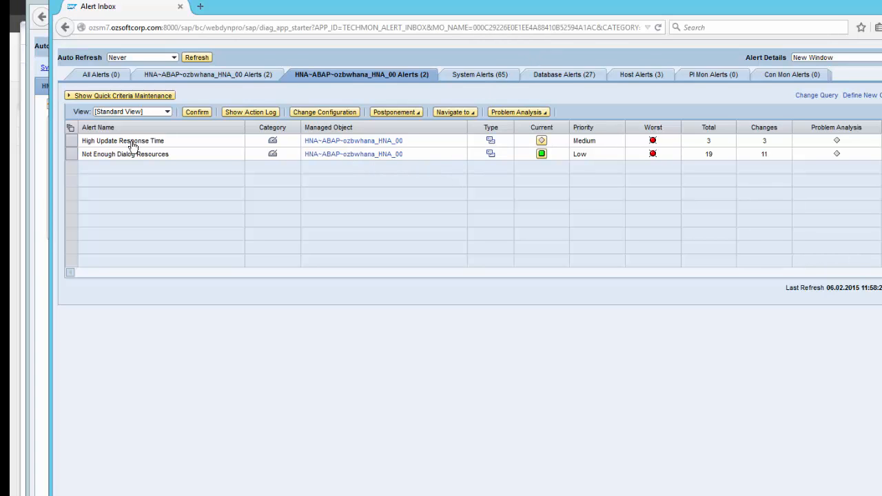
- Show the High Update Response Time alert details for HNA~ABAP~ozbwhana_HNA_00
{"action": "left_click", "coordinate": [130, 140]}
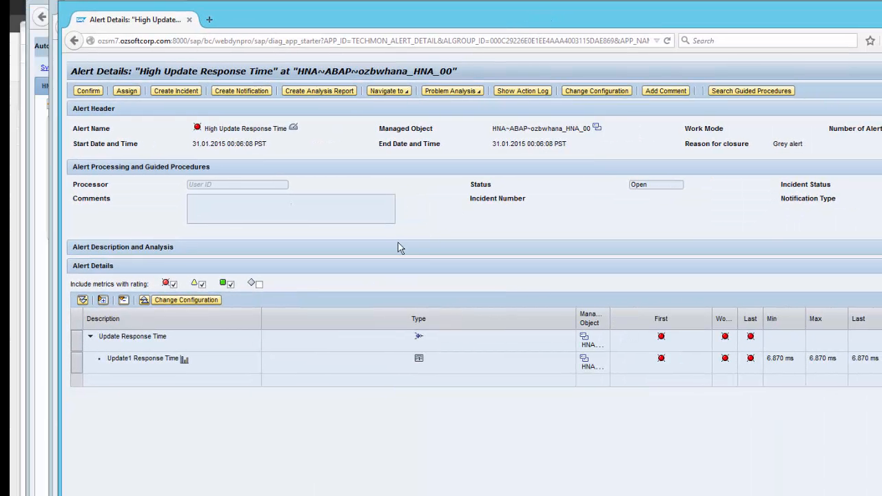
- Select Update1 Response Time and reveal its metric threshold values and description
{"action": "left_click", "coordinate": [141, 358]}
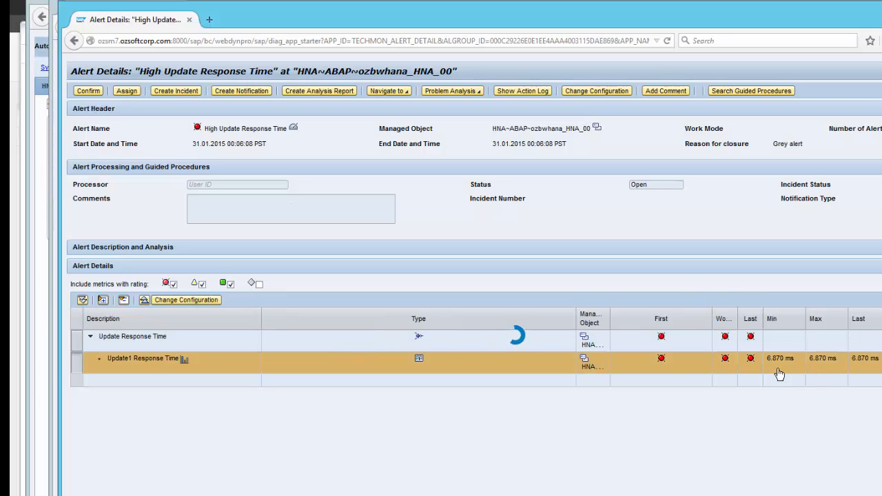
{"action": "mouse_move", "coordinate": [769, 372]}
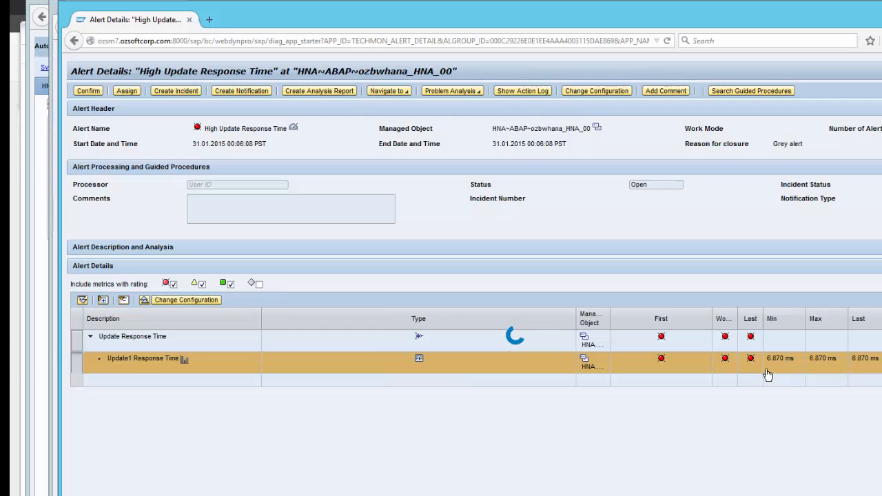
{"action": "mouse_move", "coordinate": [753, 375]}
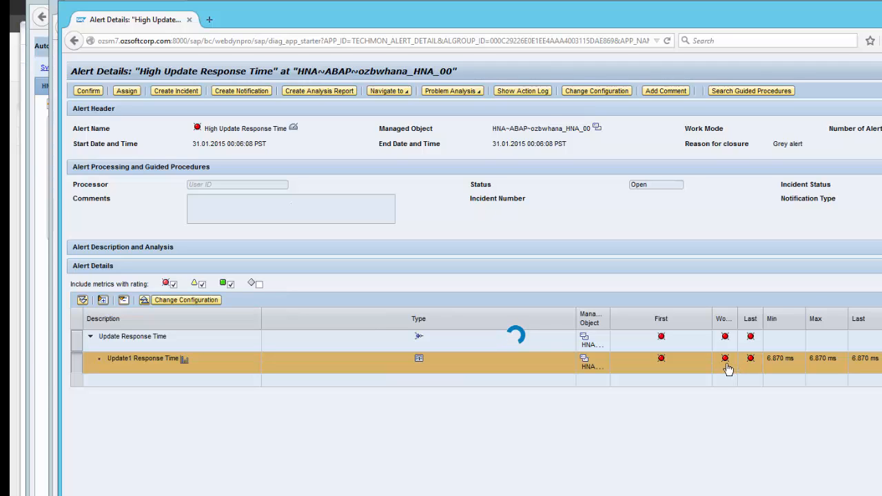
{"action": "mouse_move", "coordinate": [722, 368]}
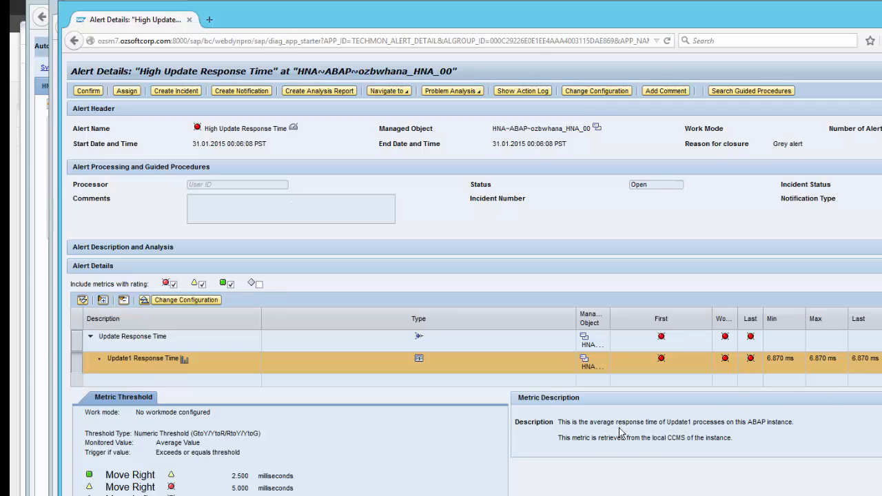
{"action": "mouse_move", "coordinate": [254, 492]}
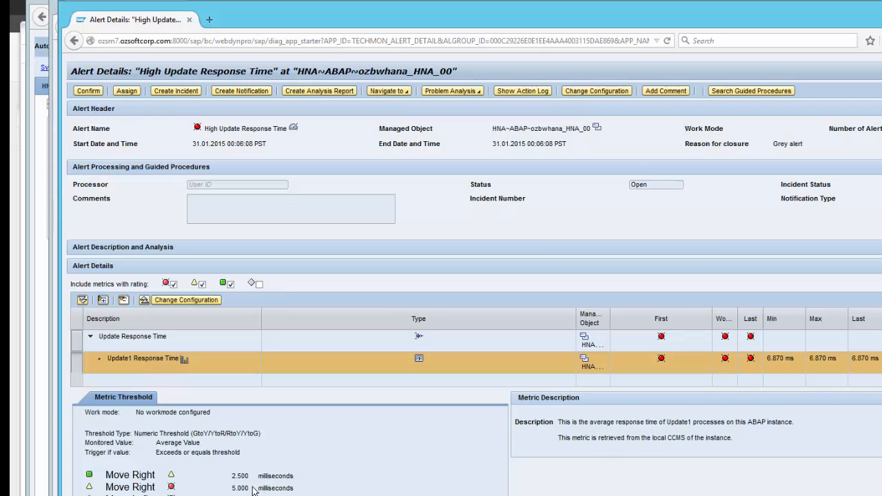
{"action": "scroll", "scroll_direction": "down", "scroll_amount": 3}
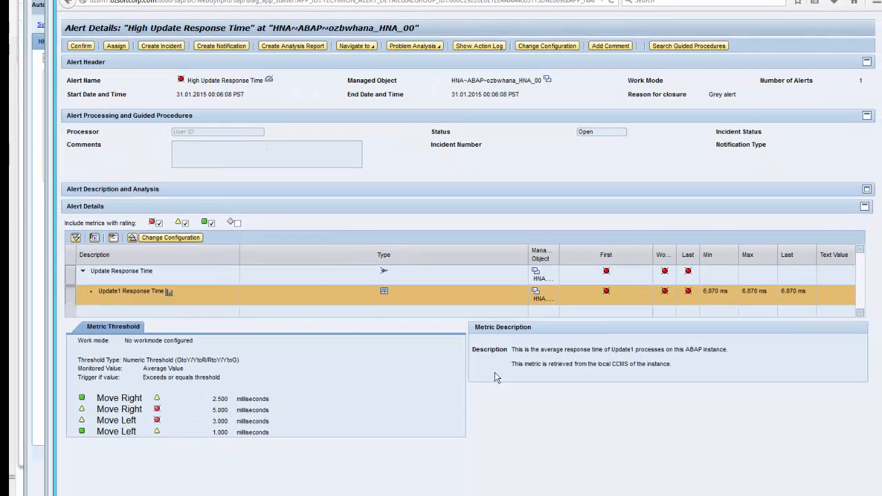
{"action": "mouse_move", "coordinate": [631, 377]}
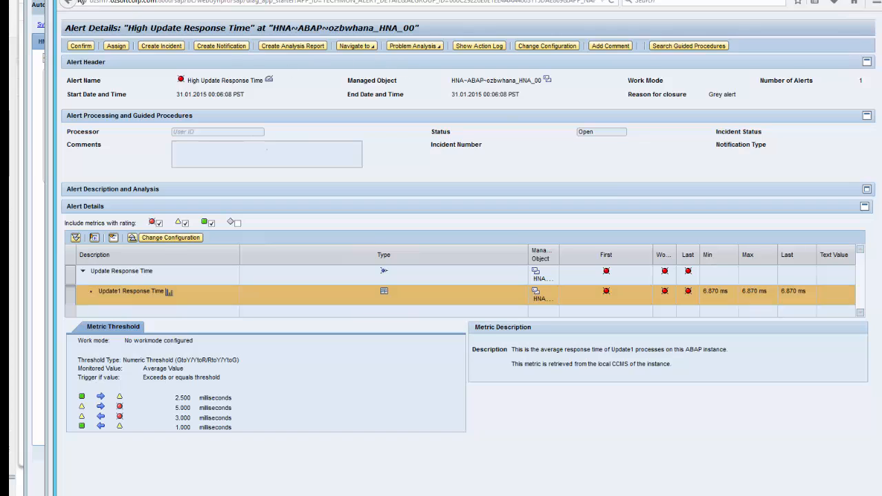
{"action": "mouse_move", "coordinate": [590, 92]}
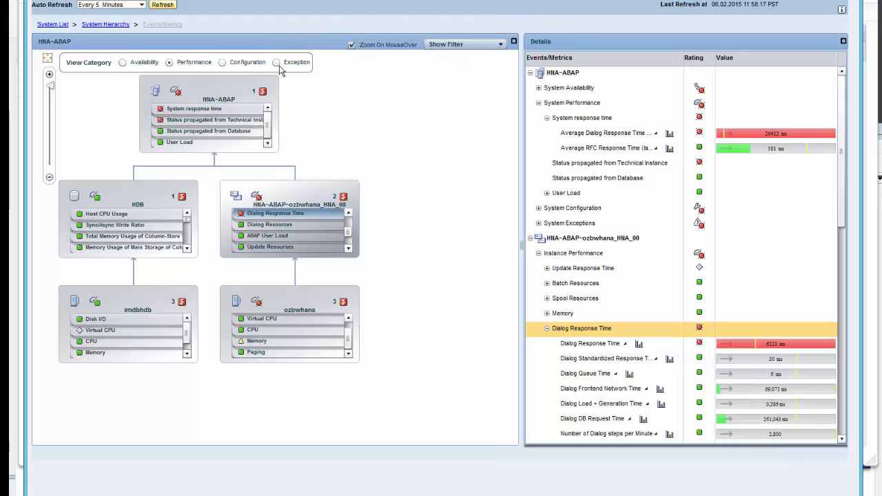
- Switch the hierarchy view category through Exception and Availability to Configuration metrics
{"action": "left_click", "coordinate": [273, 62]}
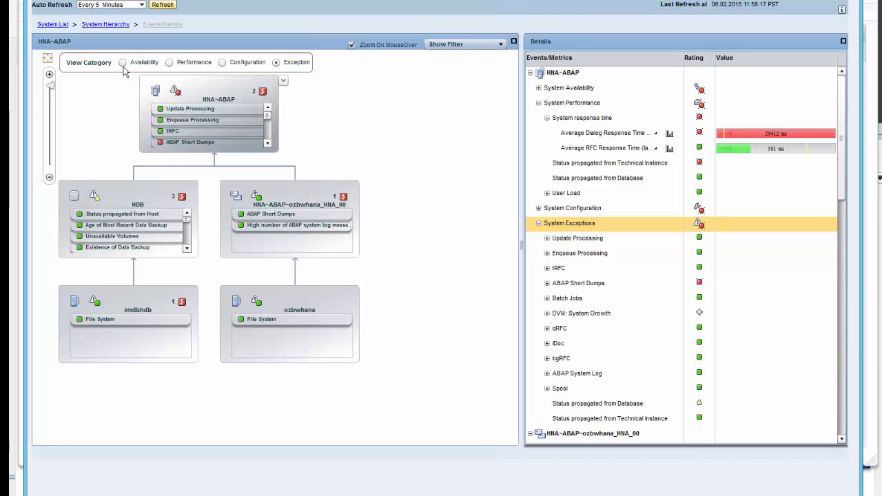
{"action": "left_click", "coordinate": [124, 62]}
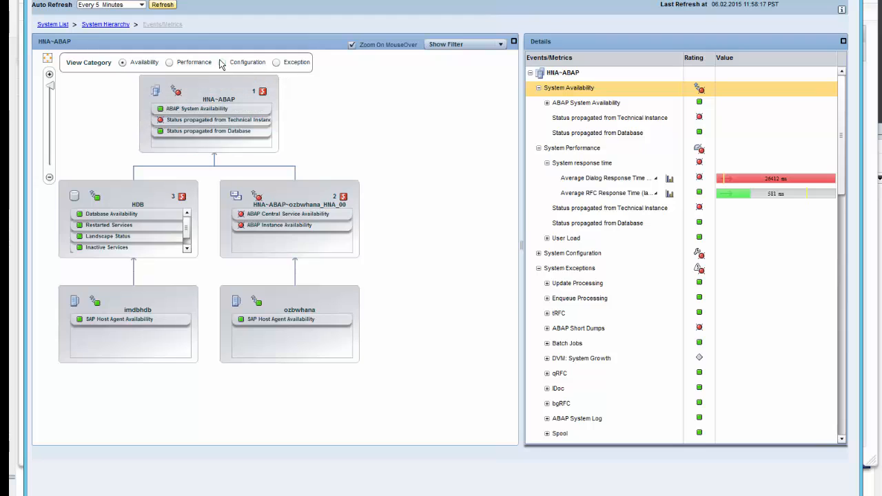
{"action": "mouse_move", "coordinate": [226, 66]}
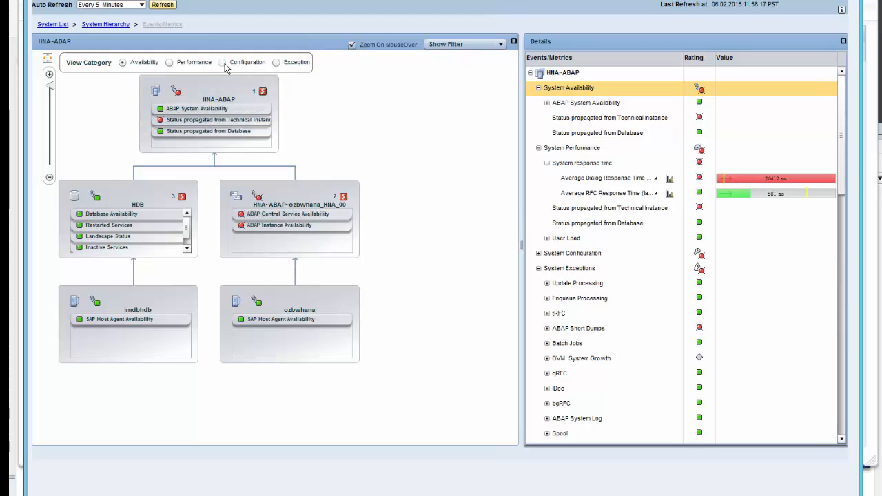
{"action": "left_click", "coordinate": [223, 62]}
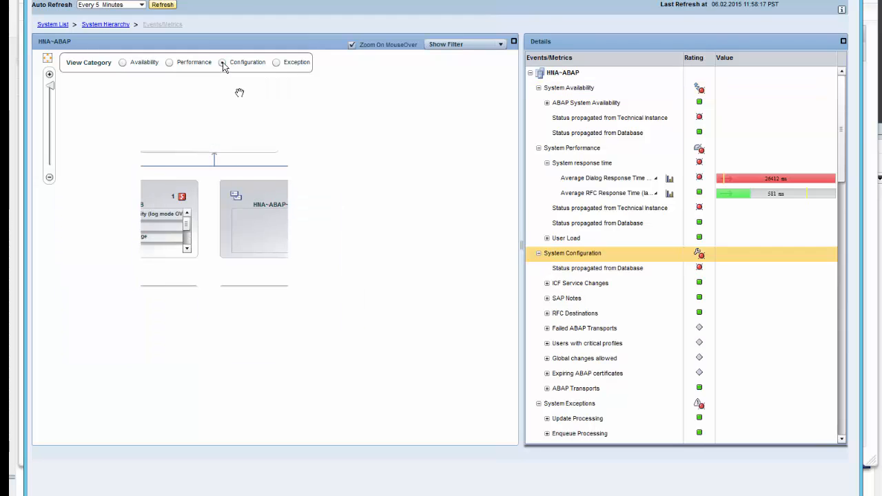